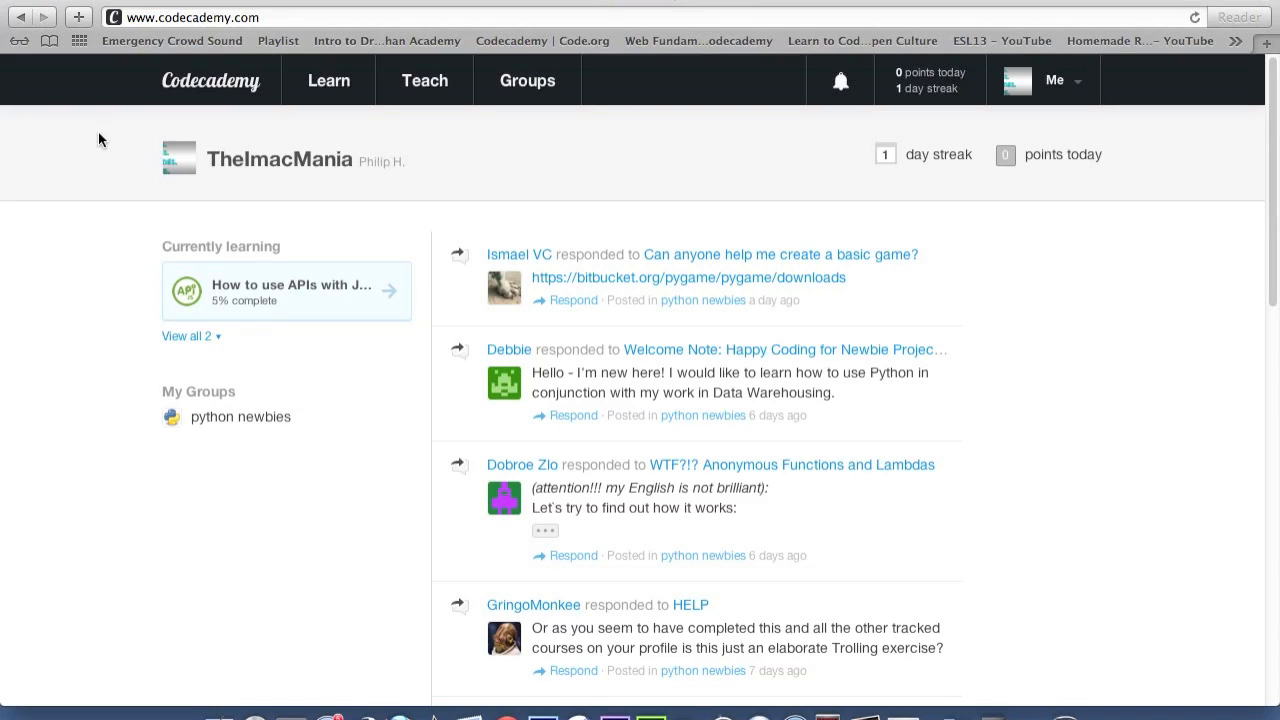
{"action": "mouse_move", "coordinate": [56, 32]}
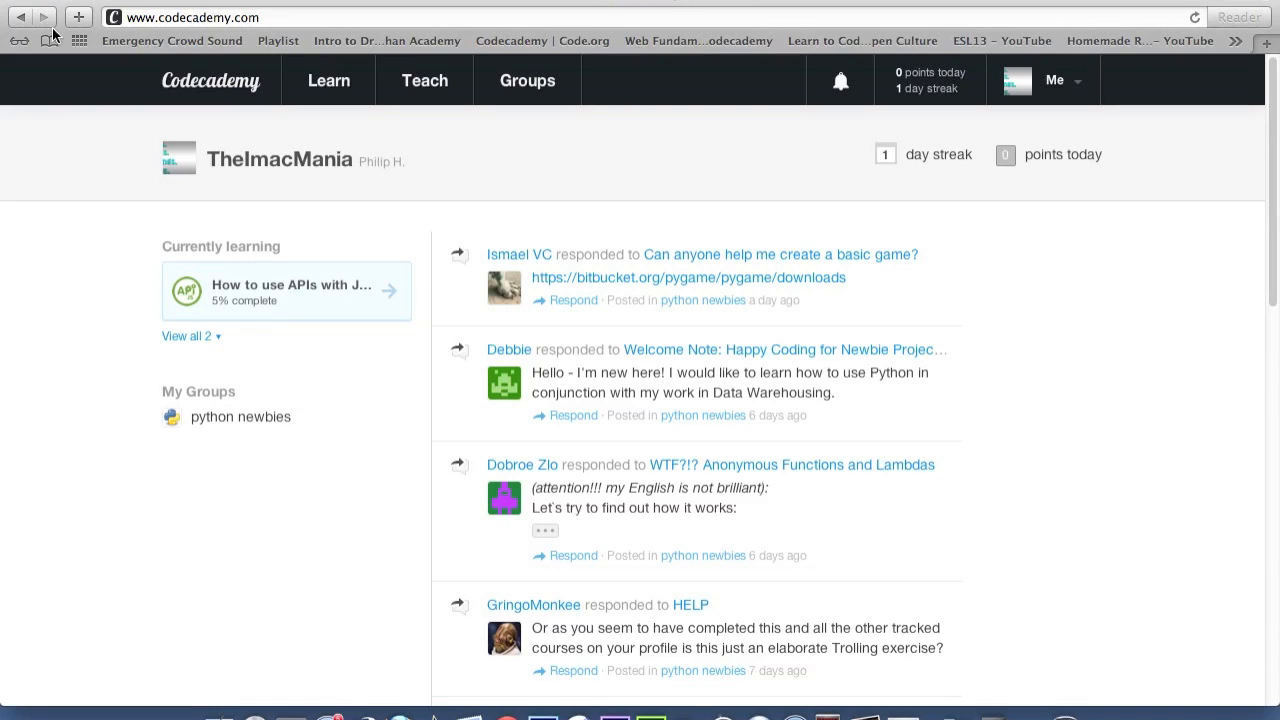
{"action": "mouse_move", "coordinate": [1112, 138]}
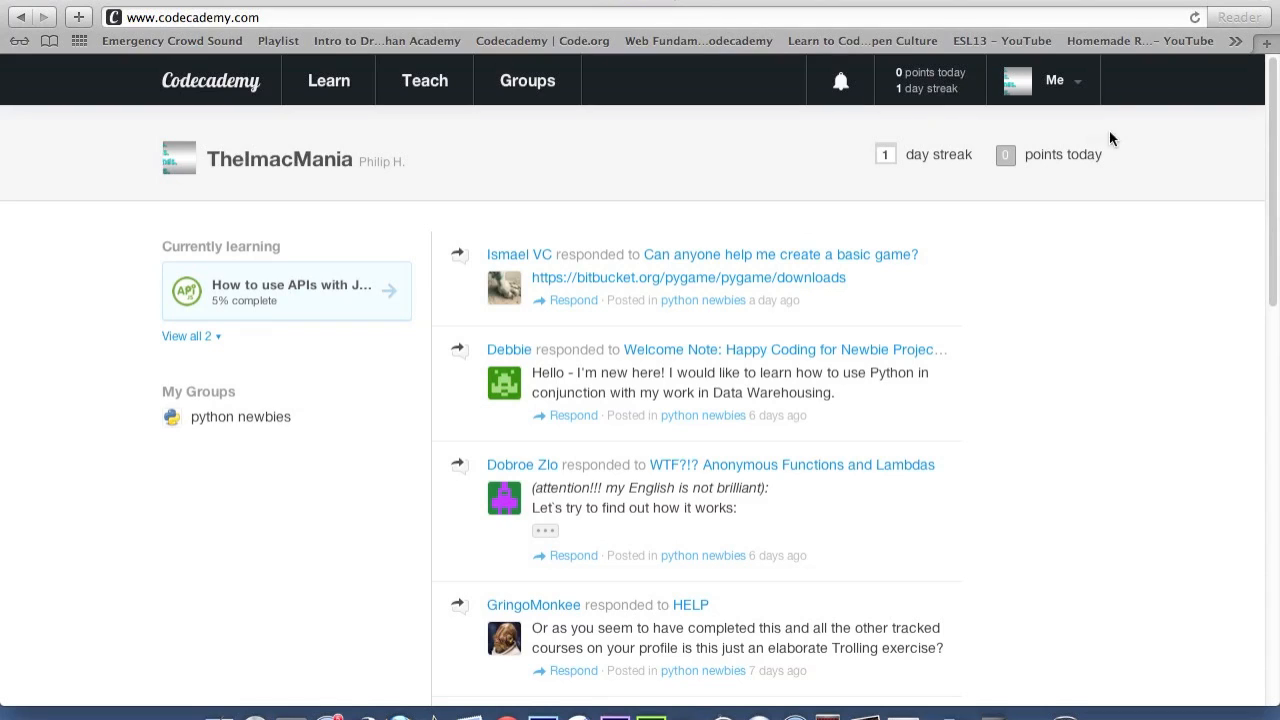
Step: Show the Me account menu with sign-out and settings options
{"action": "left_click", "coordinate": [1056, 80]}
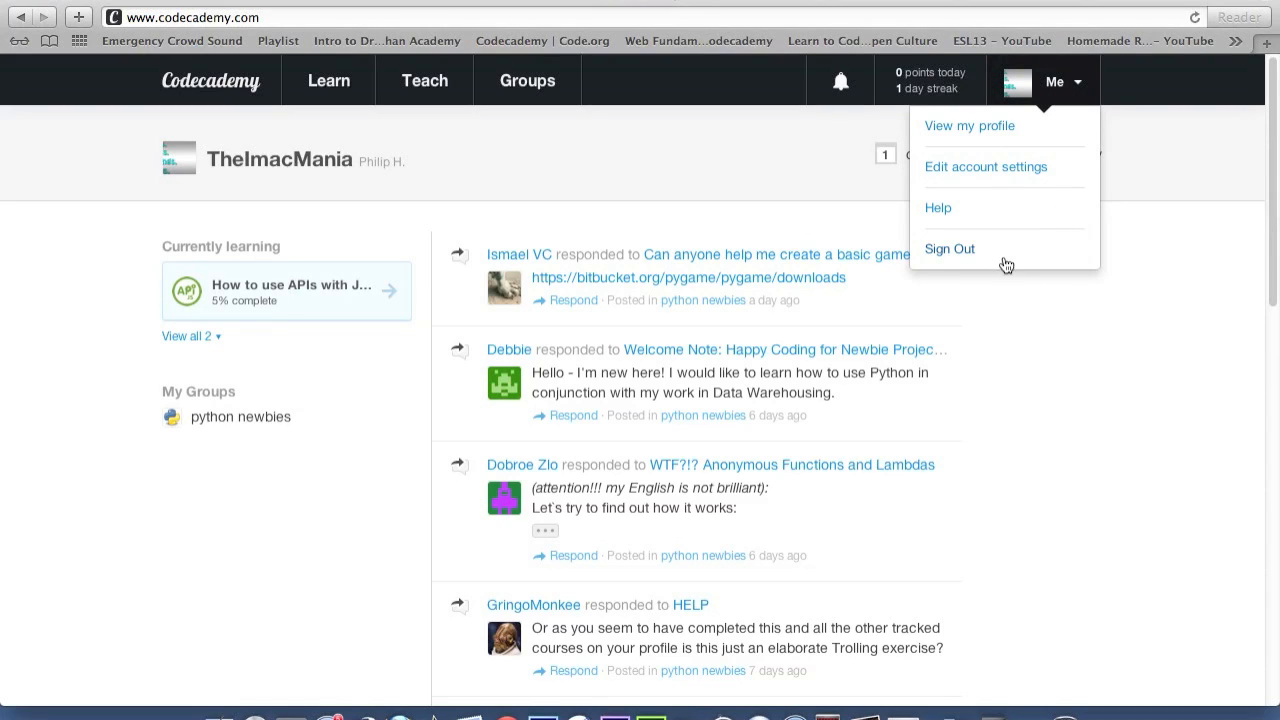
{"action": "mouse_move", "coordinate": [1024, 124]}
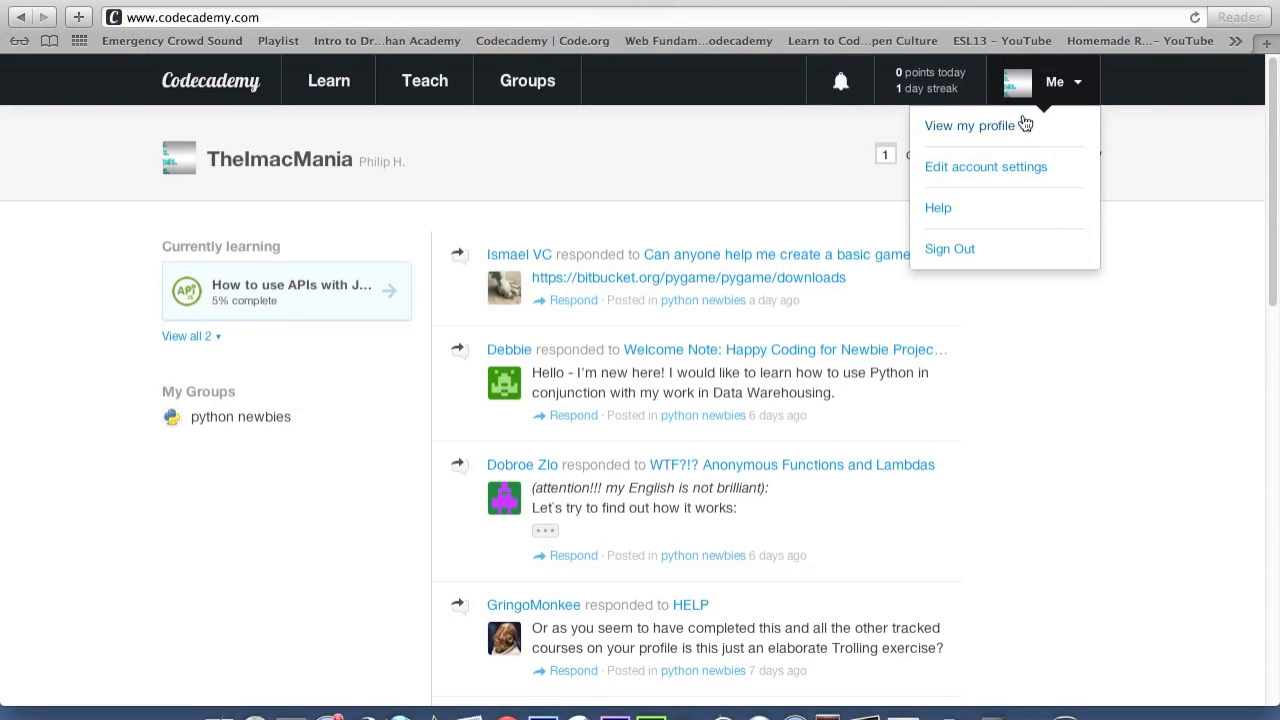
{"action": "mouse_move", "coordinate": [1070, 96]}
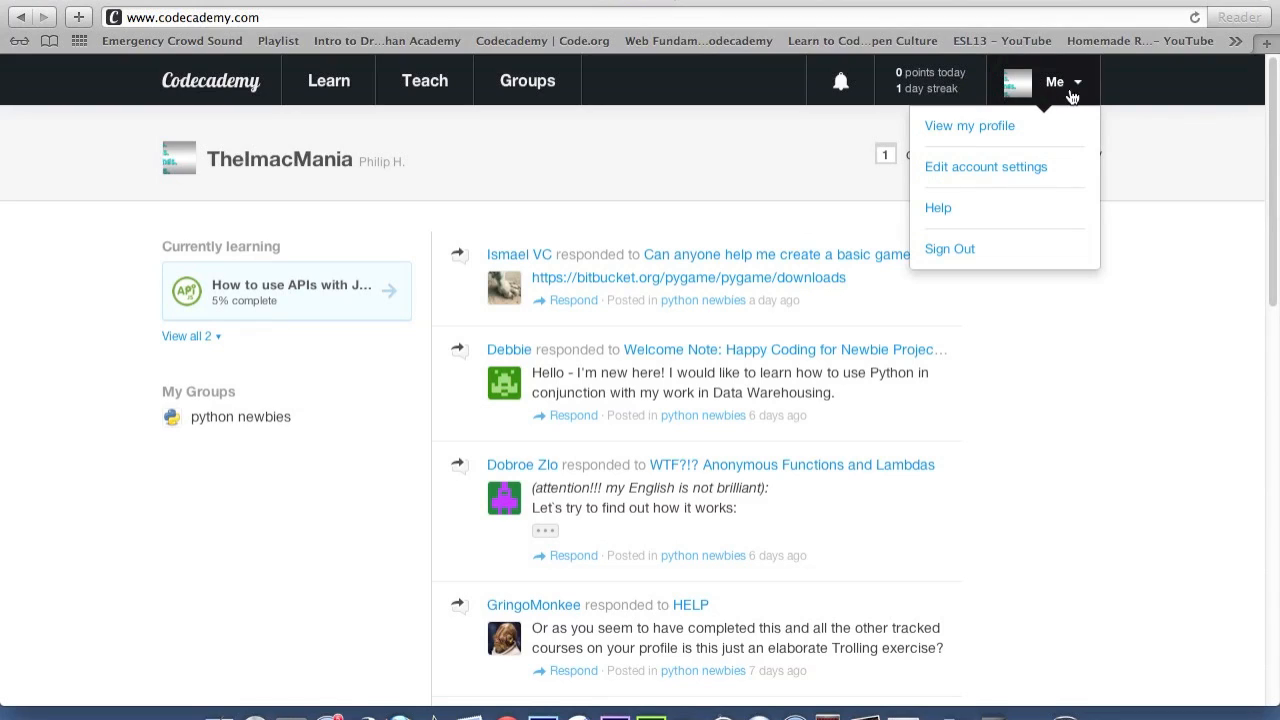
{"action": "mouse_move", "coordinate": [1056, 134]}
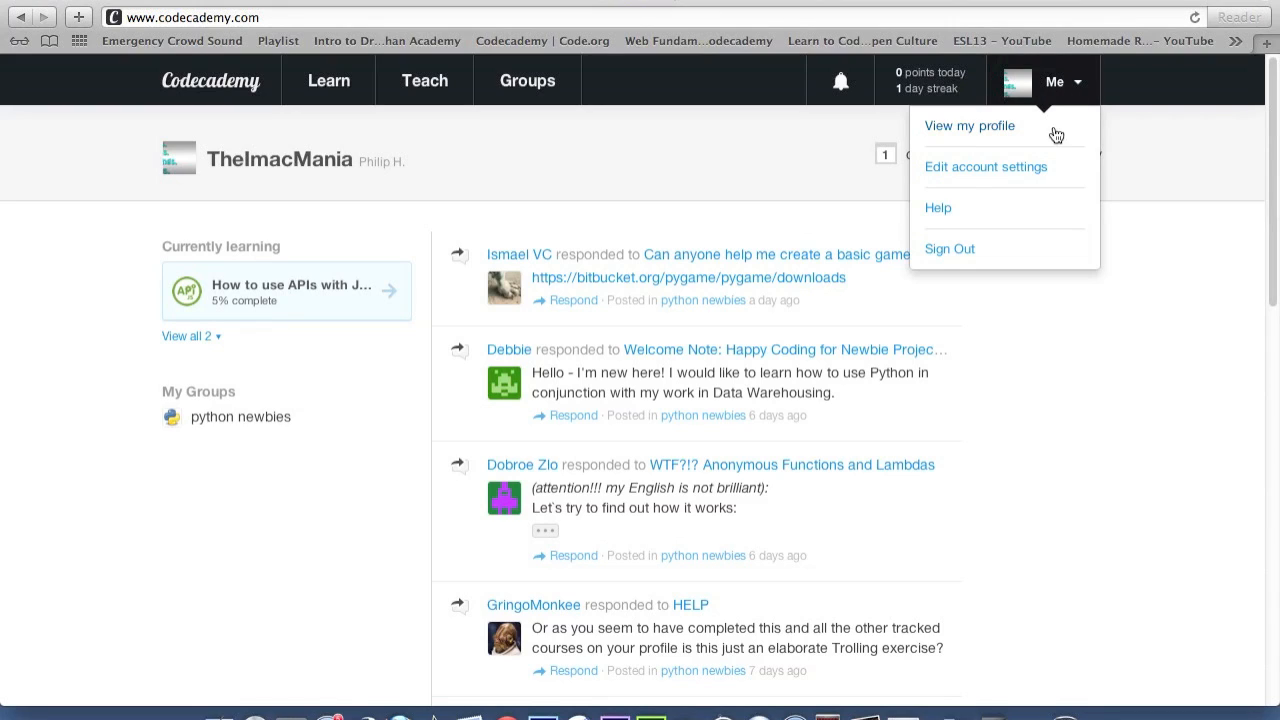
{"action": "mouse_move", "coordinate": [1012, 132]}
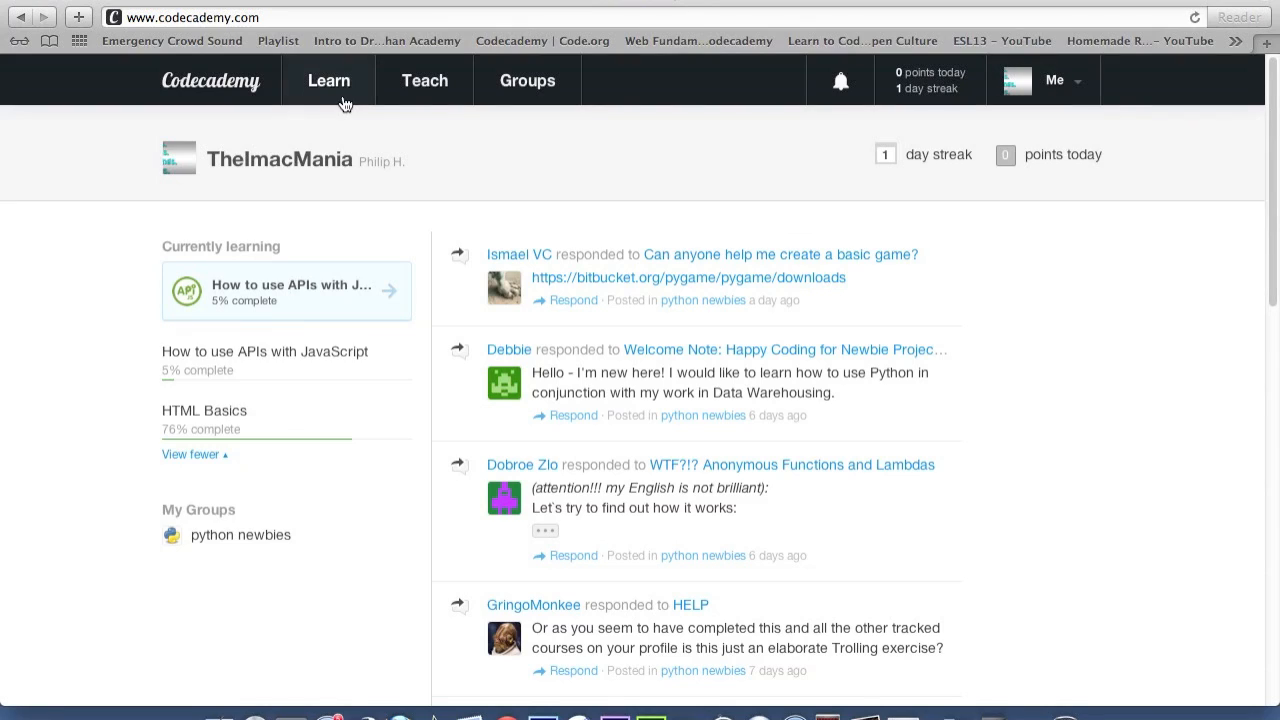
Step: Go to Learn and browse the Tracks catalog from Web Fundamentals down to Ruby
{"action": "left_click", "coordinate": [328, 80]}
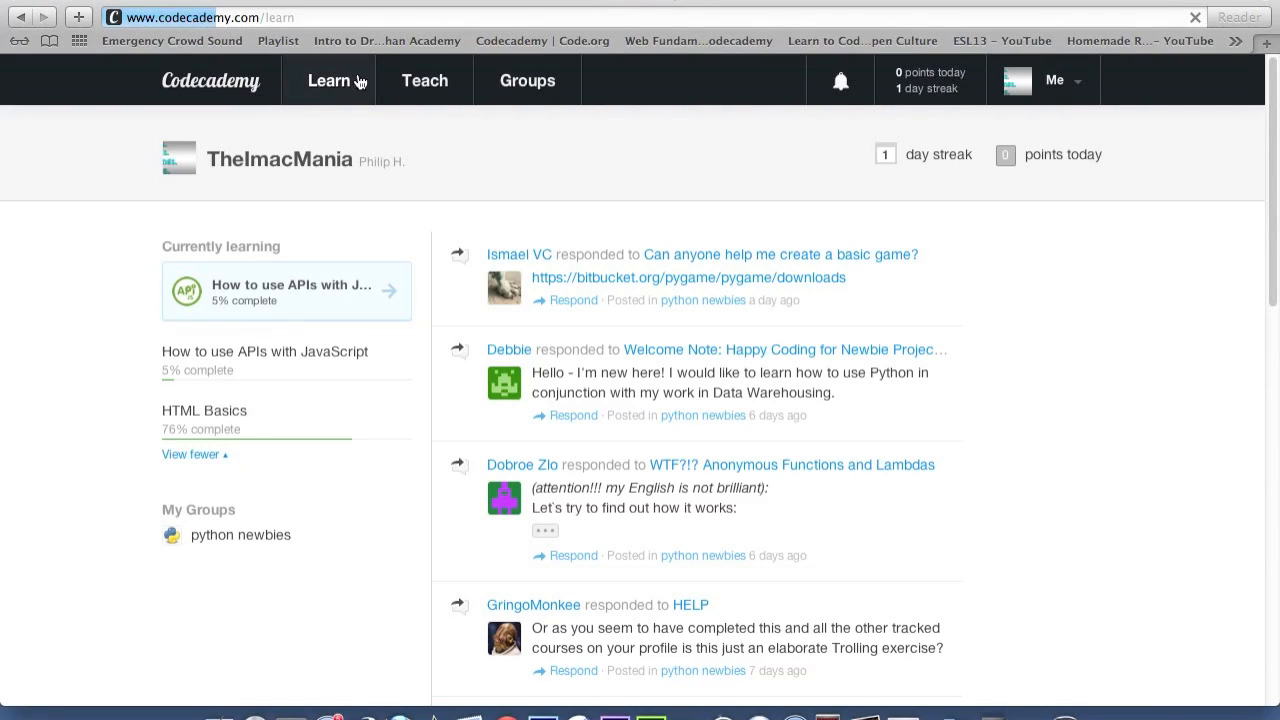
{"action": "left_click", "coordinate": [328, 80]}
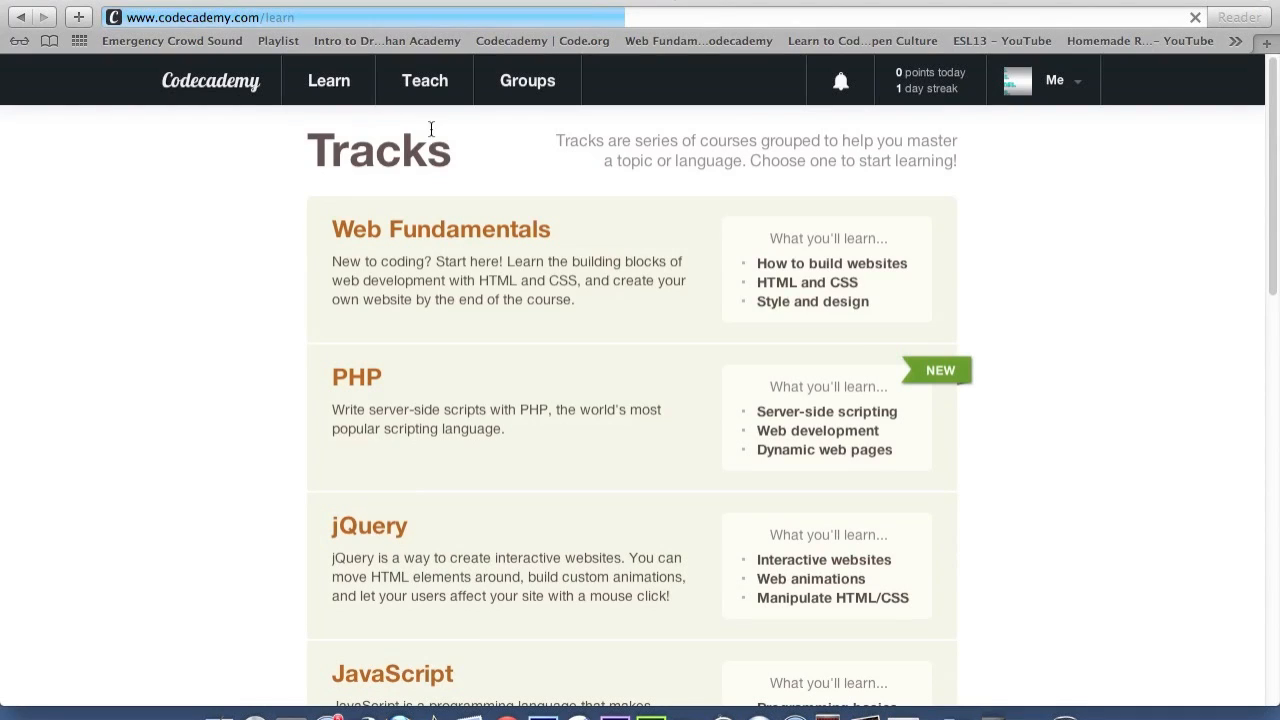
{"action": "mouse_move", "coordinate": [360, 400]}
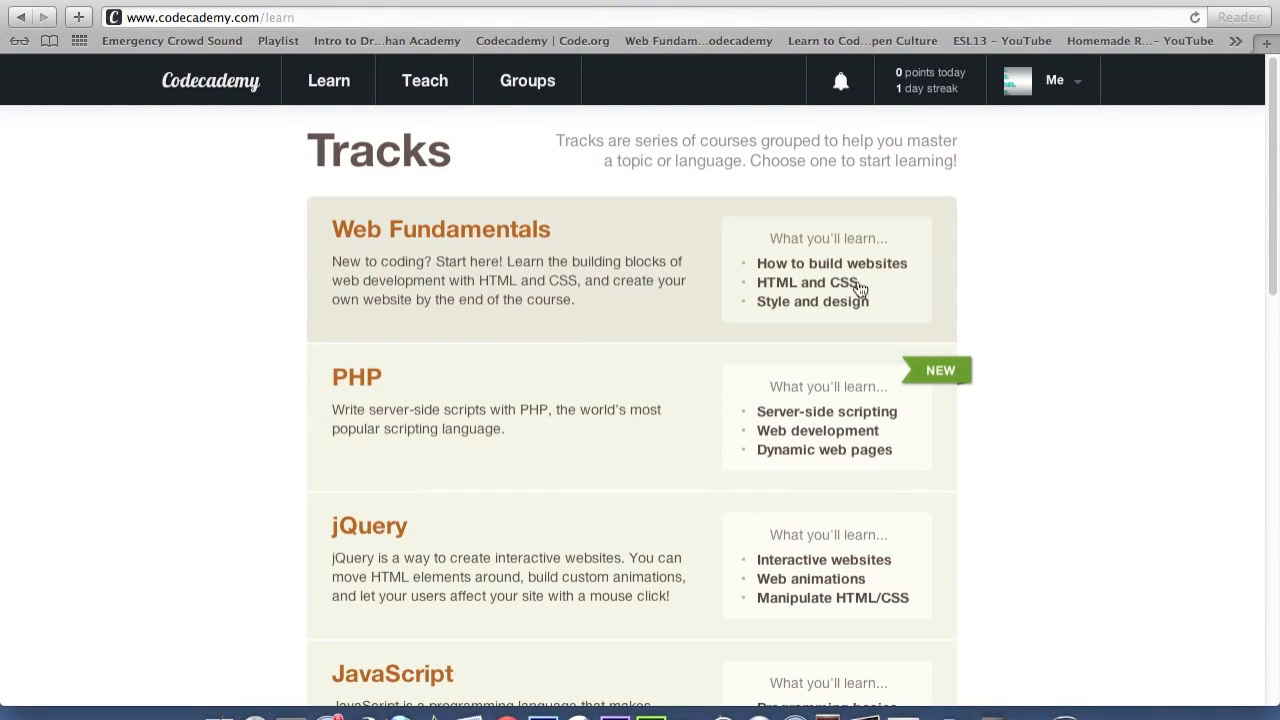
{"action": "mouse_move", "coordinate": [654, 322]}
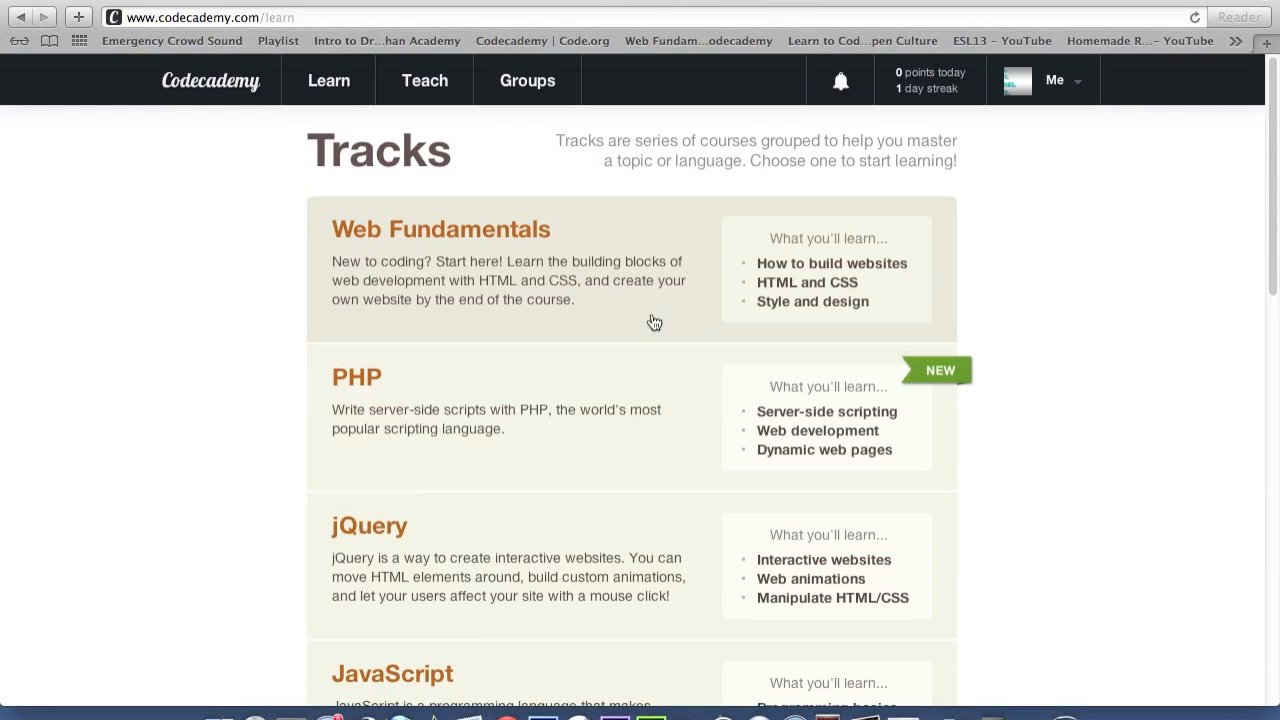
{"action": "scroll", "scroll_direction": "down", "scroll_amount": 3}
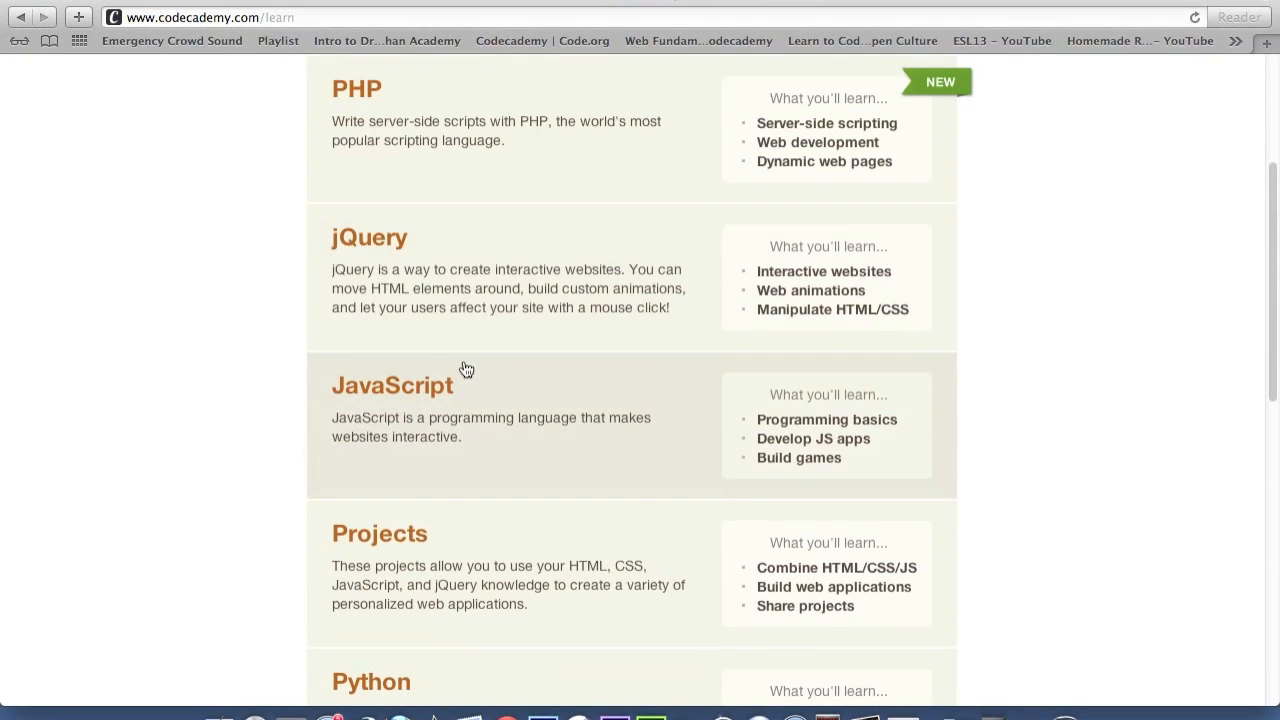
{"action": "mouse_move", "coordinate": [868, 190]}
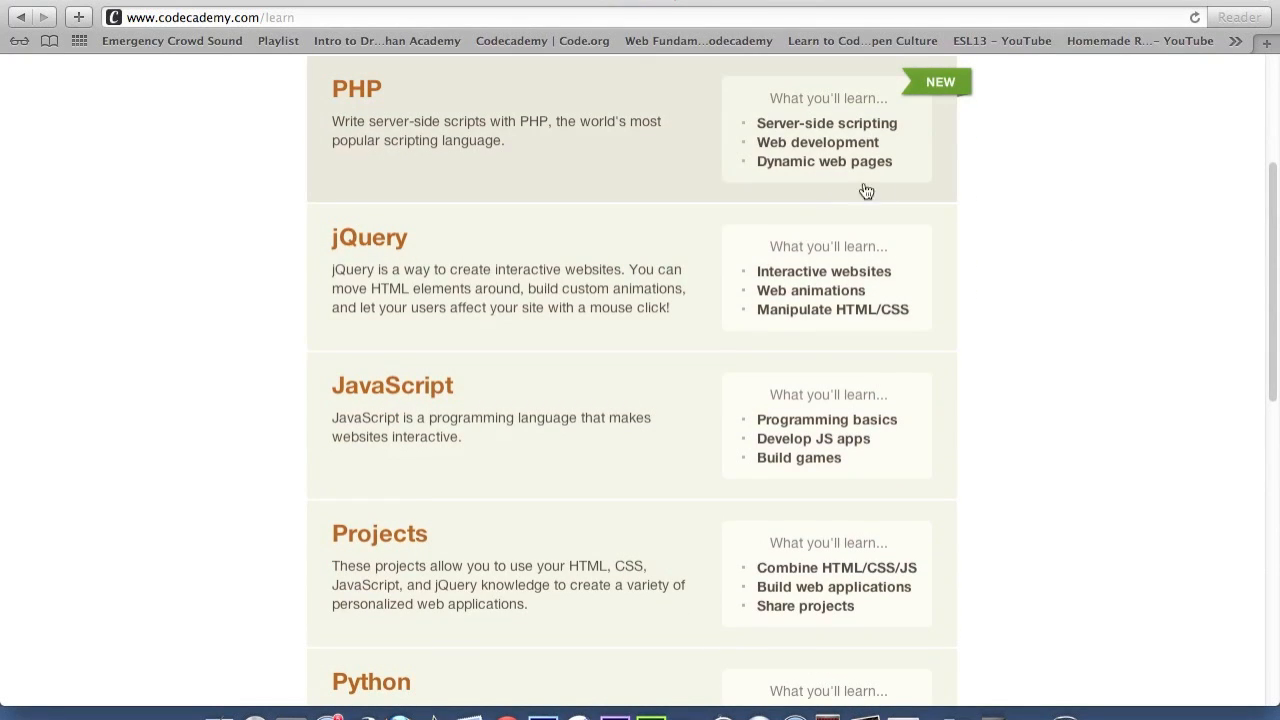
{"action": "mouse_move", "coordinate": [414, 274]}
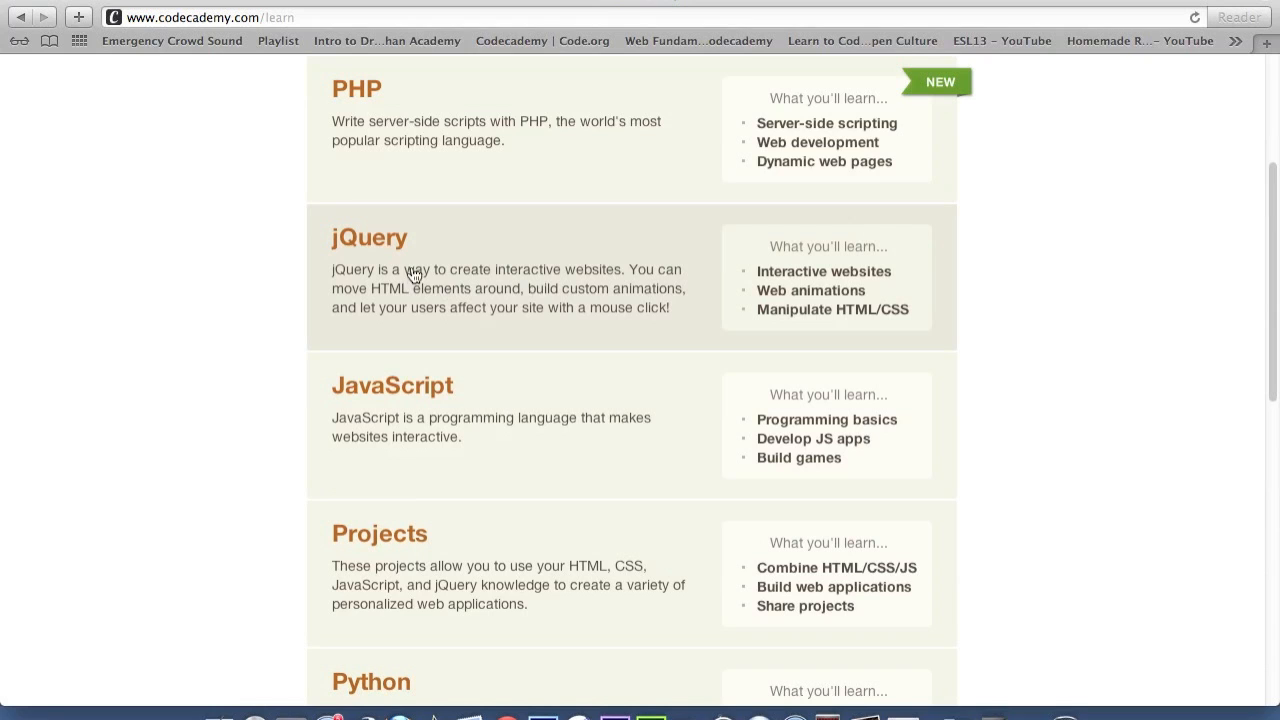
{"action": "mouse_move", "coordinate": [914, 422]}
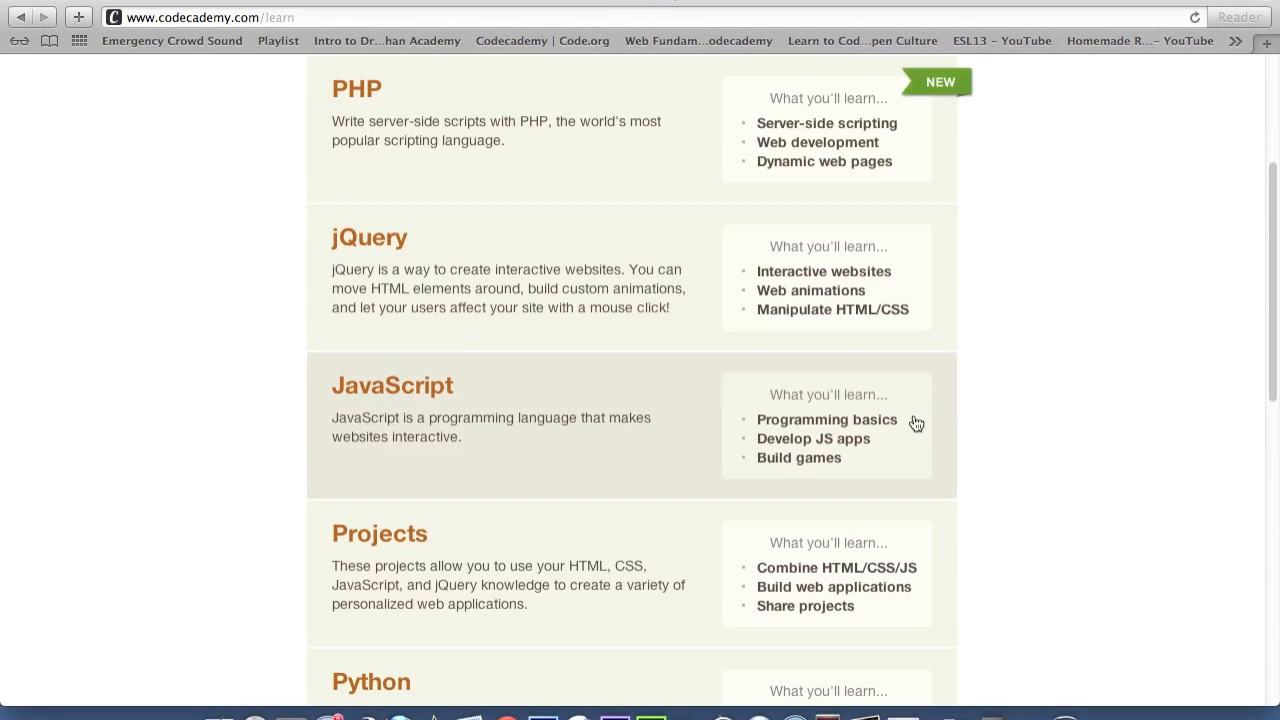
{"action": "scroll", "scroll_direction": "down", "scroll_amount": 3}
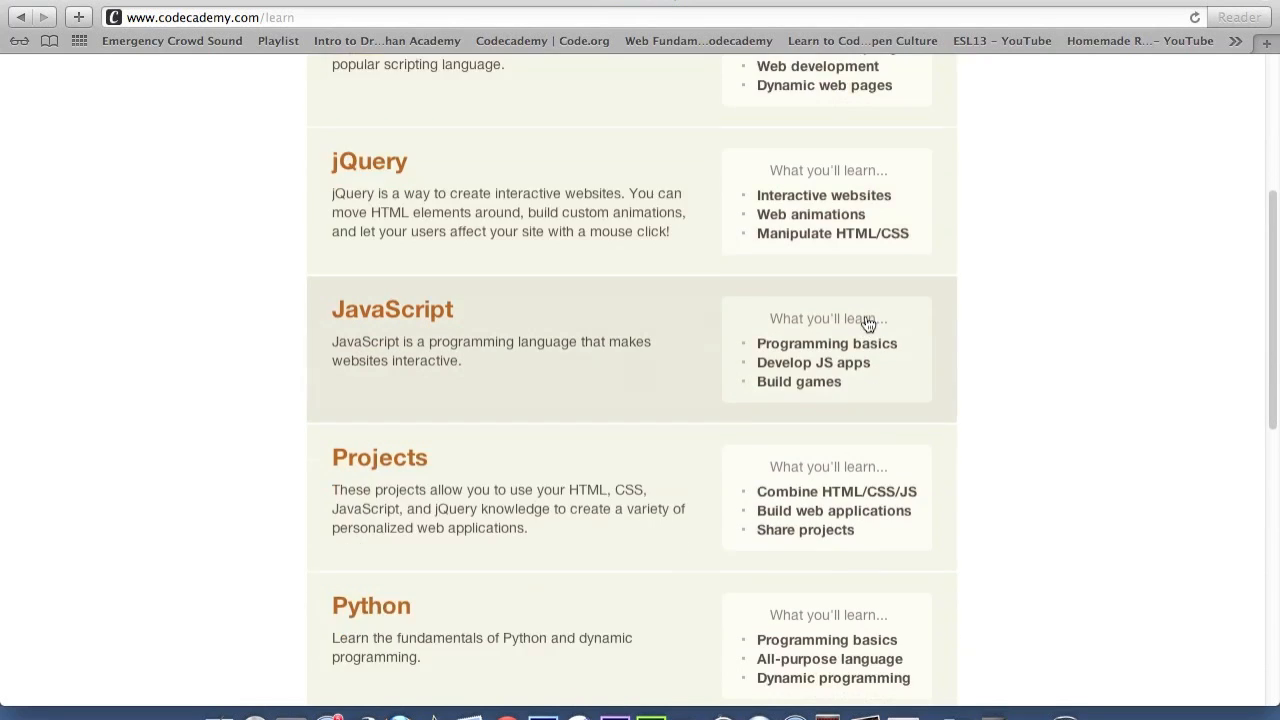
{"action": "scroll", "scroll_direction": "down", "scroll_amount": 3}
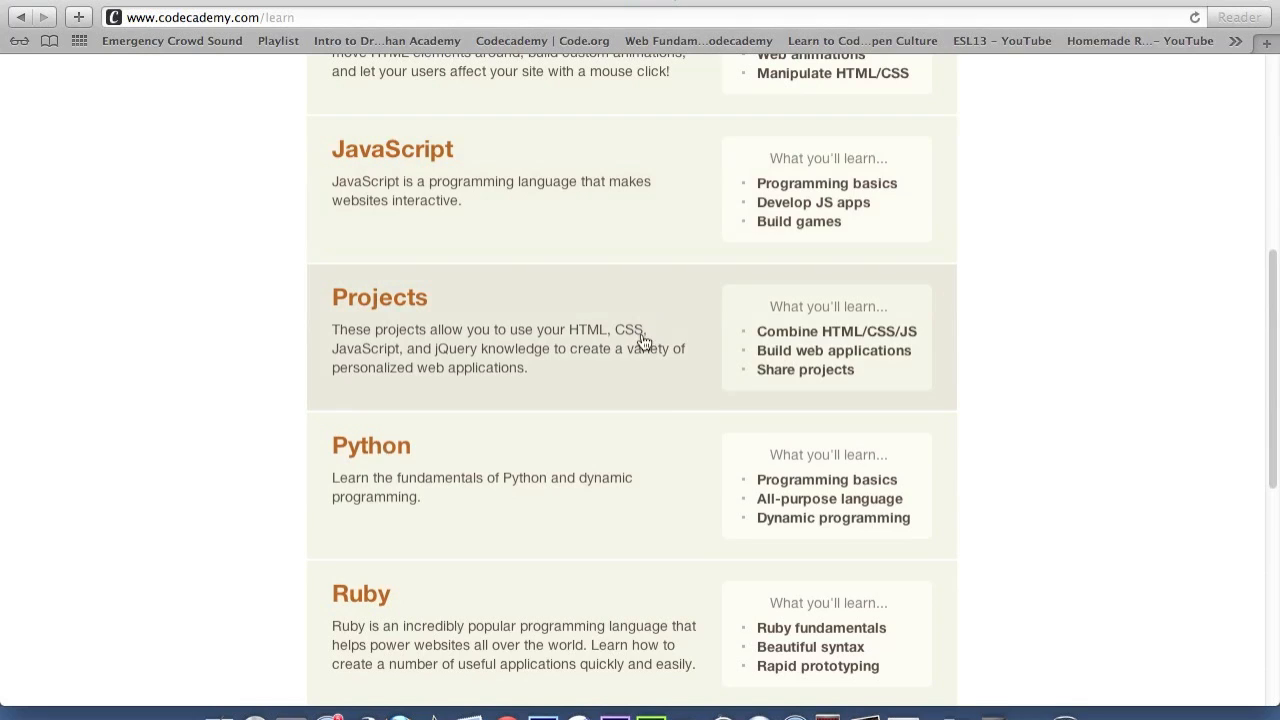
{"action": "mouse_move", "coordinate": [636, 240]}
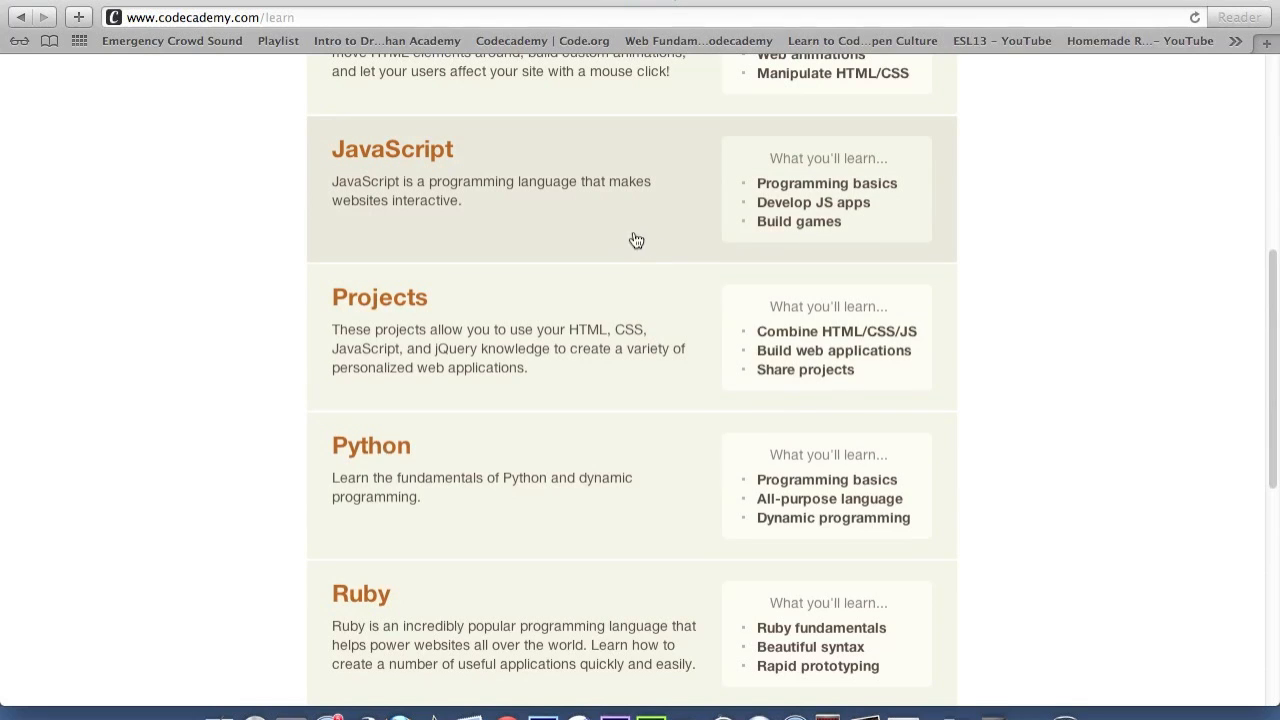
{"action": "mouse_move", "coordinate": [600, 224]}
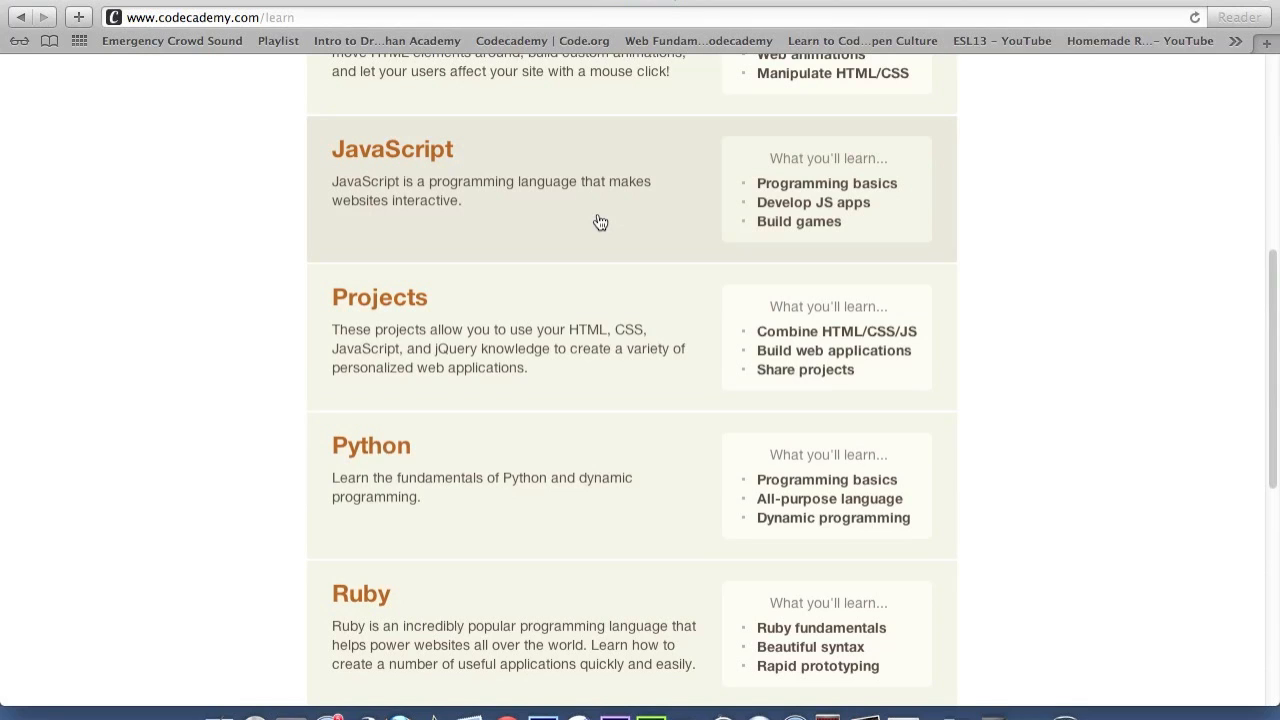
{"action": "mouse_move", "coordinate": [1076, 264]}
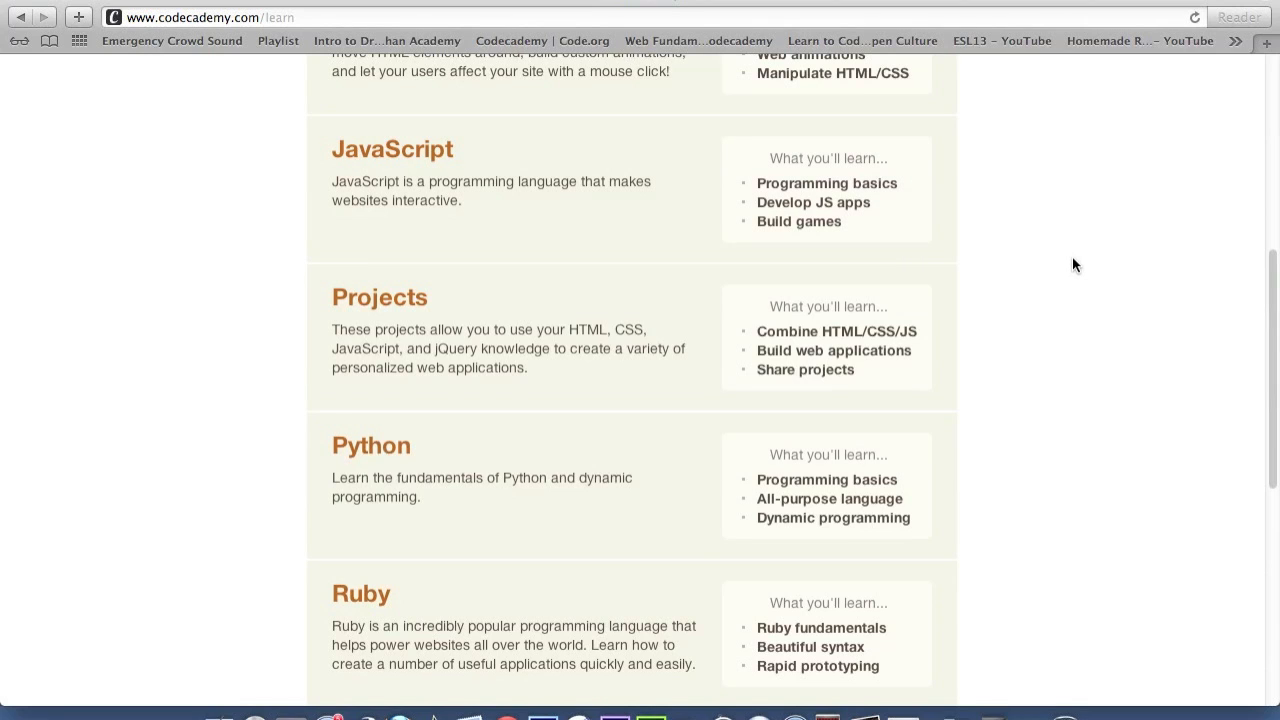
{"action": "mouse_move", "coordinate": [648, 324]}
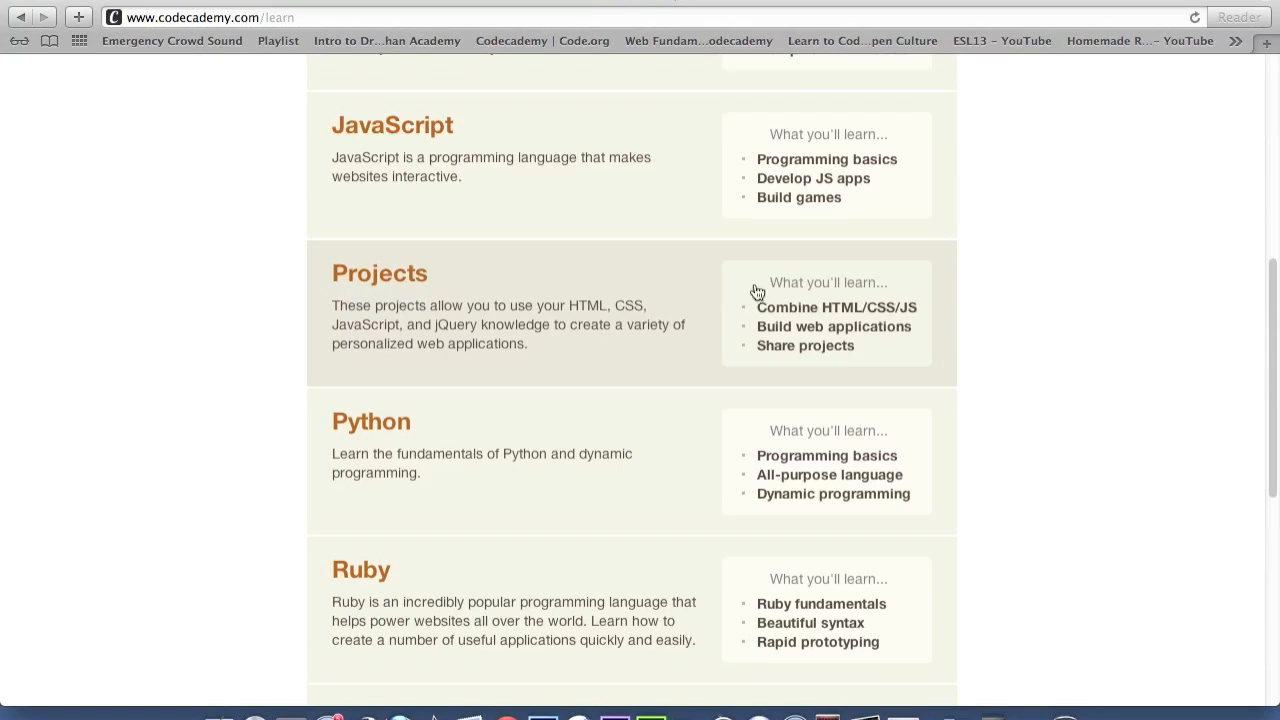
{"action": "mouse_move", "coordinate": [844, 344]}
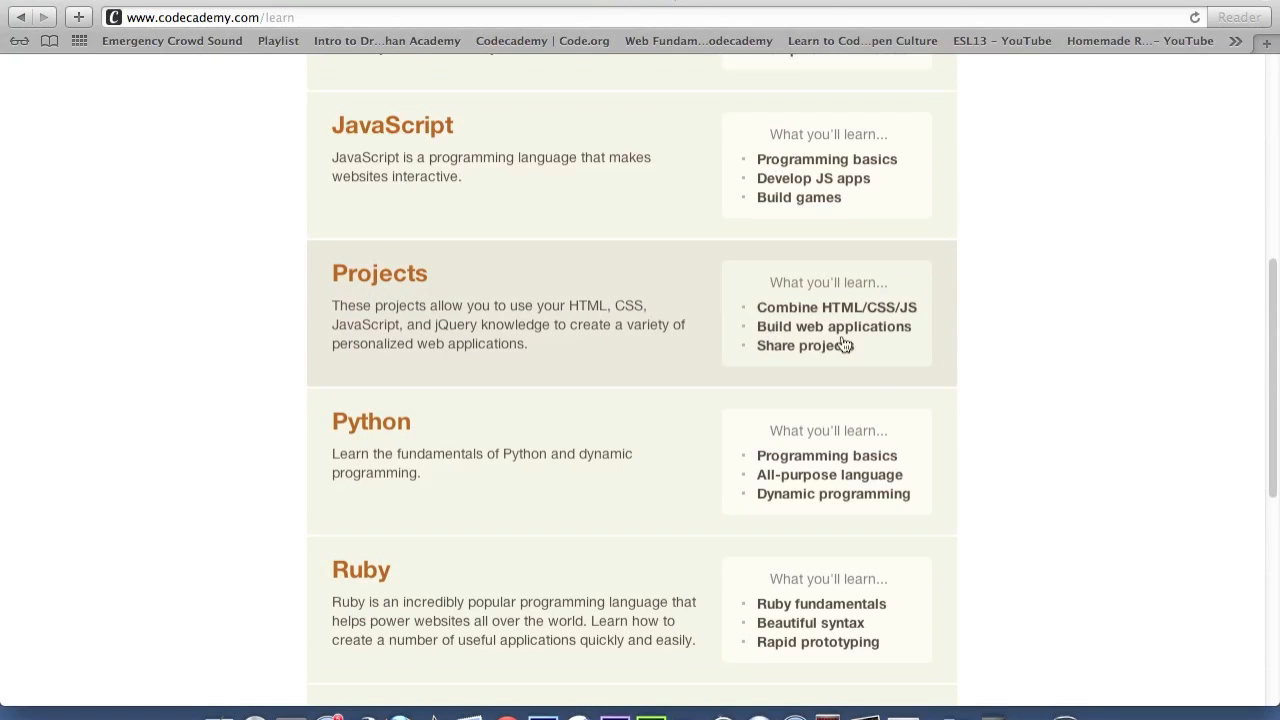
{"action": "mouse_move", "coordinate": [900, 340]}
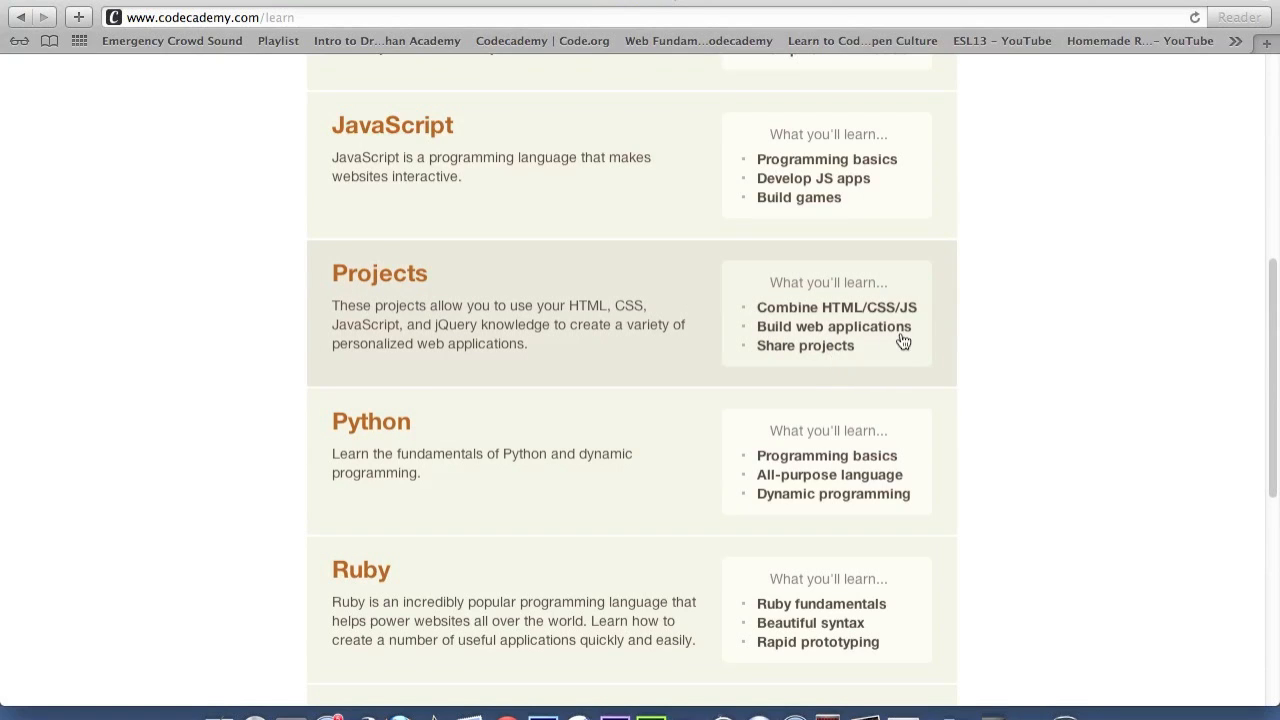
{"action": "mouse_move", "coordinate": [924, 356]}
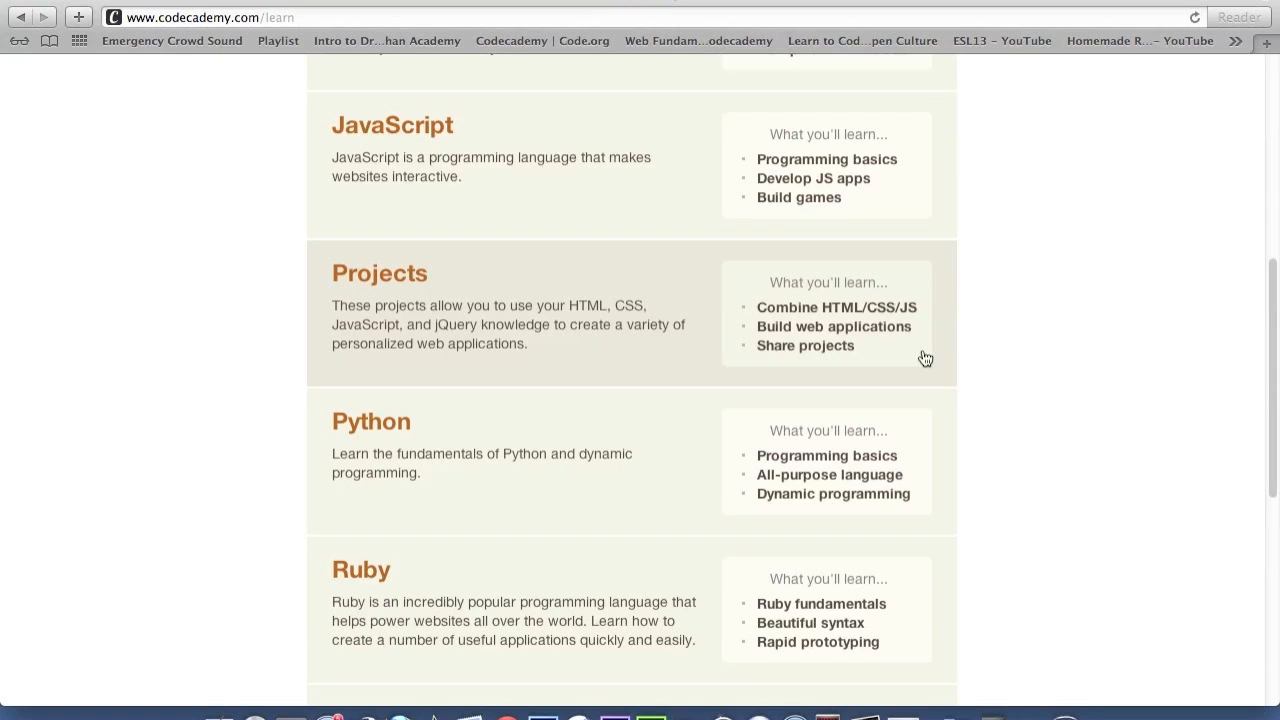
{"action": "mouse_move", "coordinate": [712, 382]}
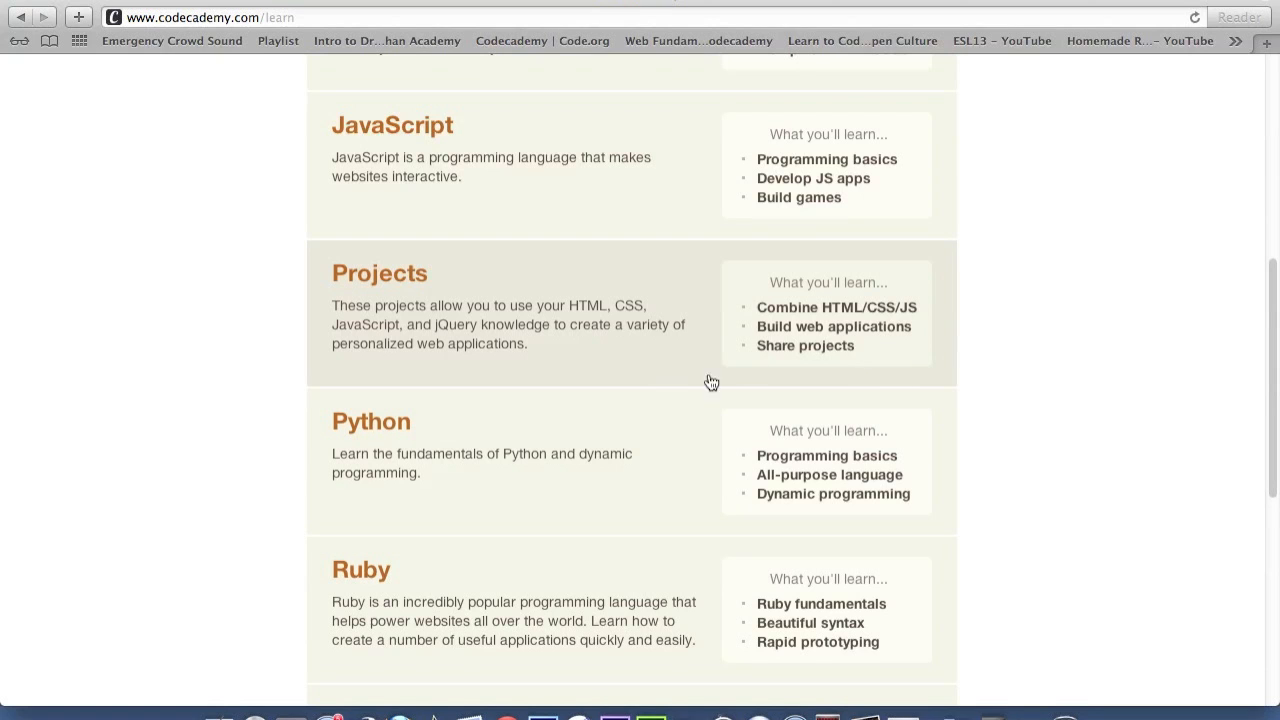
Step: Scroll past the Python, Ruby and APIs tracks to the 'Want more courses?' link
{"action": "scroll", "scroll_direction": "down", "scroll_amount": 3}
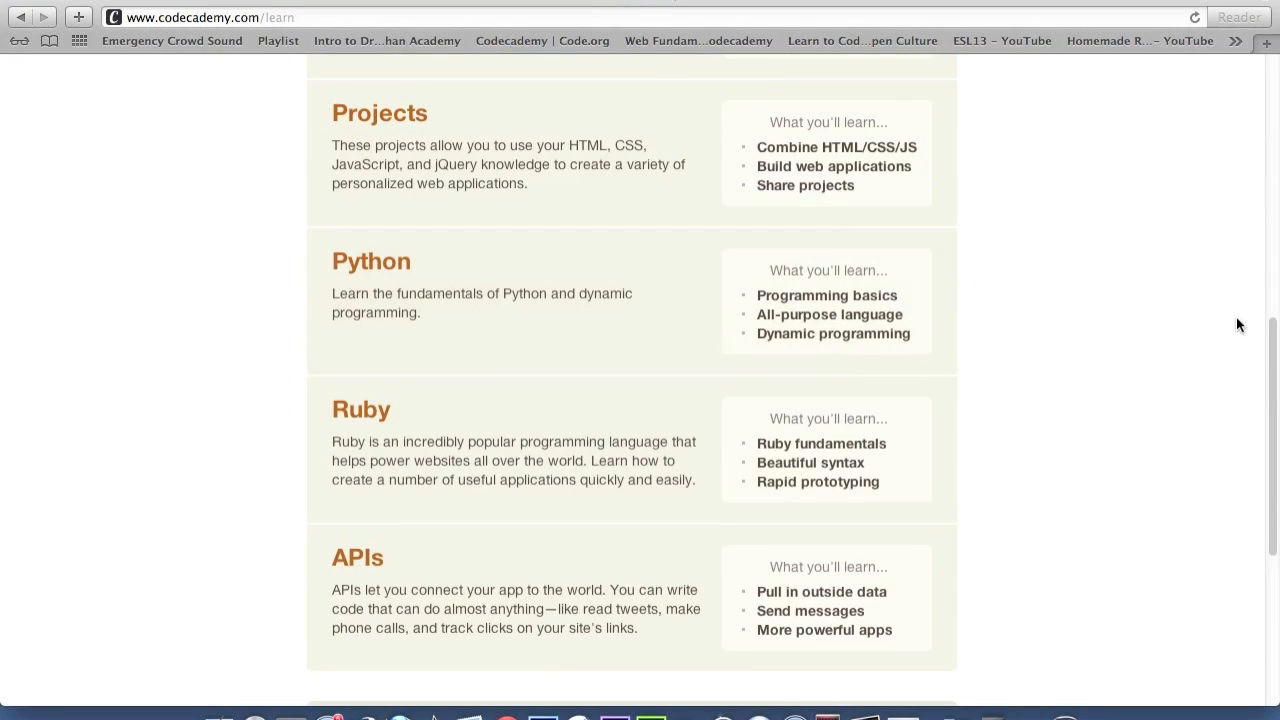
{"action": "mouse_move", "coordinate": [896, 332]}
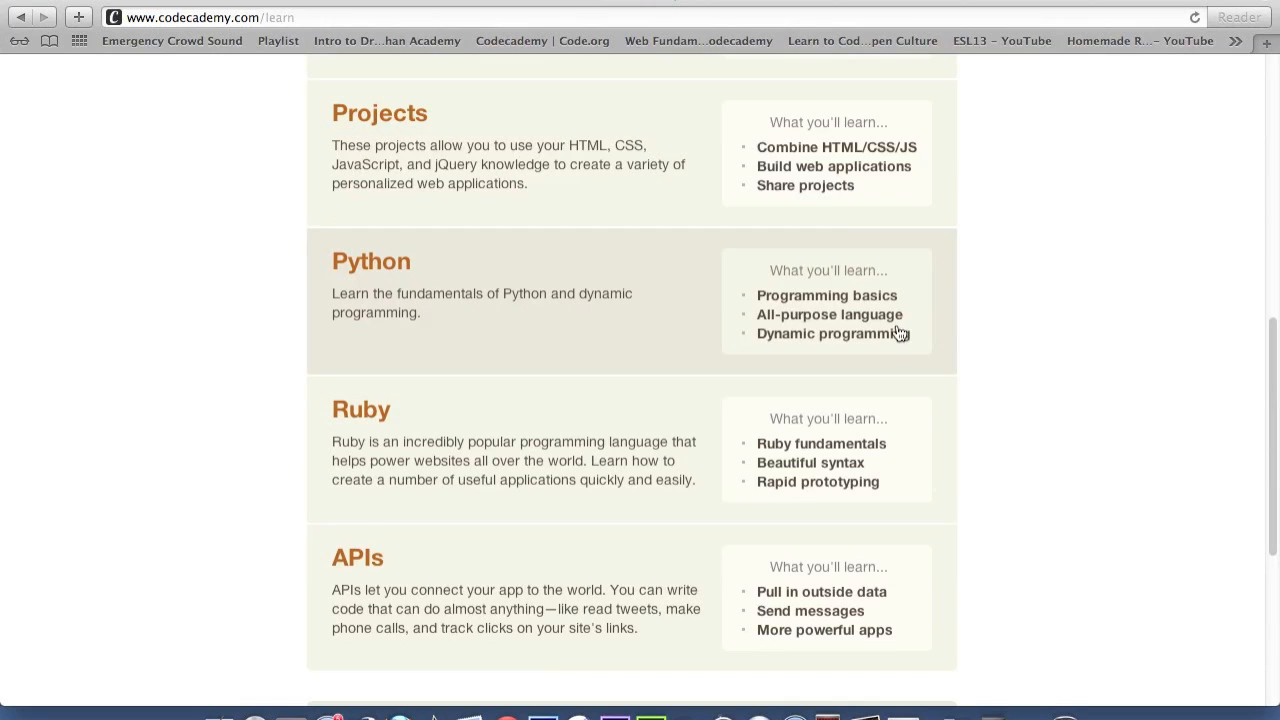
{"action": "mouse_move", "coordinate": [968, 378]}
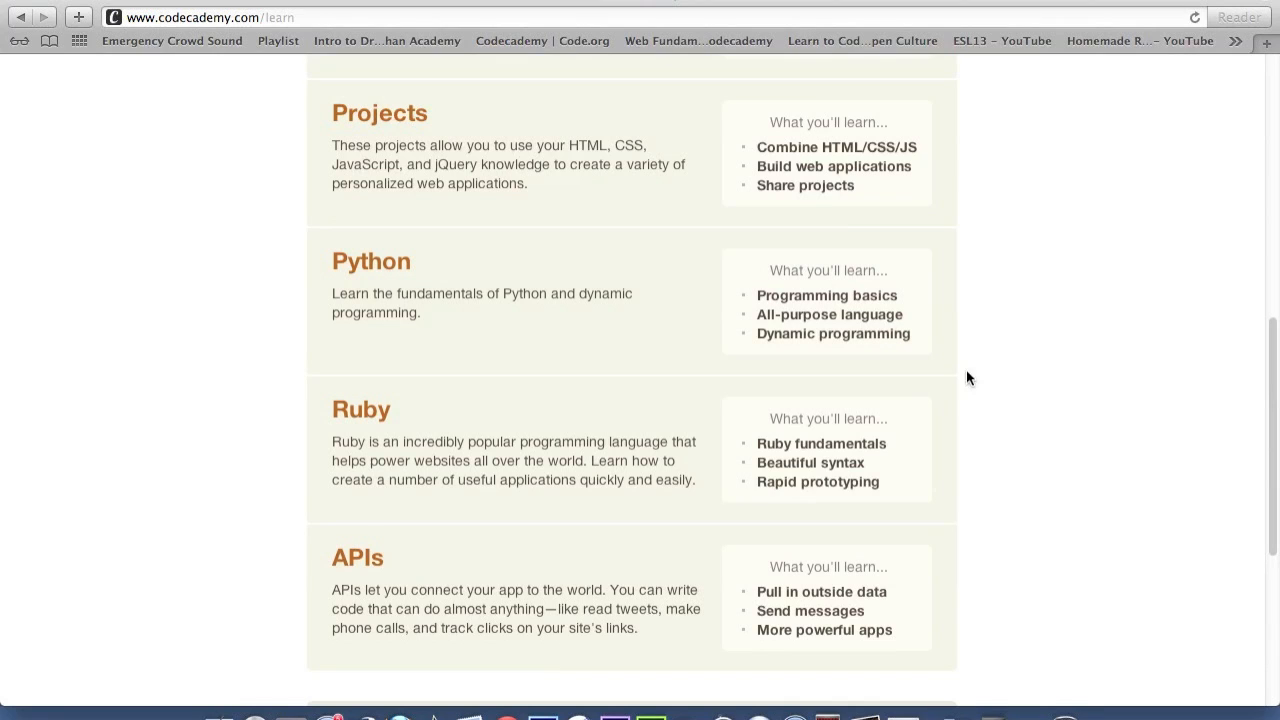
{"action": "mouse_move", "coordinate": [904, 390]}
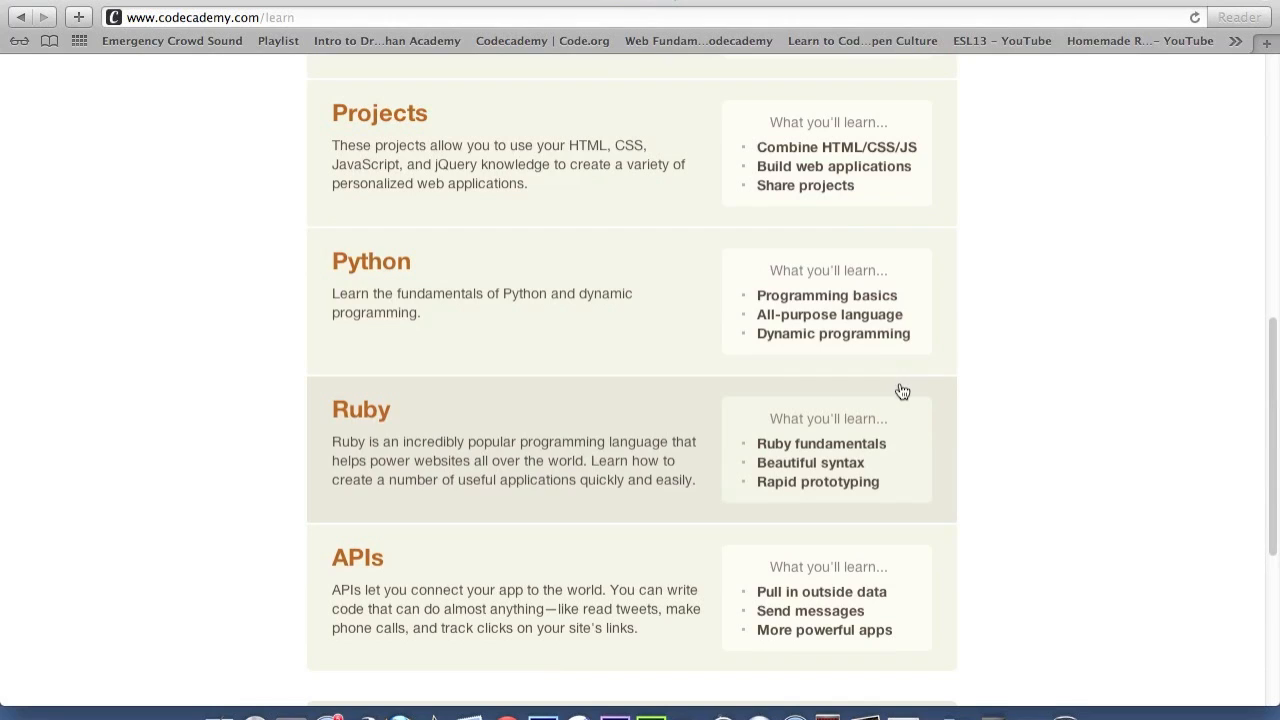
{"action": "mouse_move", "coordinate": [1078, 492]}
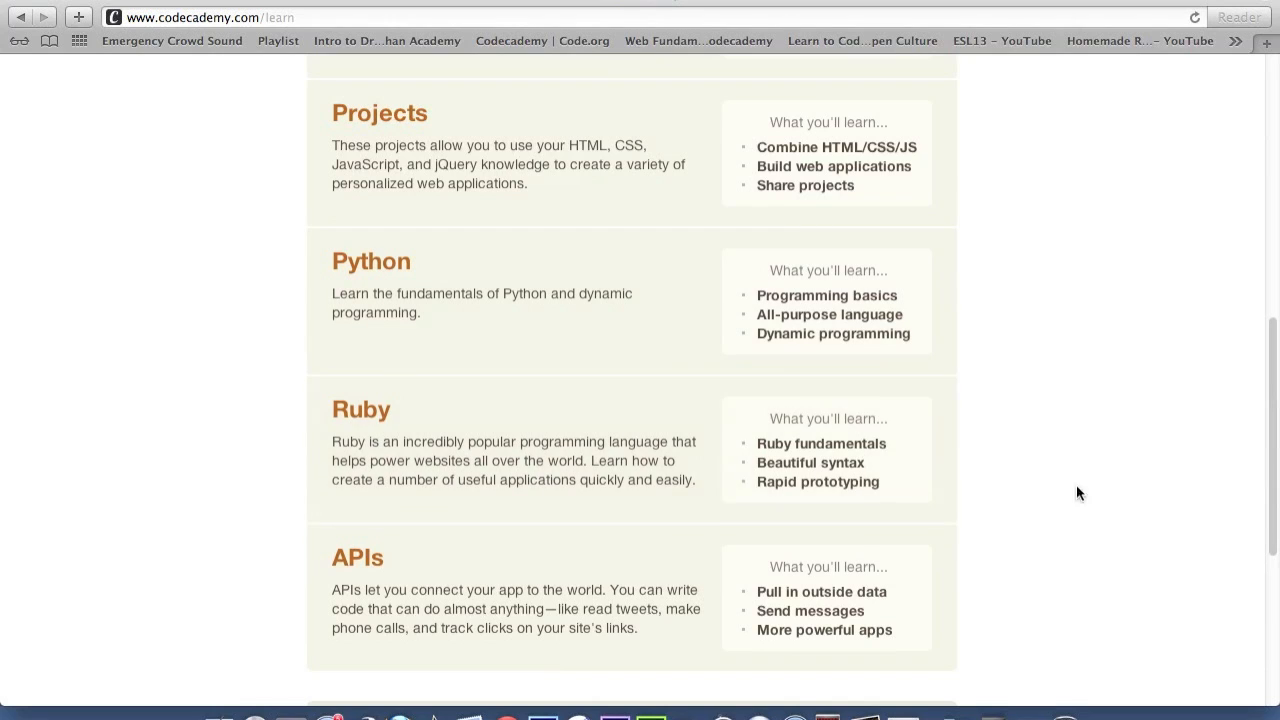
{"action": "mouse_move", "coordinate": [864, 476]}
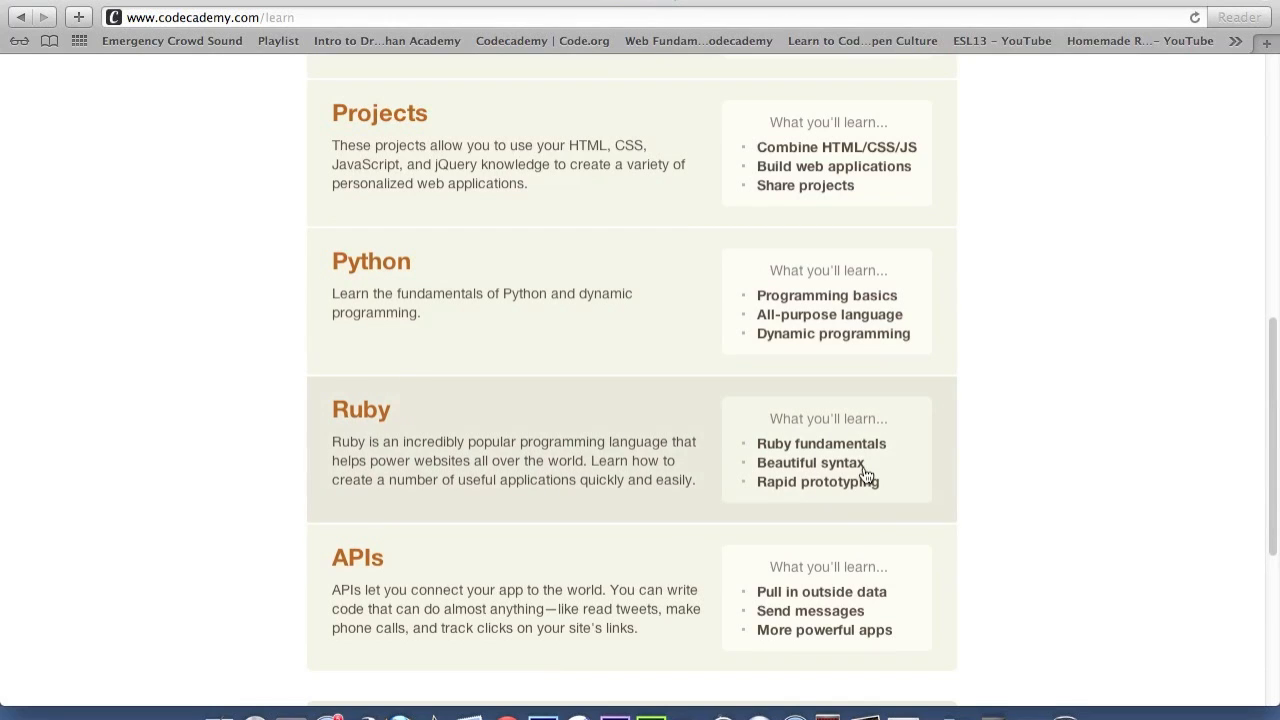
{"action": "mouse_move", "coordinate": [920, 468]}
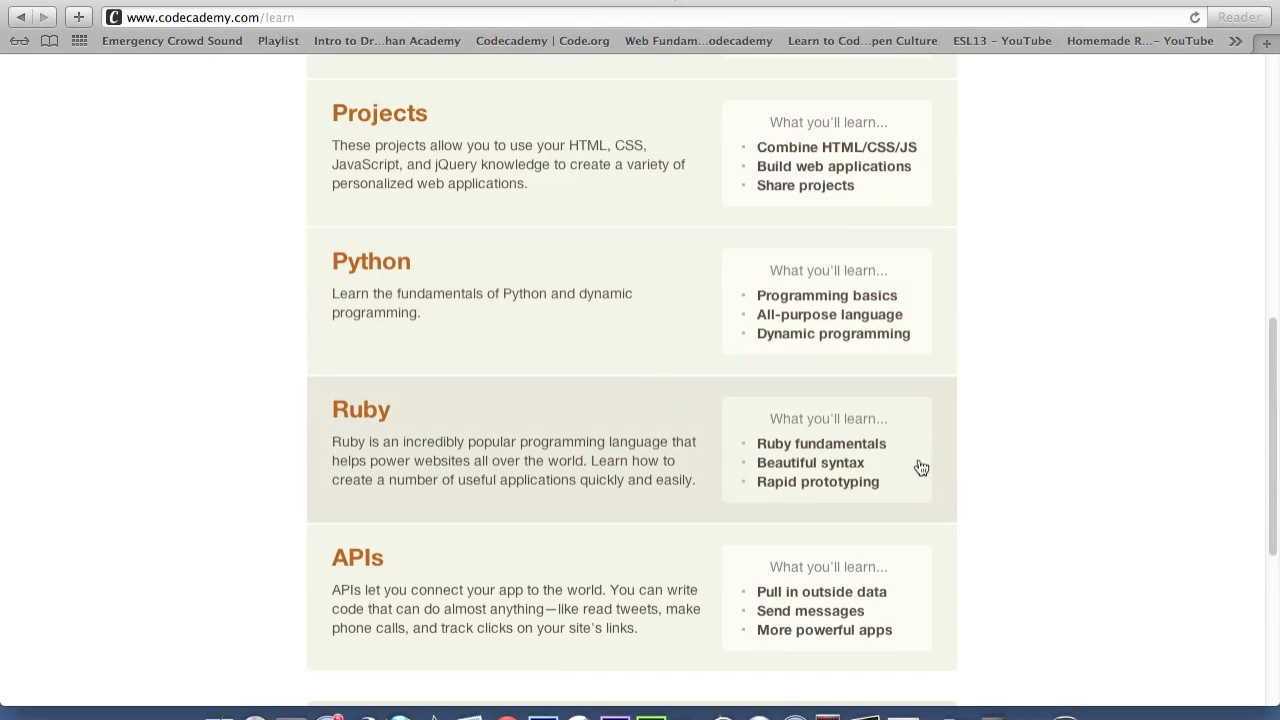
{"action": "mouse_move", "coordinate": [862, 464]}
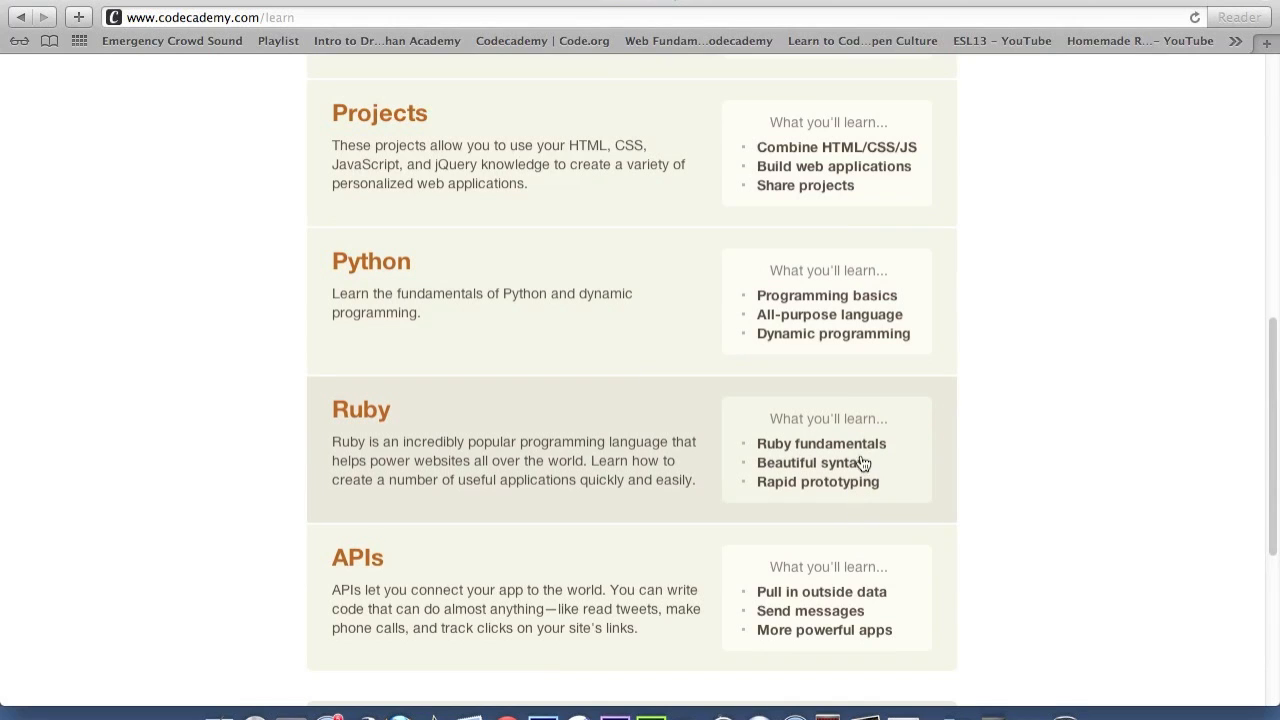
{"action": "scroll", "scroll_direction": "down", "scroll_amount": 3}
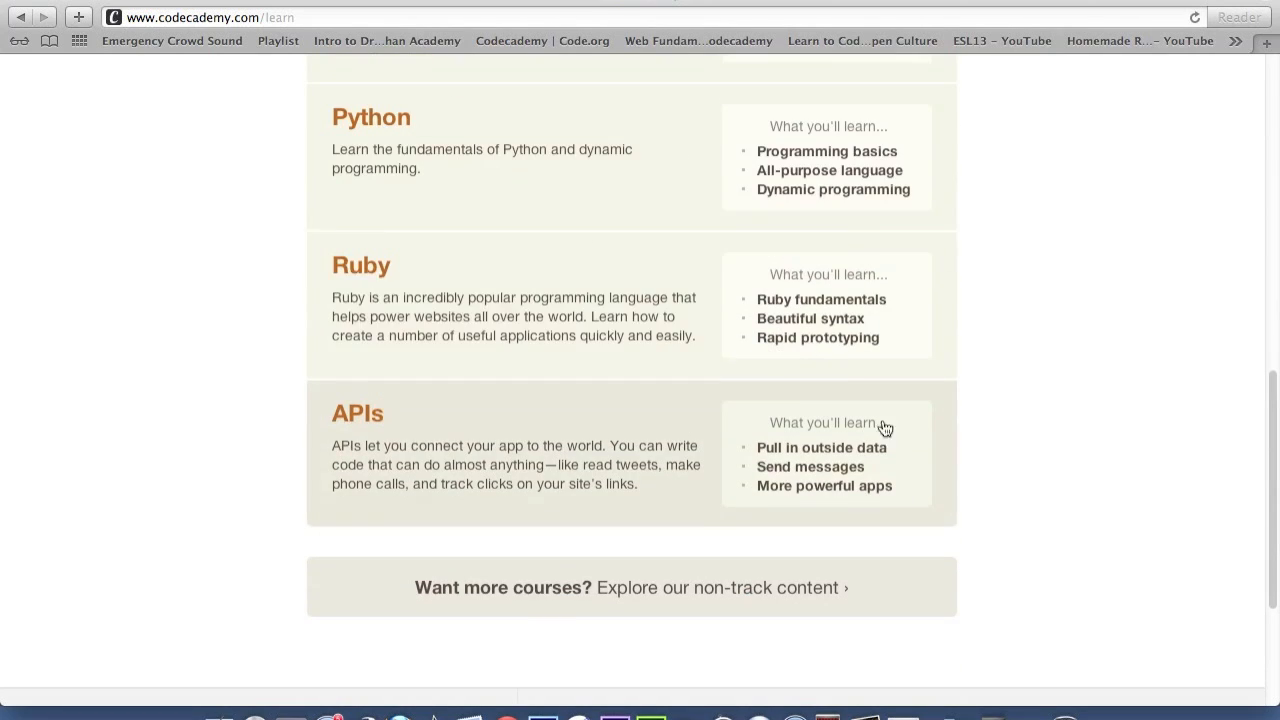
{"action": "mouse_move", "coordinate": [760, 386]}
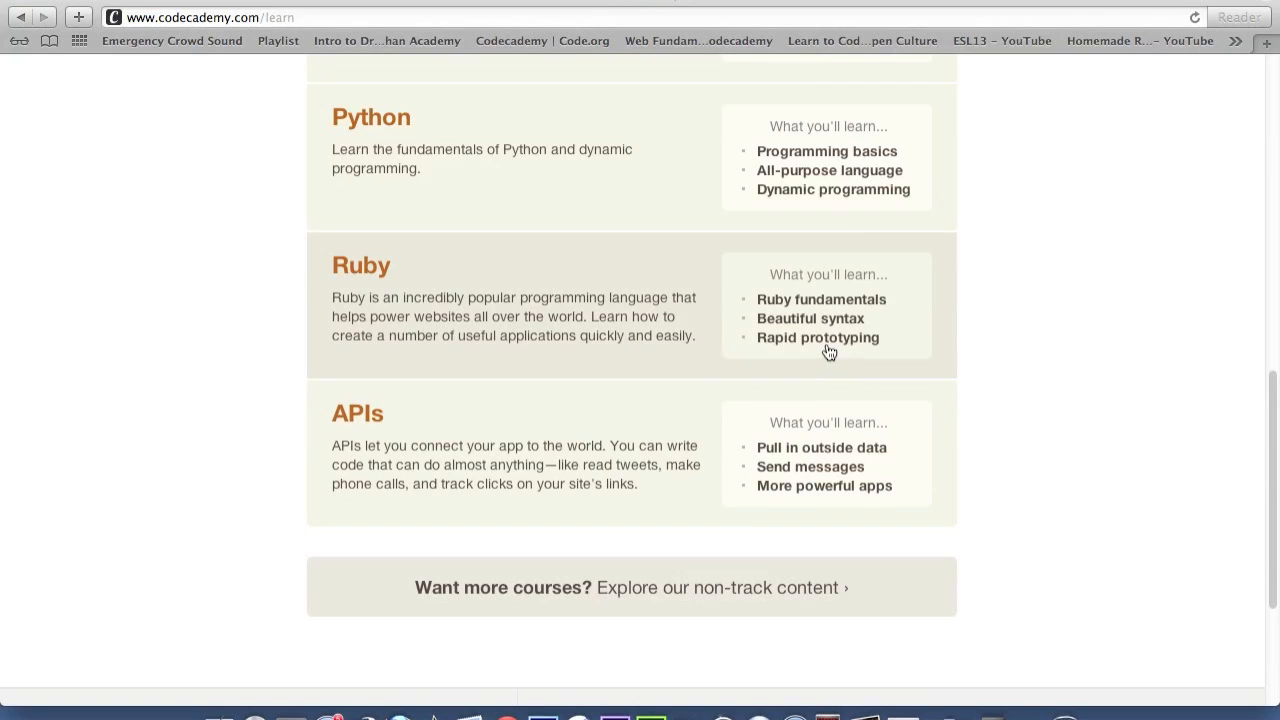
{"action": "mouse_move", "coordinate": [410, 414]}
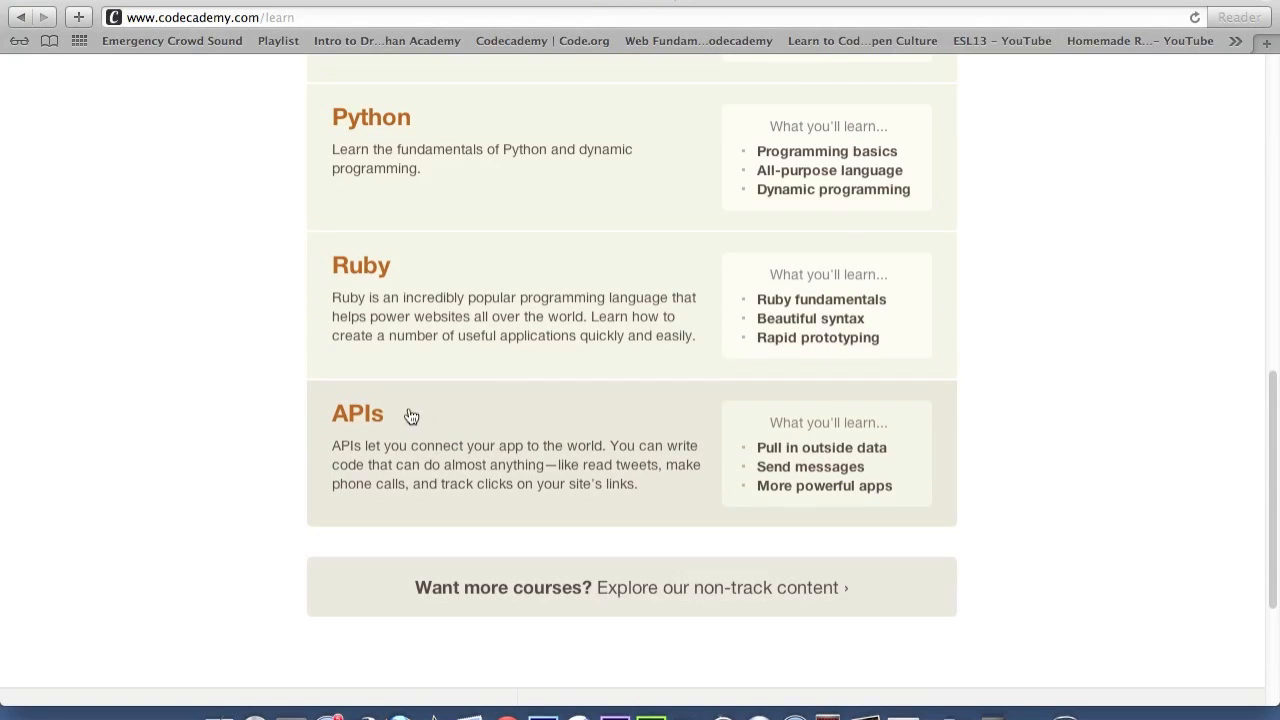
{"action": "mouse_move", "coordinate": [908, 474]}
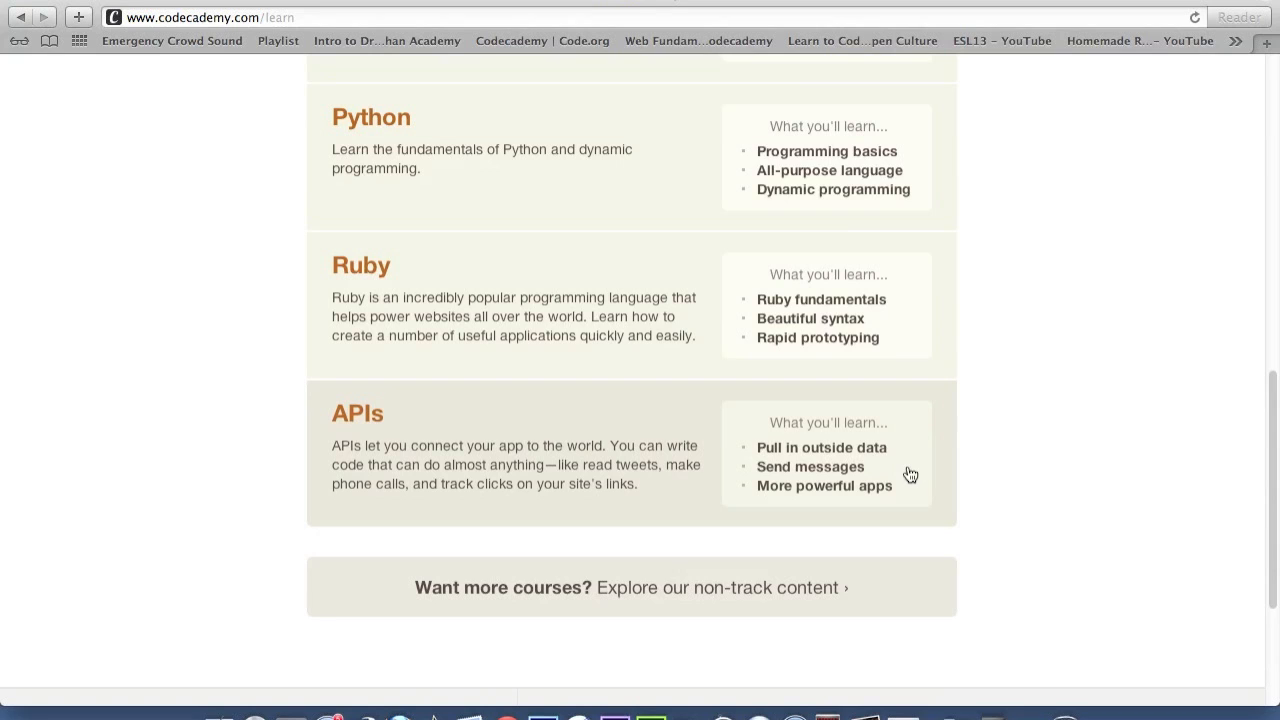
{"action": "mouse_move", "coordinate": [912, 516]}
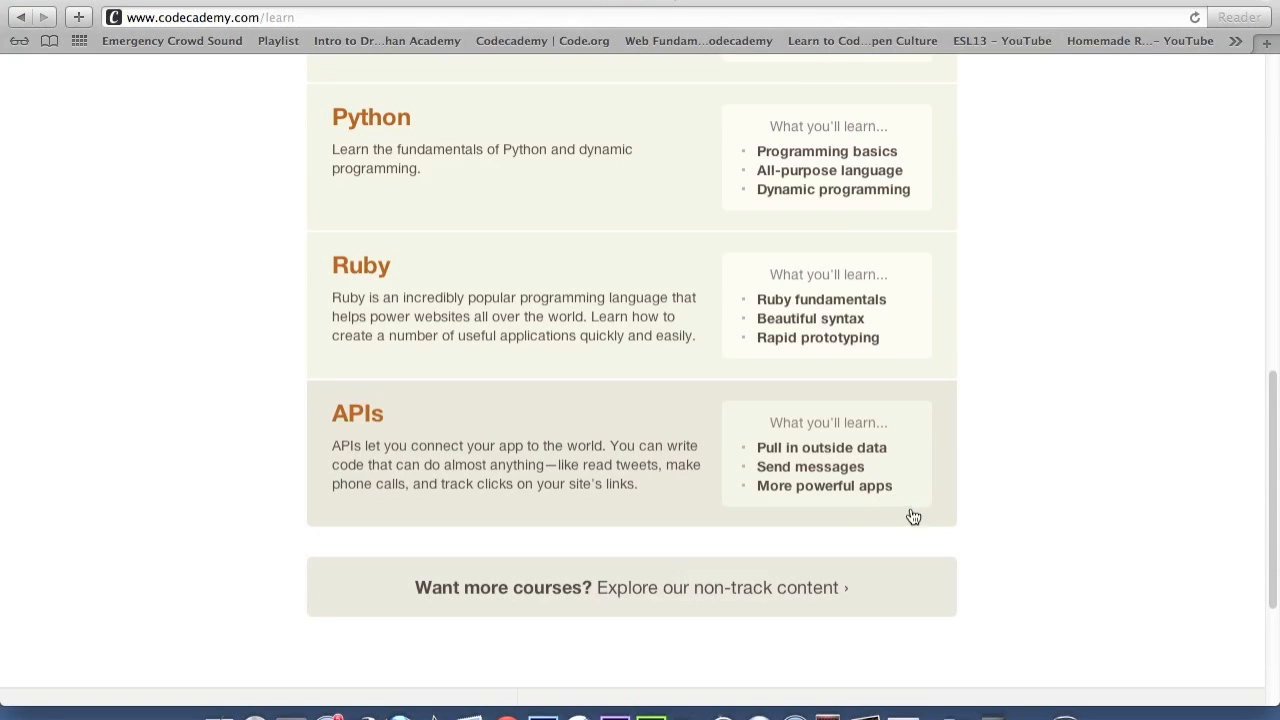
{"action": "mouse_move", "coordinate": [560, 628]}
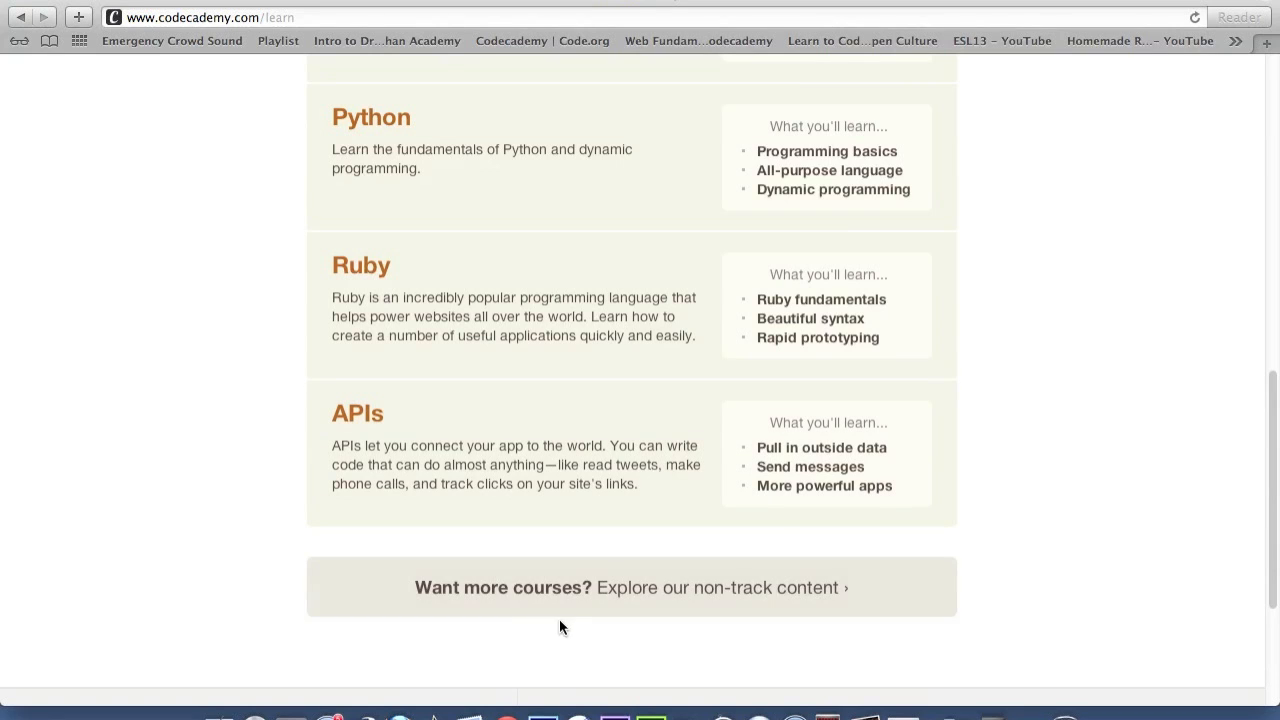
{"action": "mouse_move", "coordinate": [648, 618]}
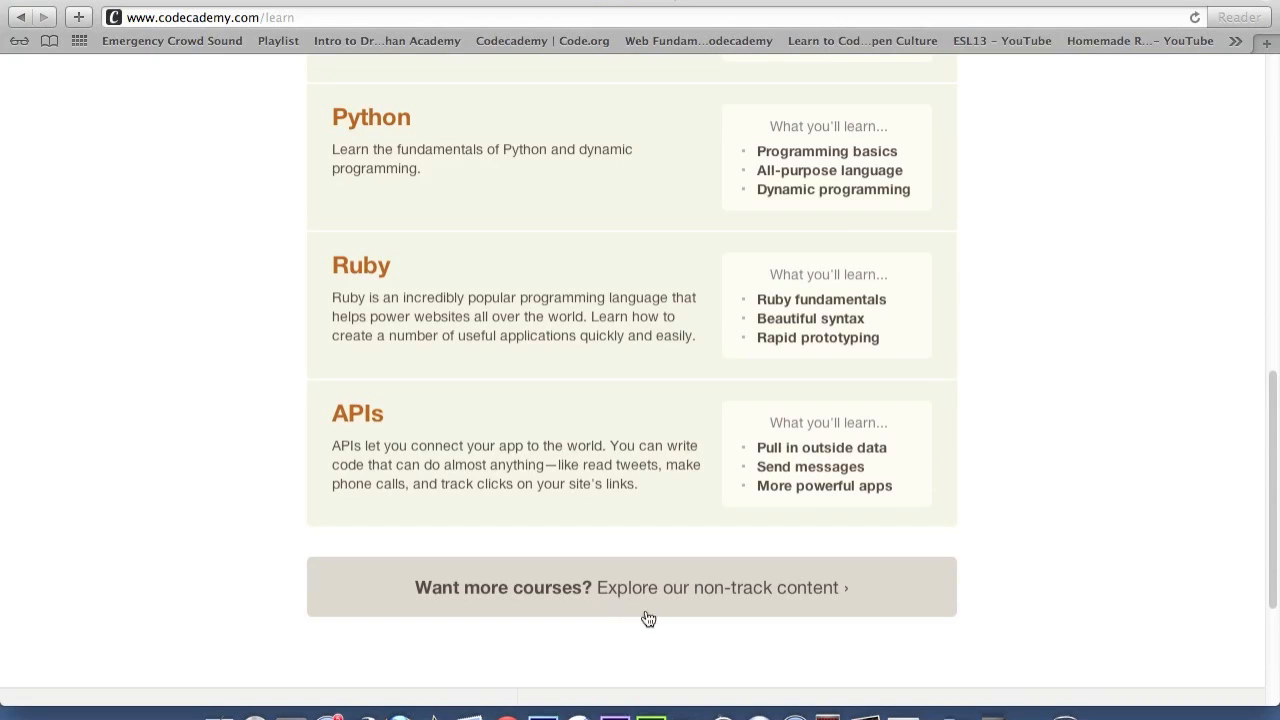
{"action": "mouse_move", "coordinate": [794, 618]}
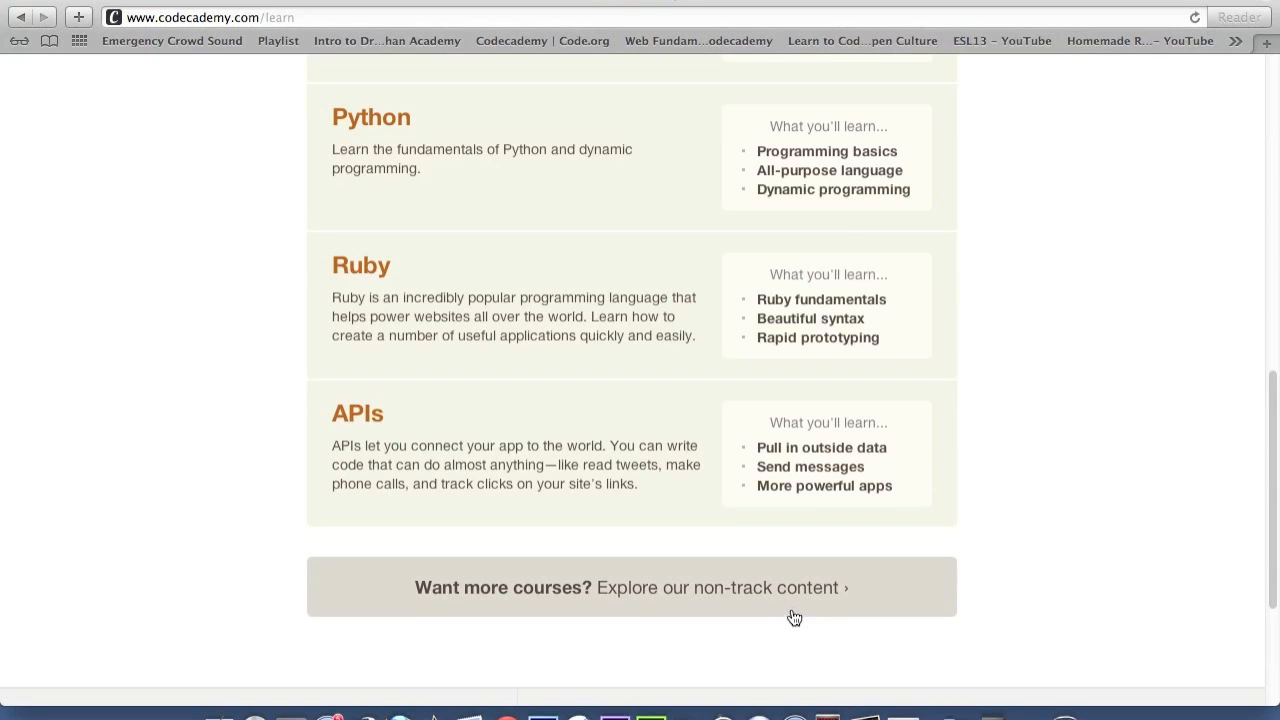
Step: Scroll back up to the Tracks header showing Web Fundamentals, PHP, jQuery and JavaScript
{"action": "scroll", "scroll_direction": "up", "scroll_amount": 3}
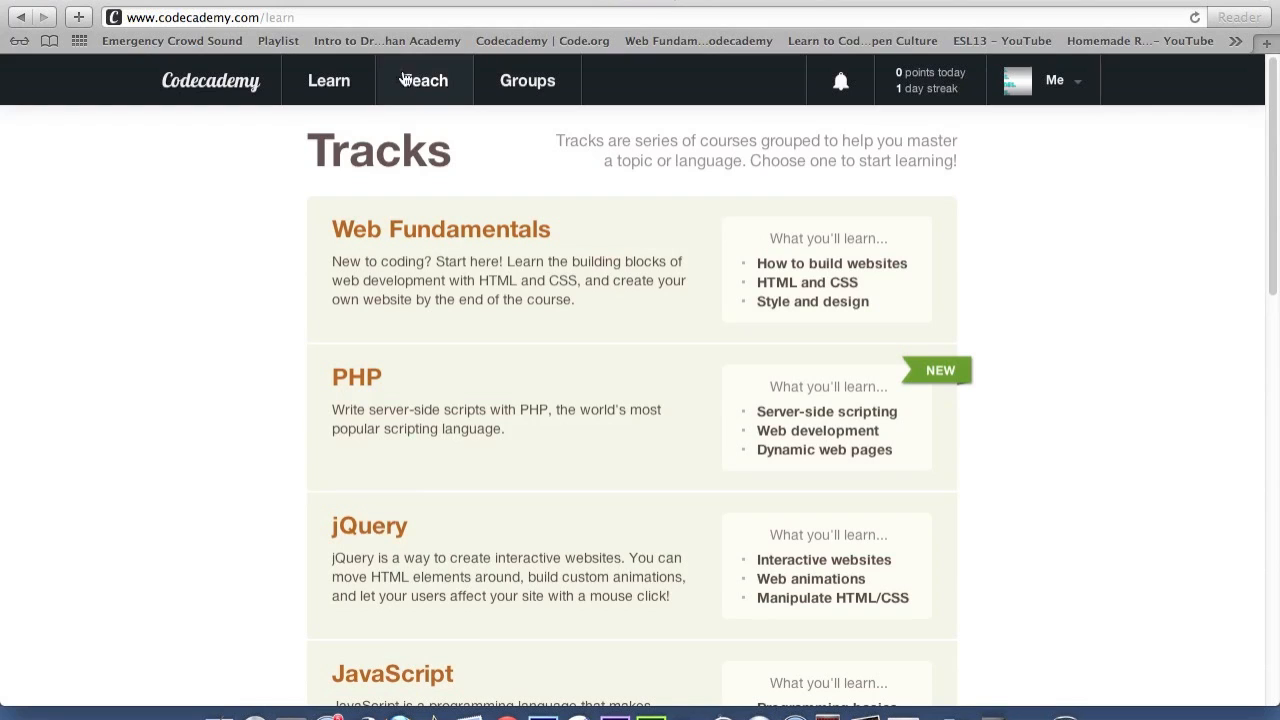
{"action": "mouse_move", "coordinate": [420, 112]}
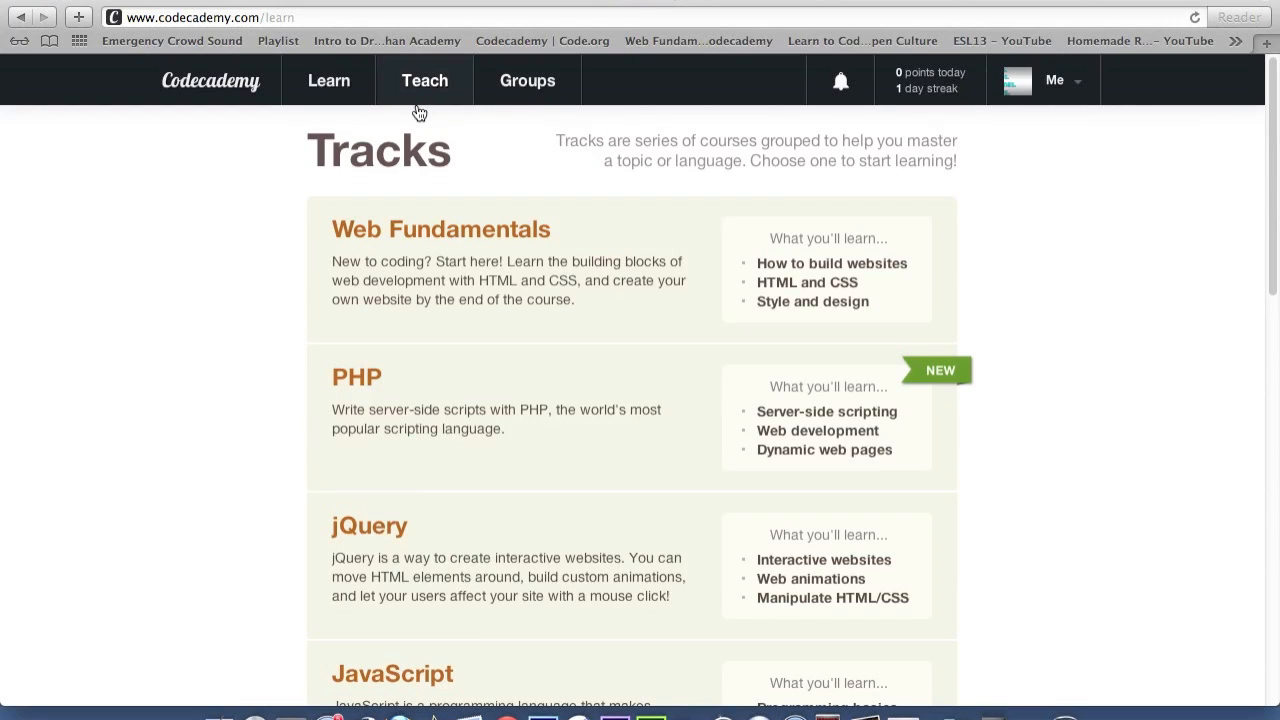
{"action": "mouse_move", "coordinate": [418, 110]}
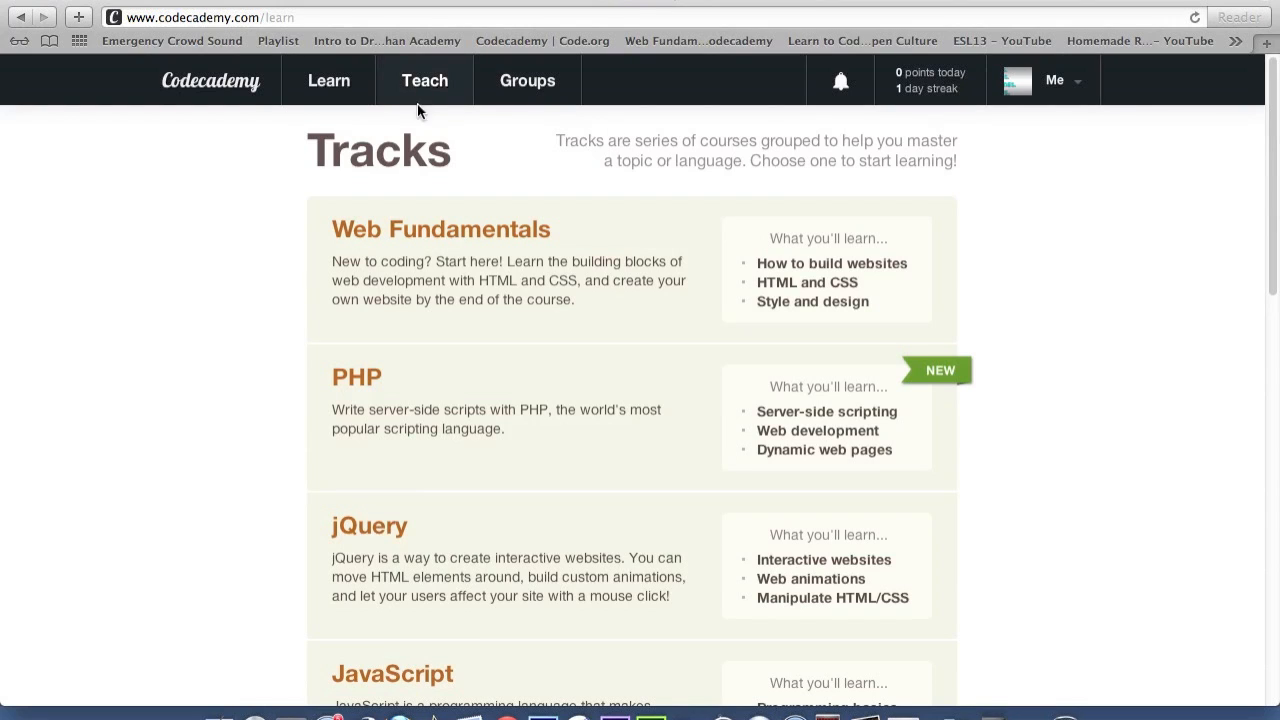
Step: Scroll to and enter the Python track, listing Python Syntax and its other courses
{"action": "scroll", "scroll_direction": "down", "scroll_amount": 3}
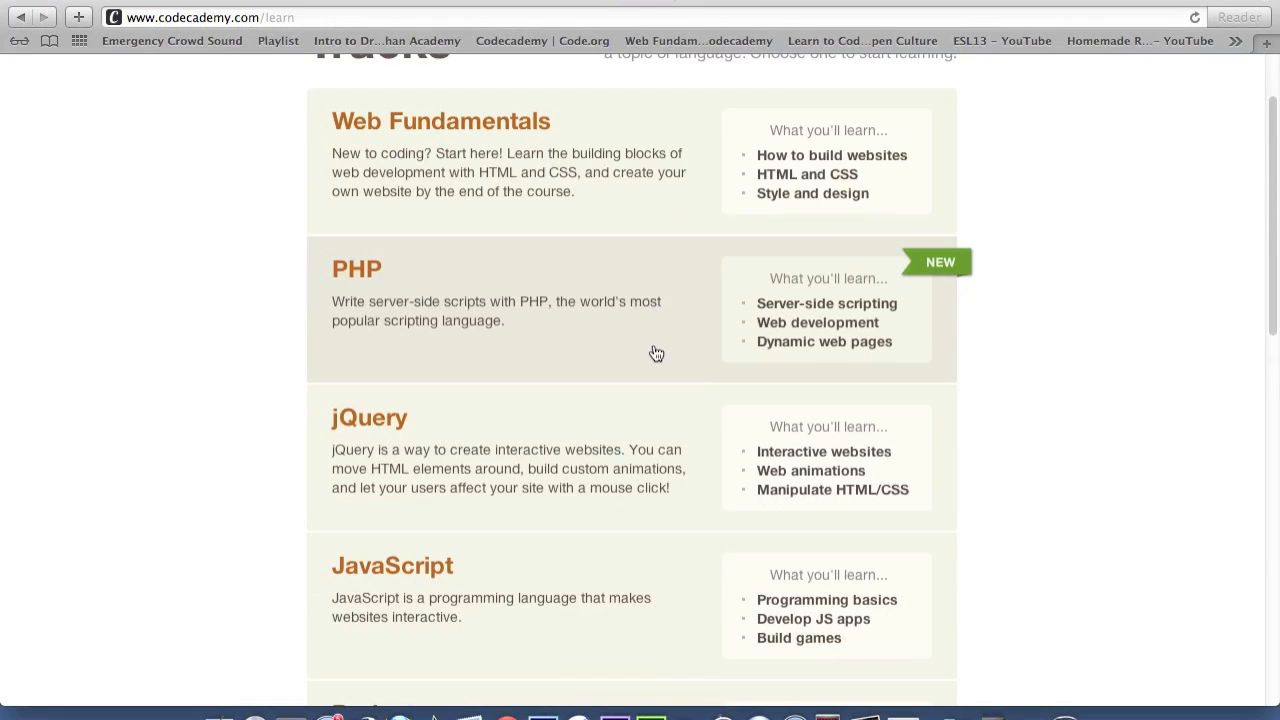
{"action": "scroll", "scroll_direction": "down", "scroll_amount": 3}
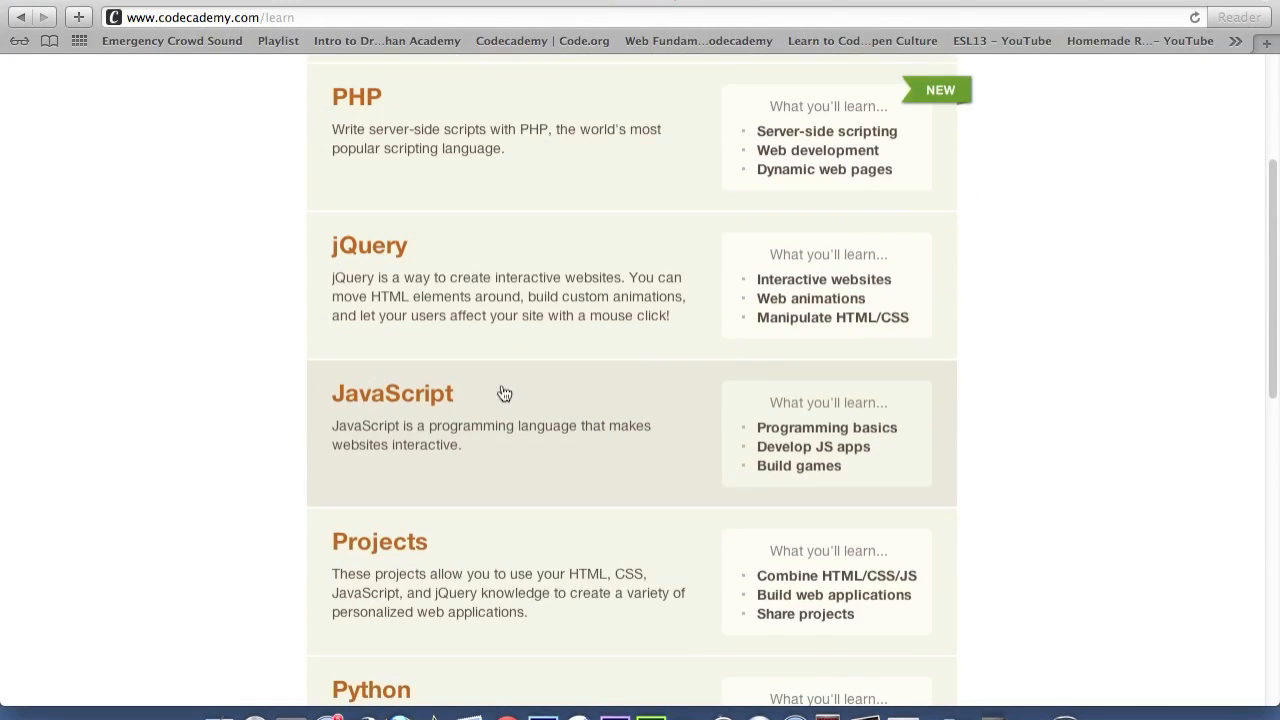
{"action": "scroll", "scroll_direction": "down", "scroll_amount": 3}
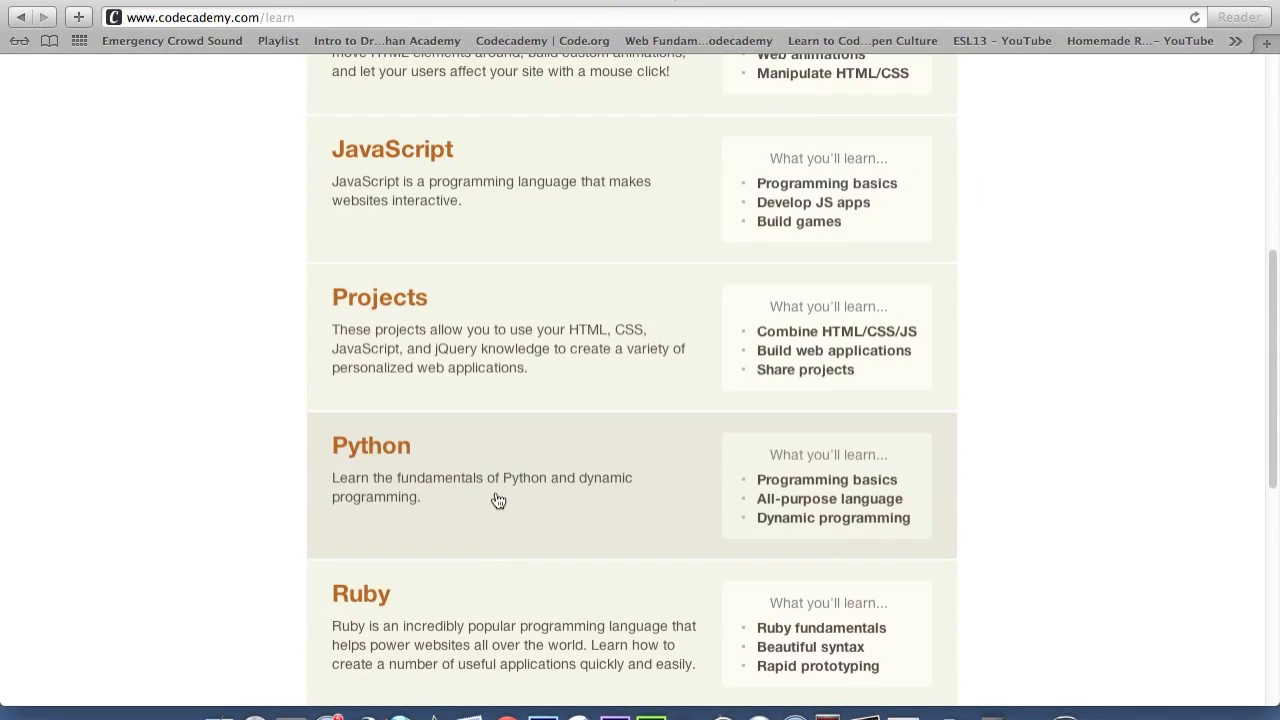
{"action": "left_click", "coordinate": [372, 444]}
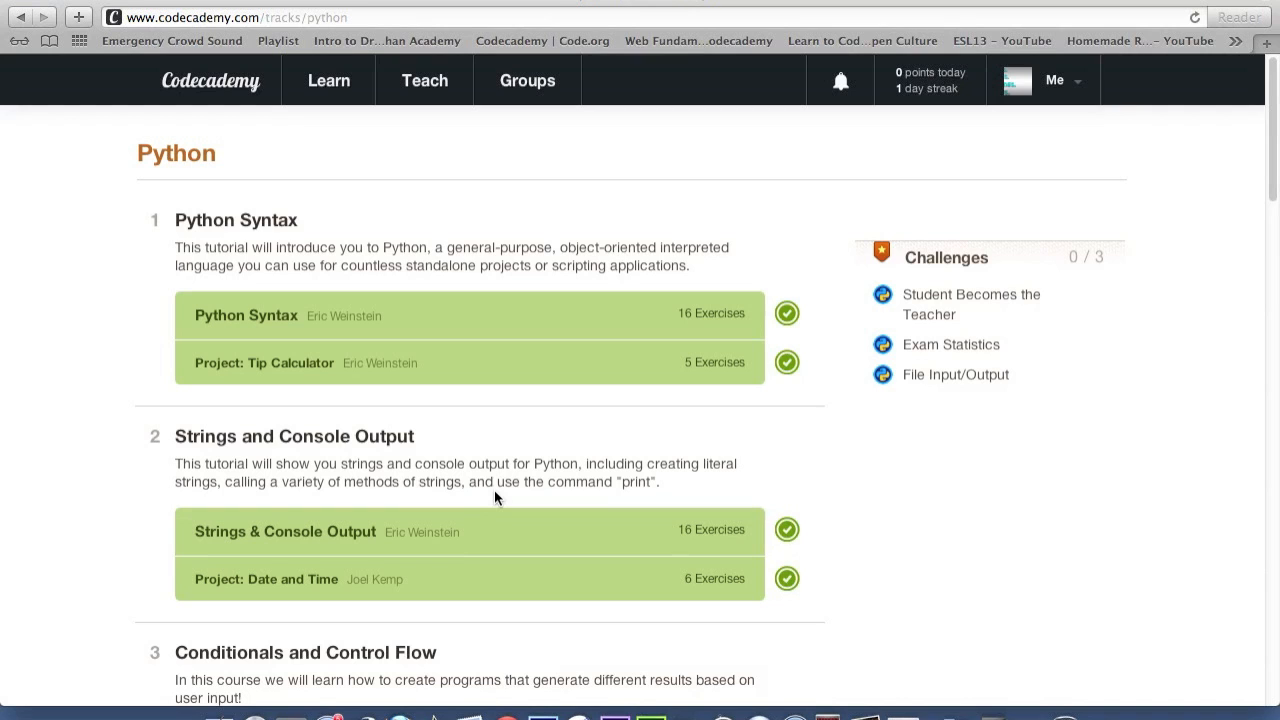
Step: Scroll the Python track outline and enter the PygLatin project course
{"action": "scroll", "scroll_direction": "down", "scroll_amount": 3}
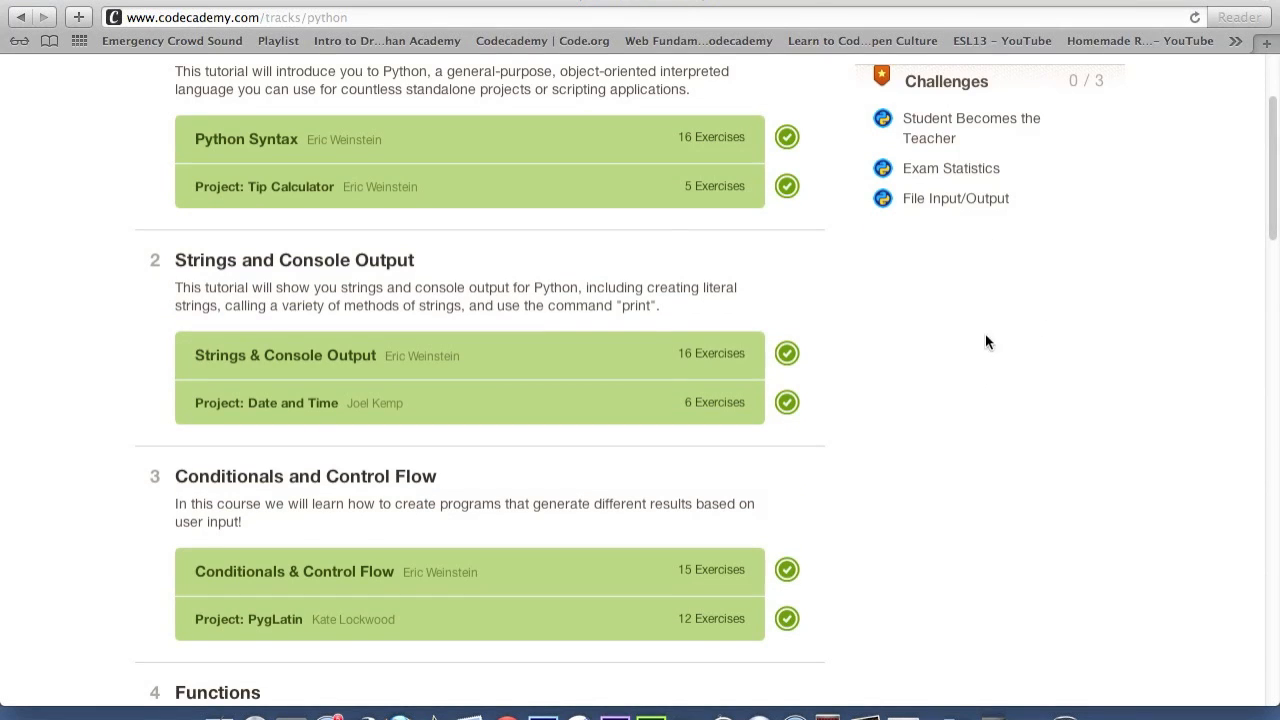
{"action": "scroll", "scroll_direction": "down", "scroll_amount": 3}
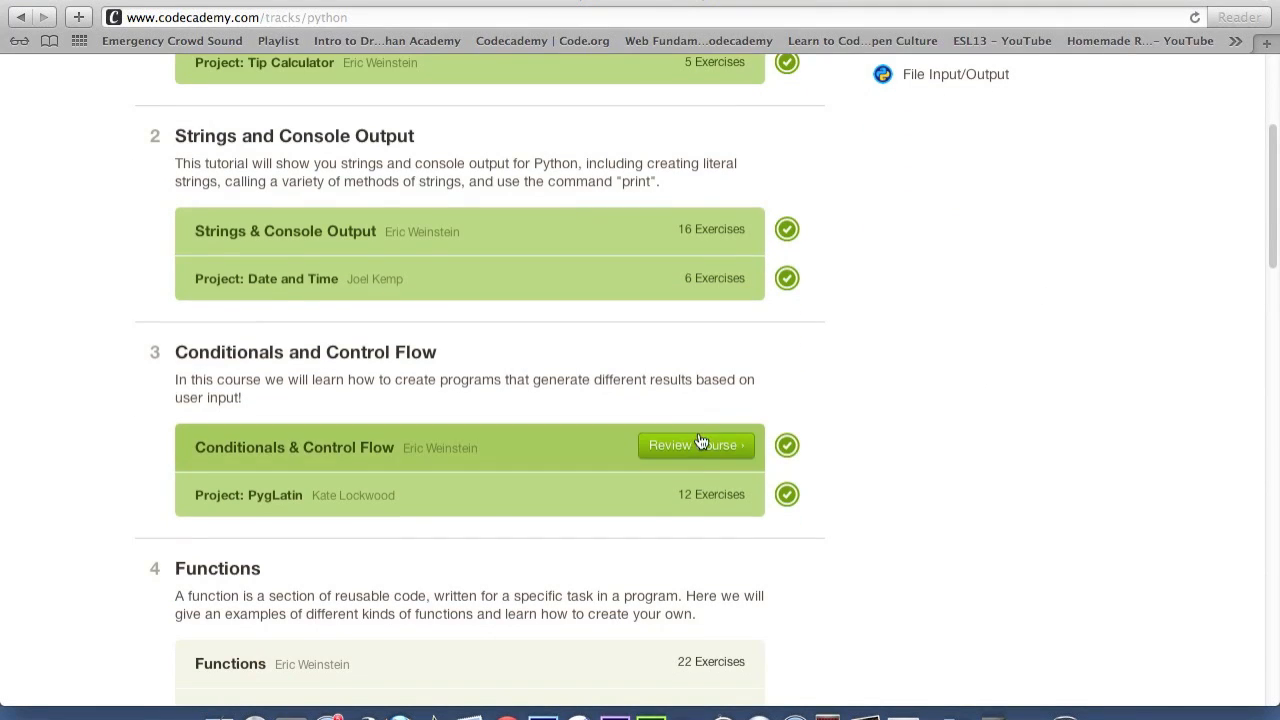
{"action": "mouse_move", "coordinate": [696, 496]}
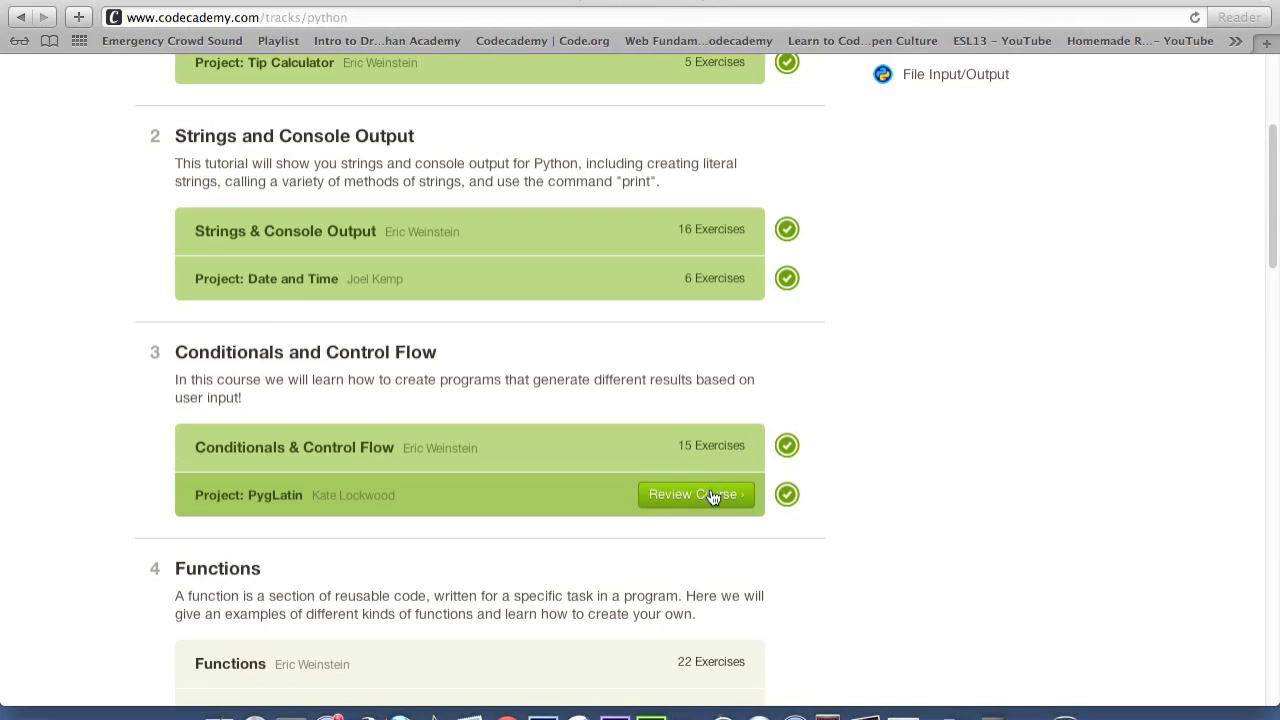
{"action": "left_click", "coordinate": [696, 494]}
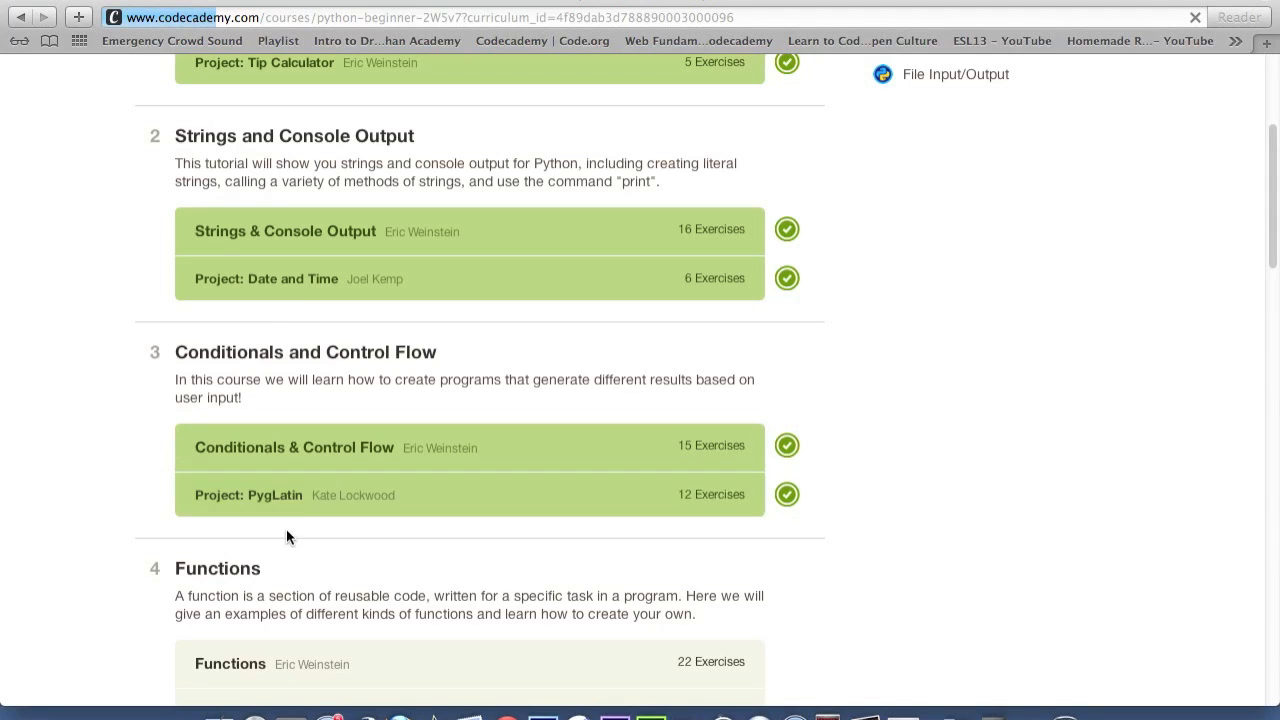
{"action": "left_click", "coordinate": [248, 496]}
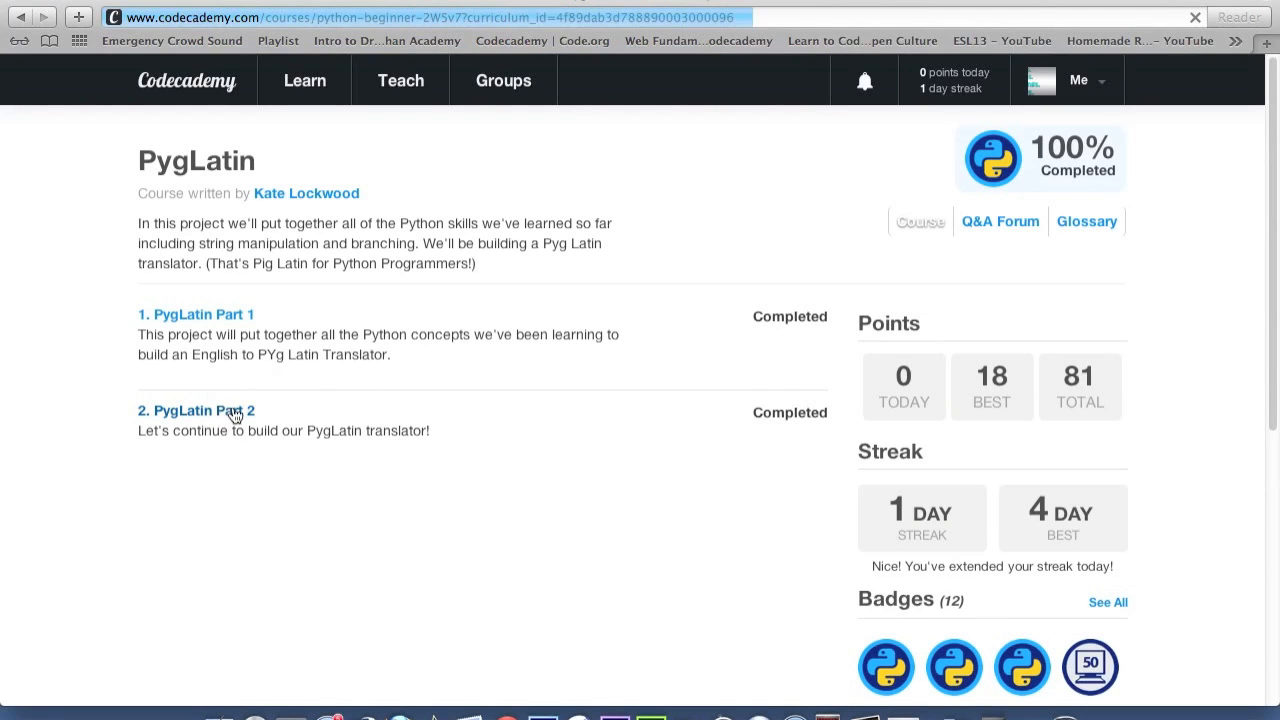
Step: Enter PygLatin Part 2 from the project page showing both parts at 100%
{"action": "left_click", "coordinate": [920, 220]}
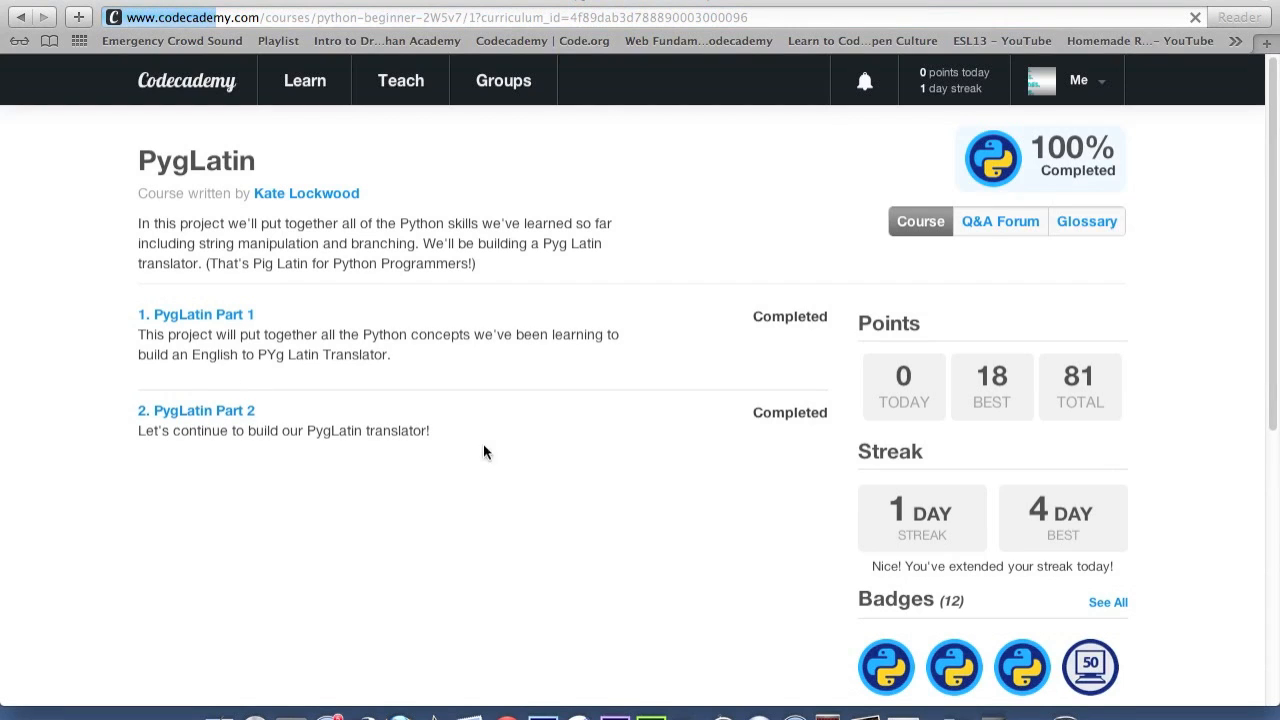
{"action": "left_click", "coordinate": [196, 410]}
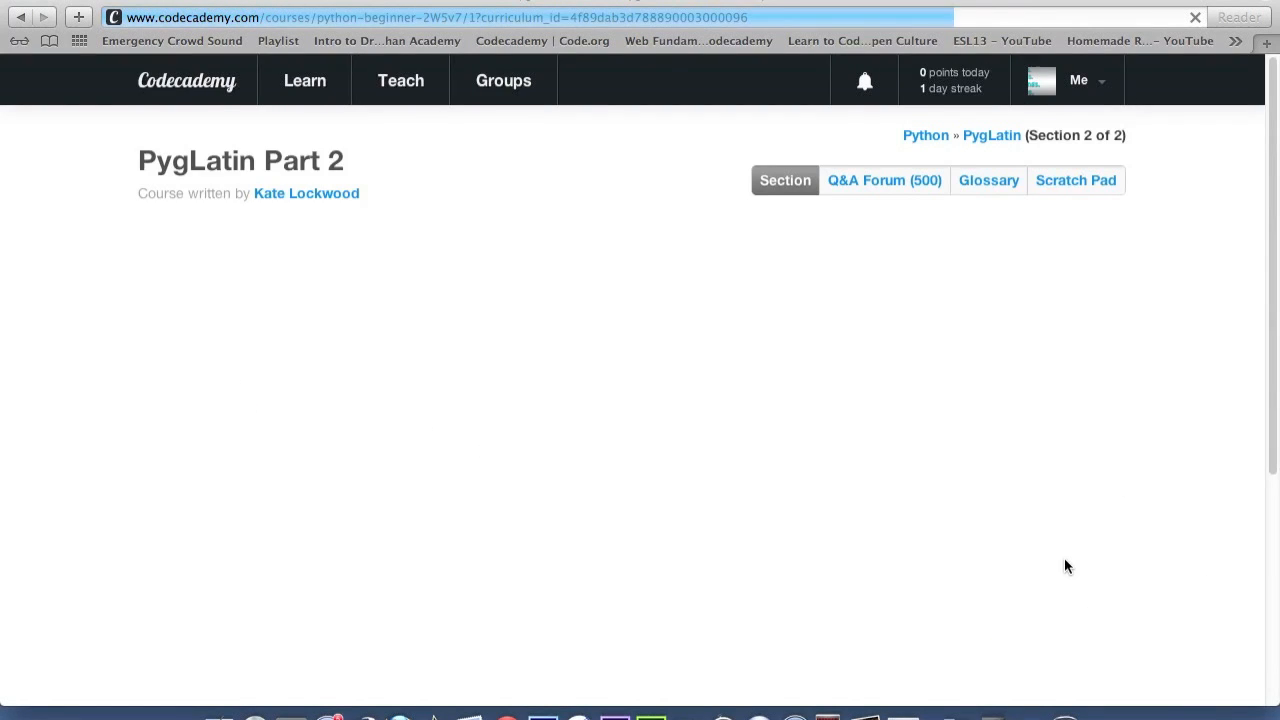
{"action": "scroll", "scroll_direction": "up", "scroll_amount": 3}
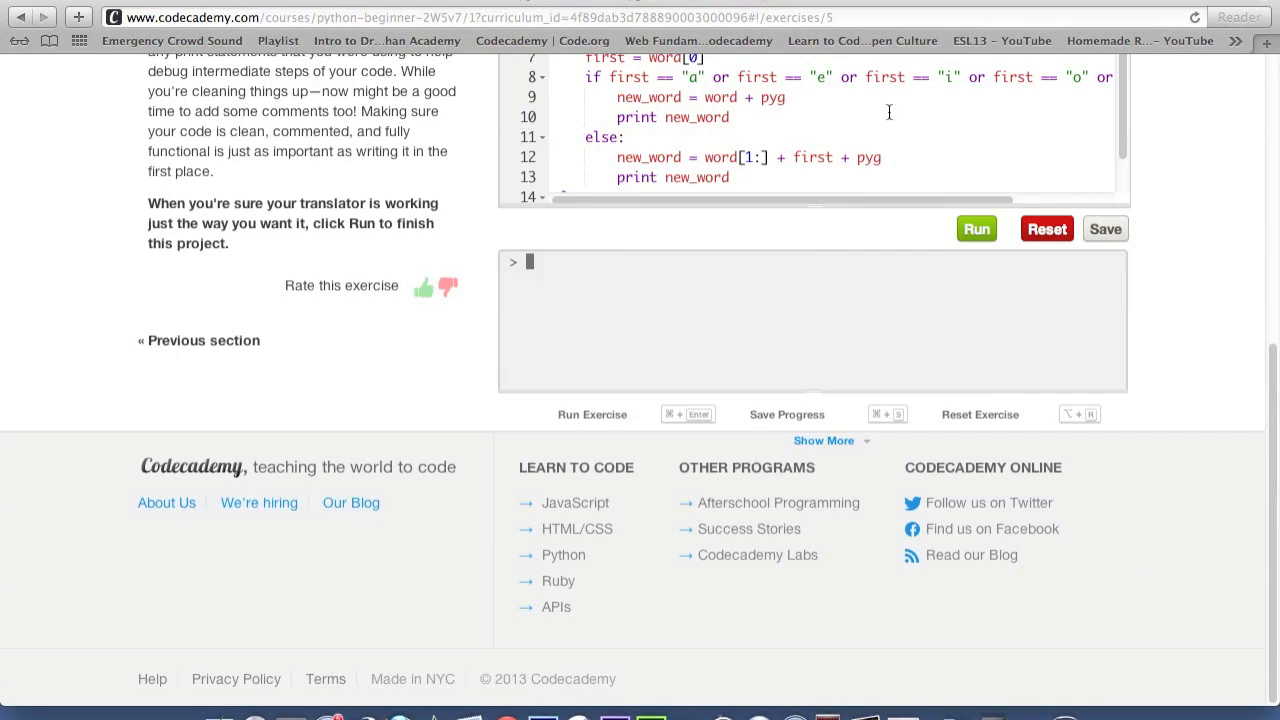
{"action": "scroll", "scroll_direction": "up", "scroll_amount": 3}
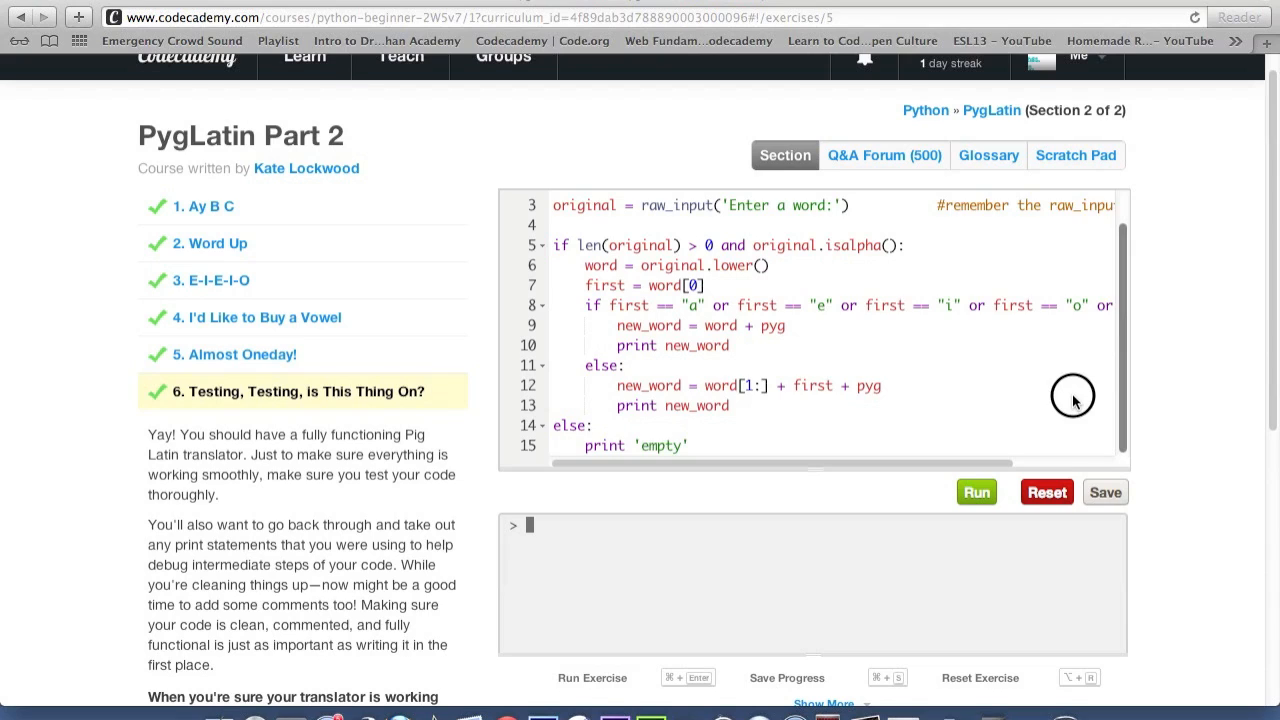
{"action": "scroll", "scroll_direction": "up", "scroll_amount": 3}
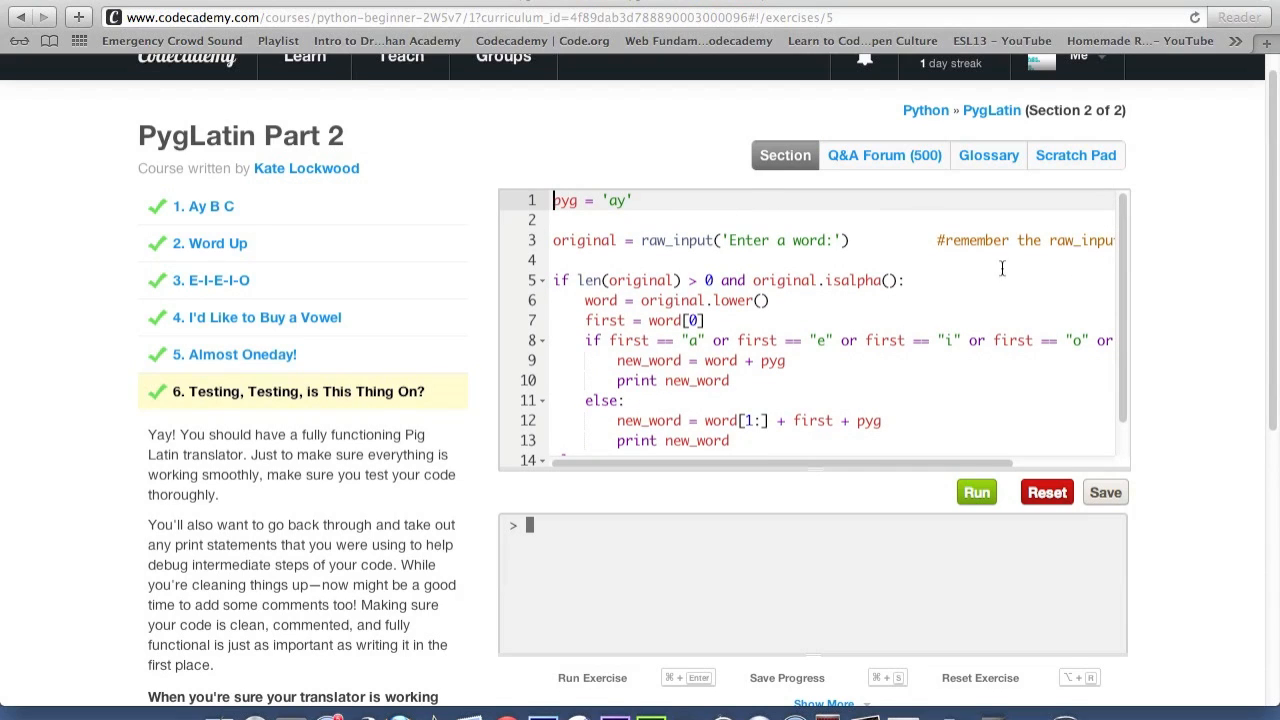
{"action": "mouse_move", "coordinate": [1104, 292]}
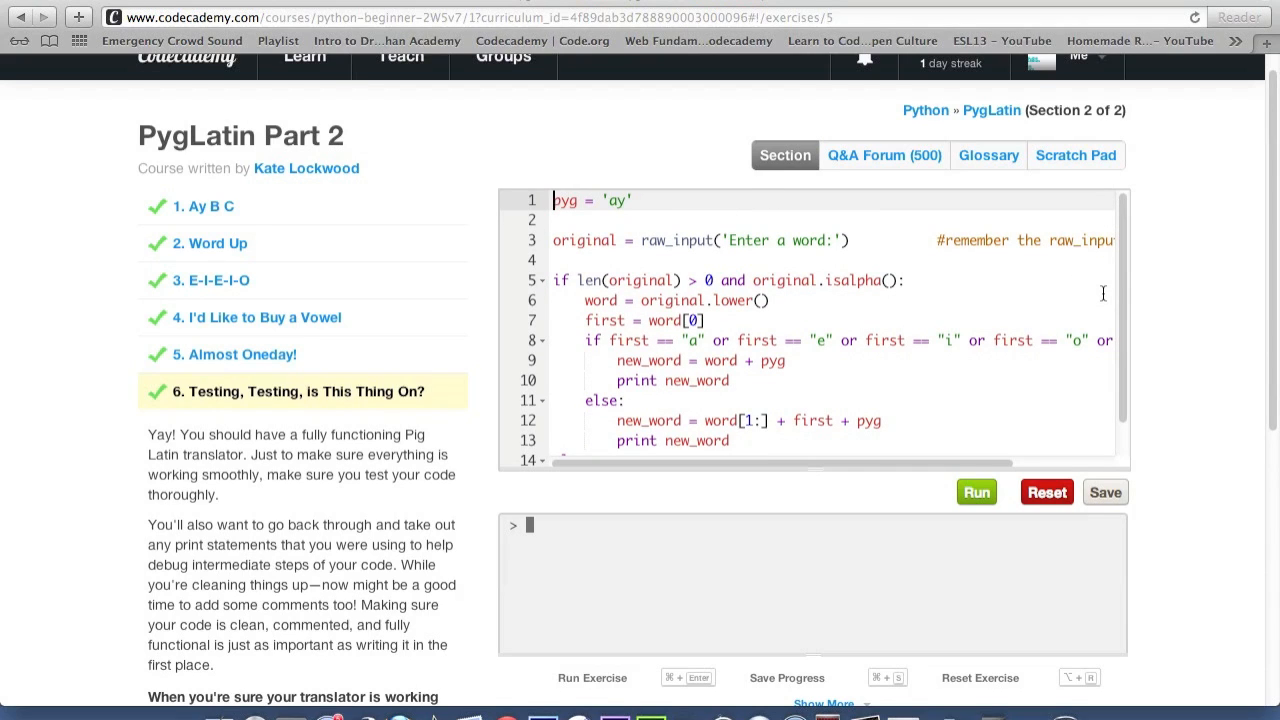
{"action": "mouse_move", "coordinate": [1152, 280]}
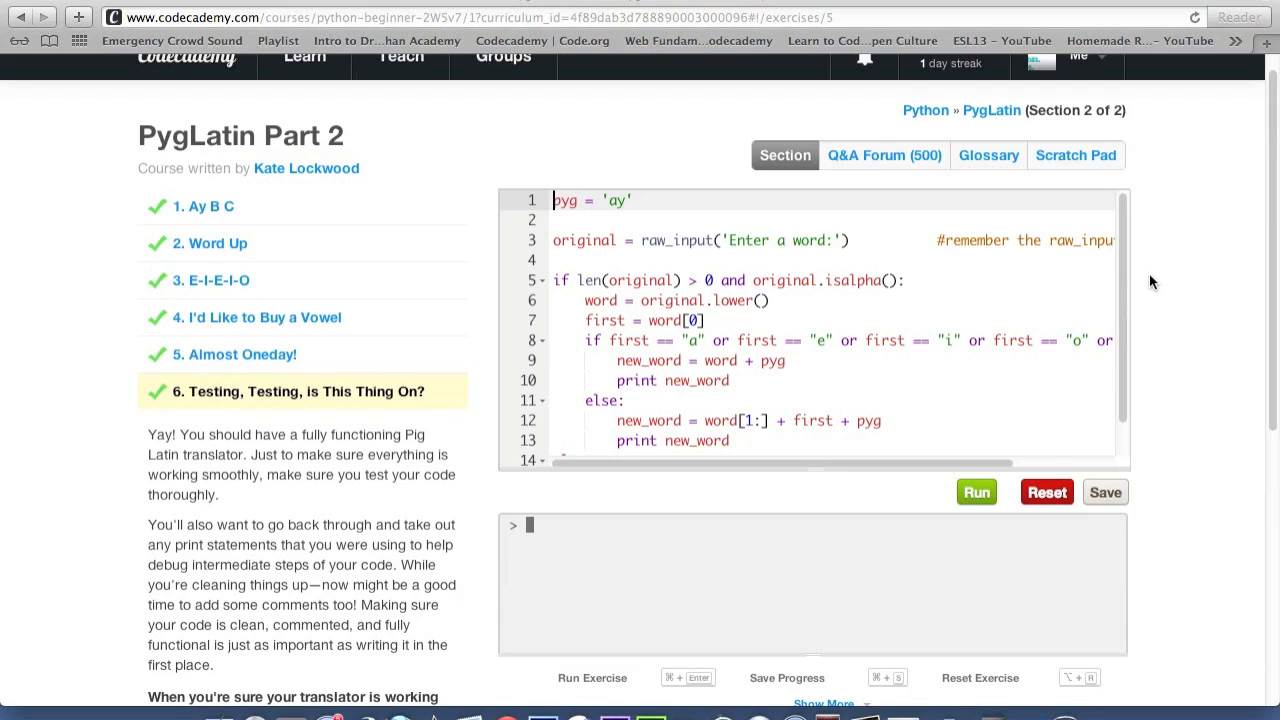
{"action": "mouse_move", "coordinate": [1120, 278]}
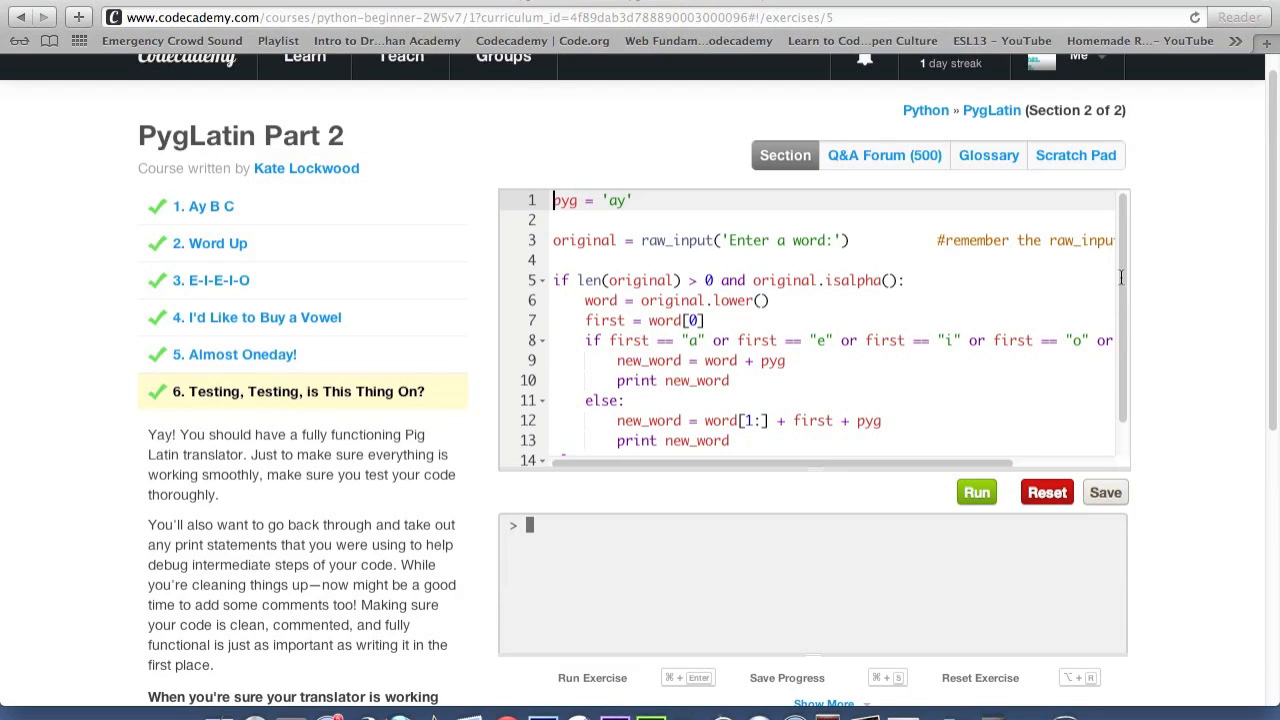
{"action": "scroll", "scroll_direction": "down", "scroll_amount": 3}
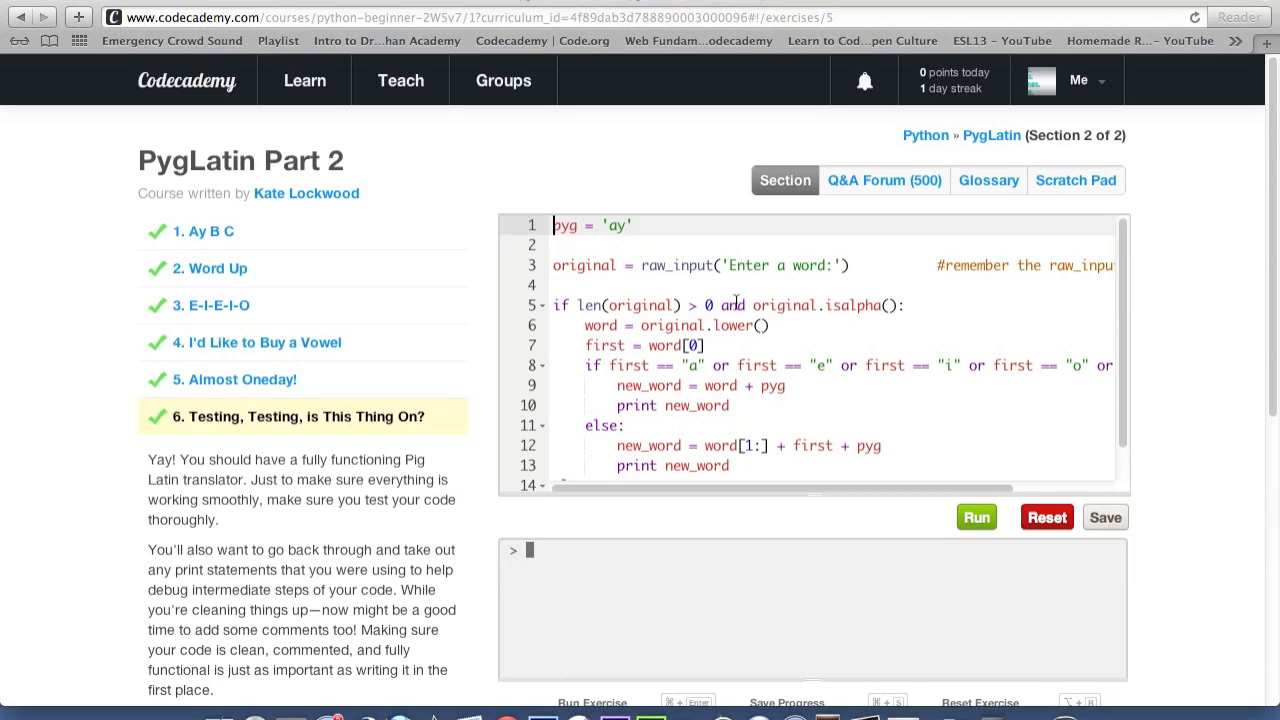
{"action": "scroll", "scroll_direction": "down", "scroll_amount": 3}
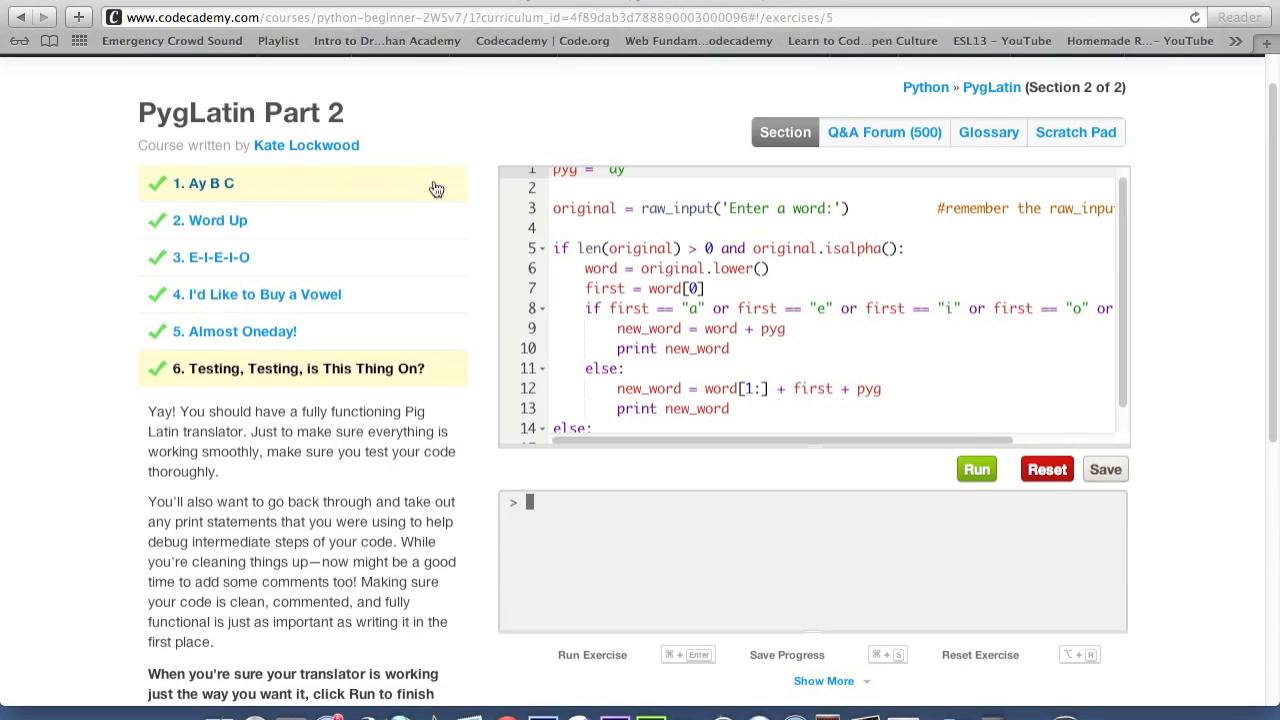
{"action": "scroll", "scroll_direction": "down", "scroll_amount": 3}
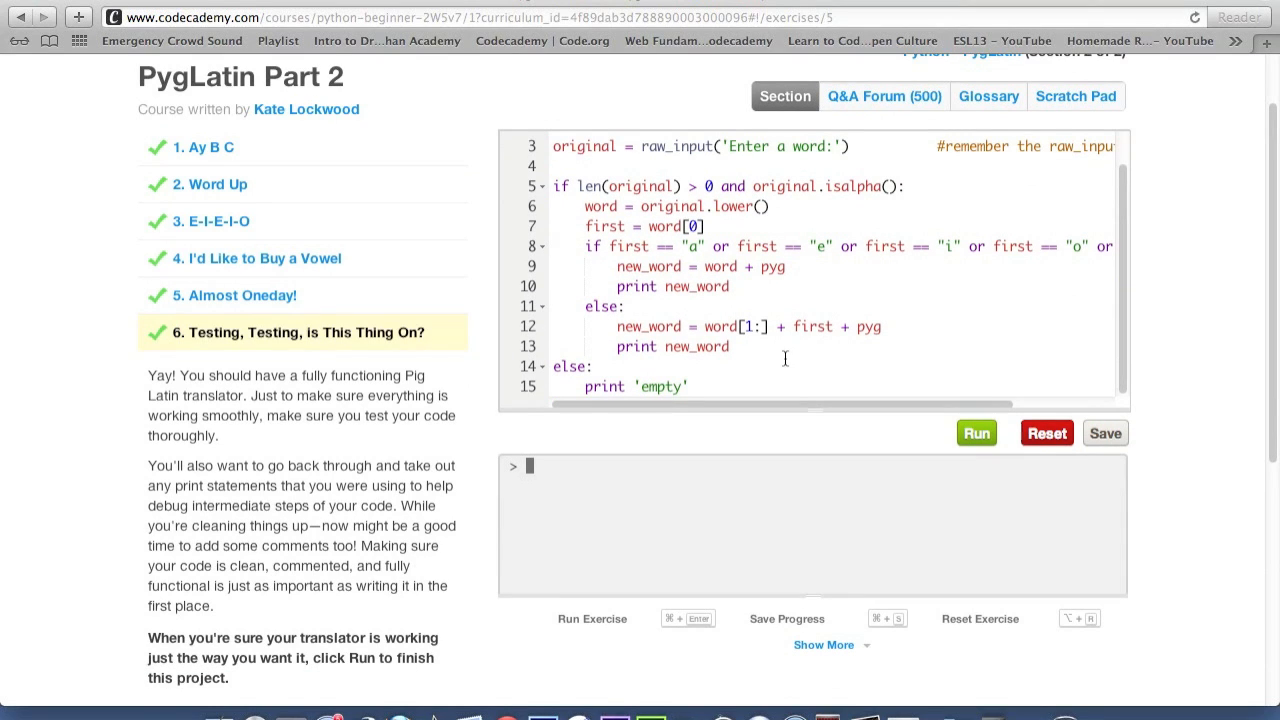
{"action": "scroll", "scroll_direction": "up", "scroll_amount": 3}
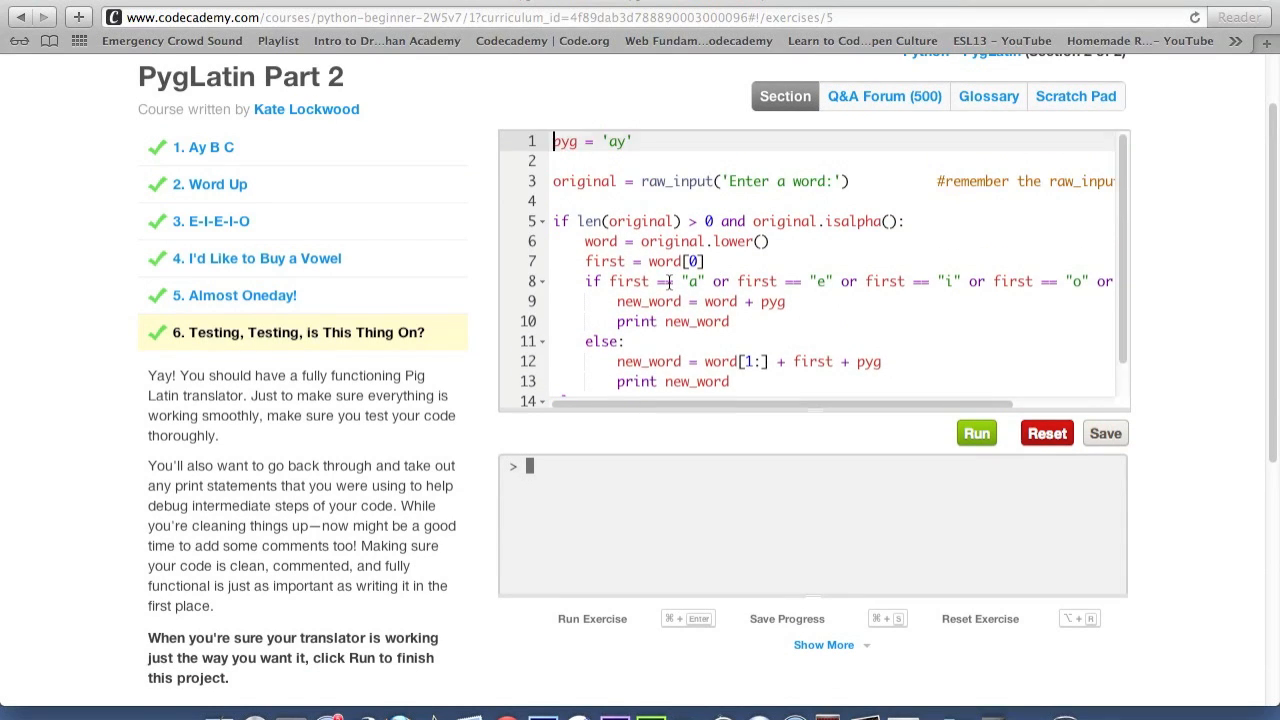
{"action": "scroll", "scroll_direction": "up", "scroll_amount": 3}
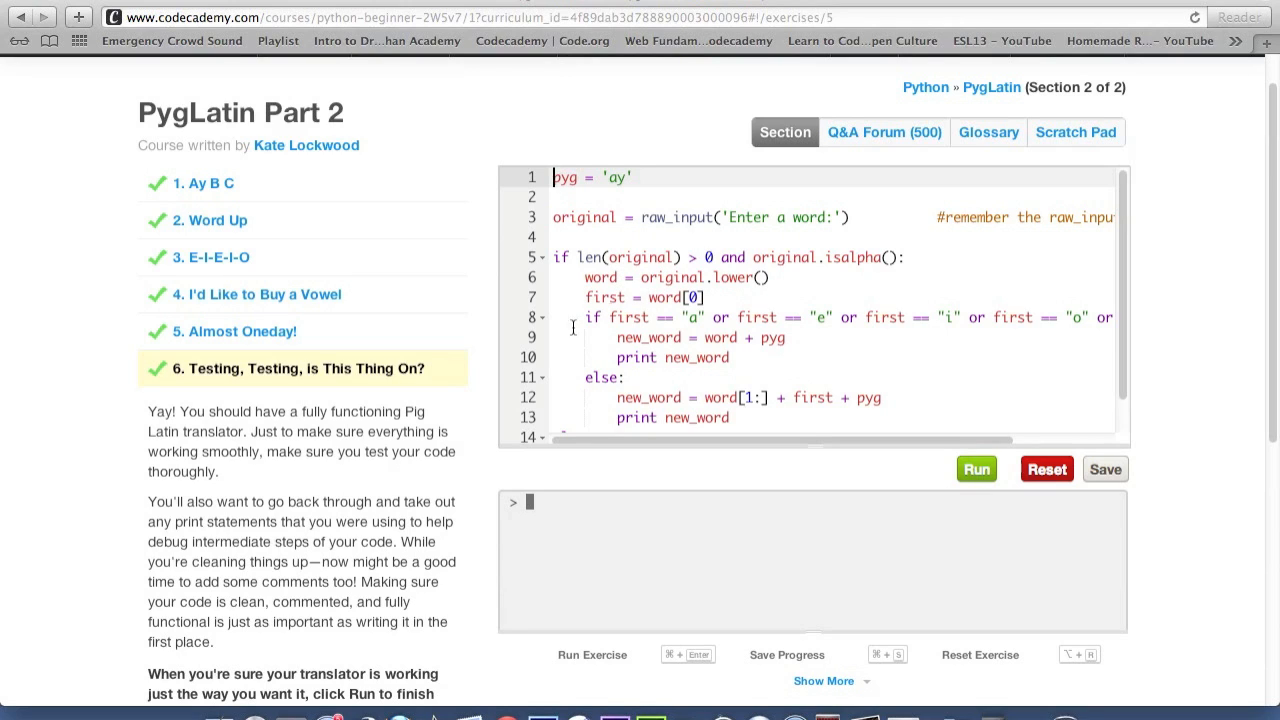
{"action": "mouse_move", "coordinate": [744, 312]}
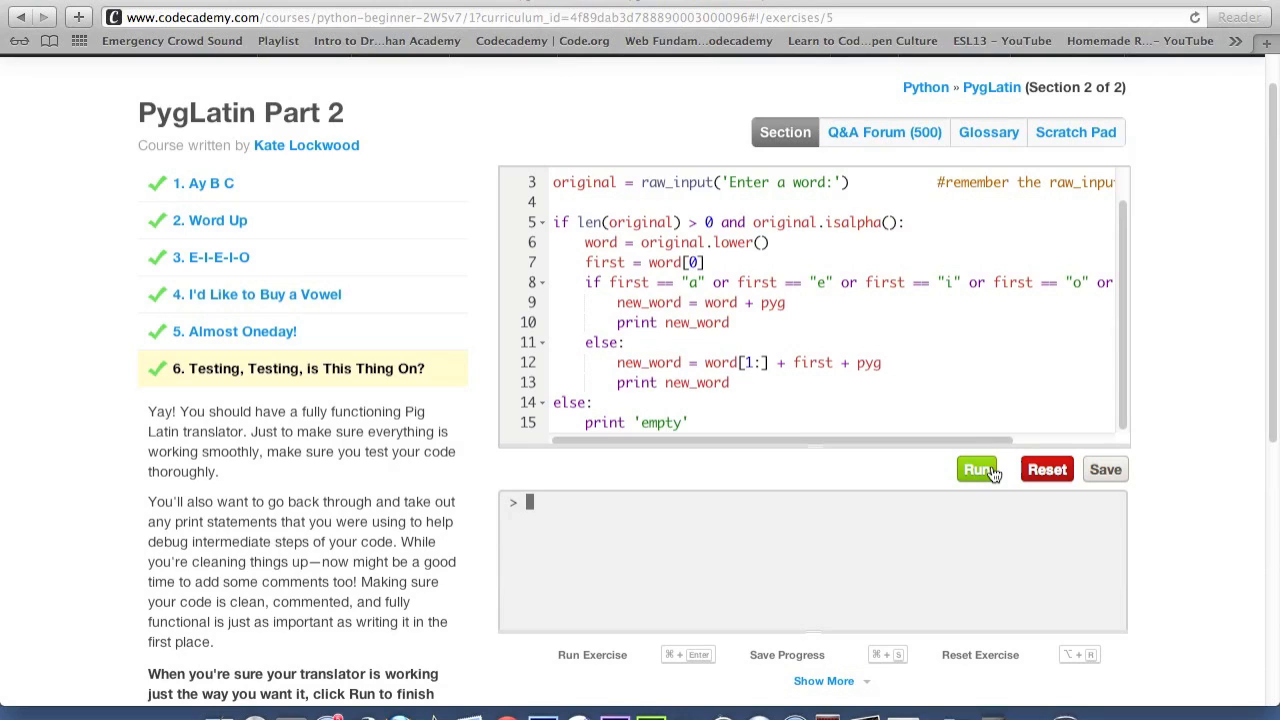
{"action": "scroll", "scroll_direction": "up", "scroll_amount": 3}
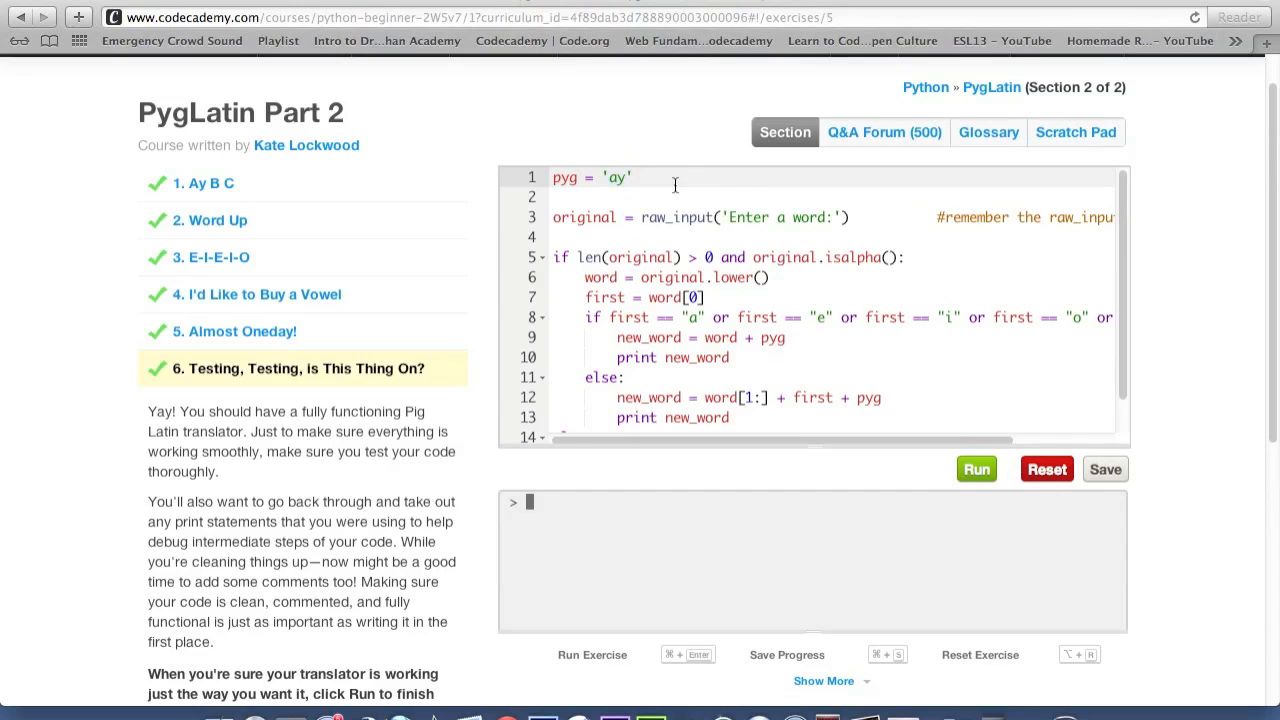
Step: Run the translator and submit 'apple' at the 'Enter a word' prompt
{"action": "left_click", "coordinate": [976, 468]}
{"action": "type", "text": "hello"}
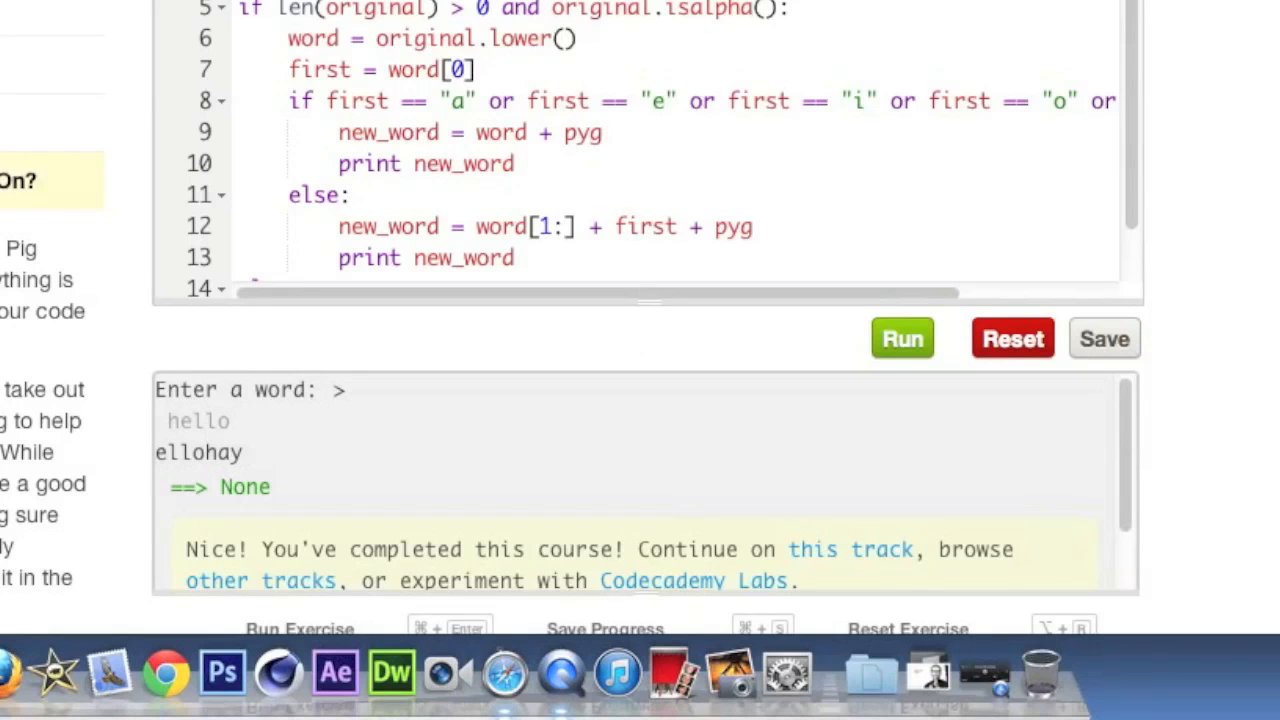
{"action": "scroll", "scroll_direction": "down", "scroll_amount": 3}
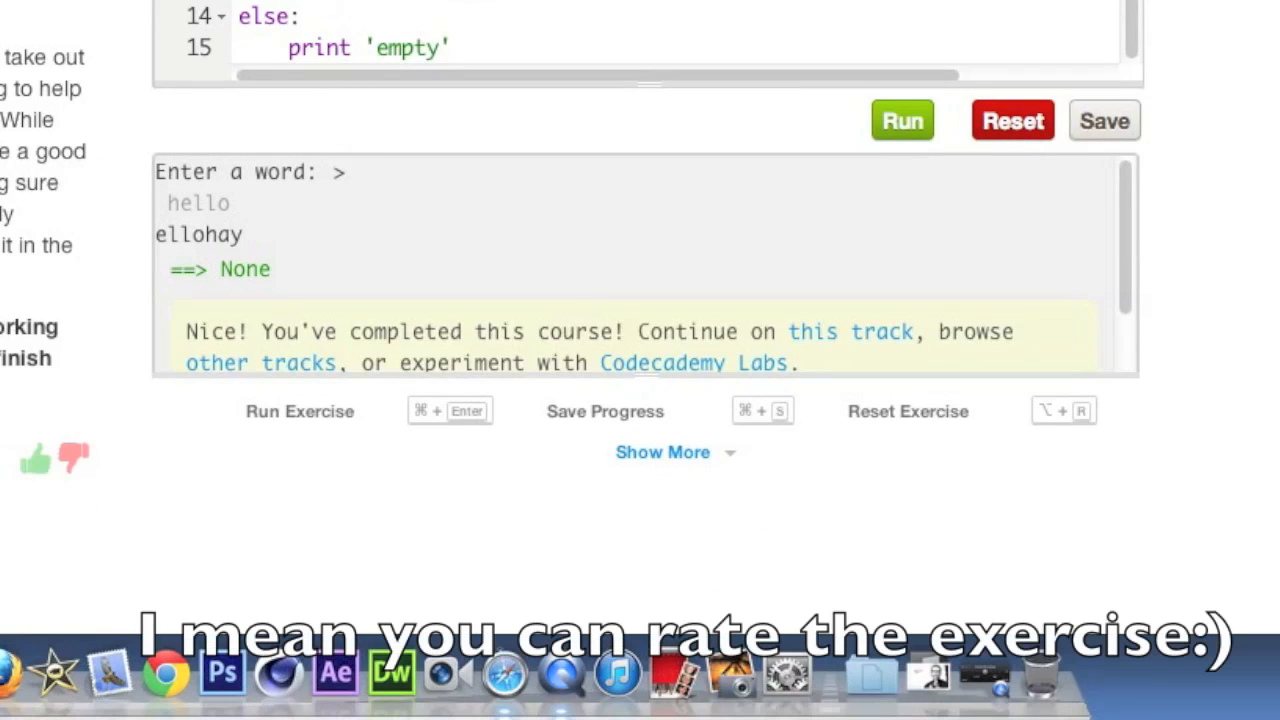
{"action": "left_click", "coordinate": [900, 120]}
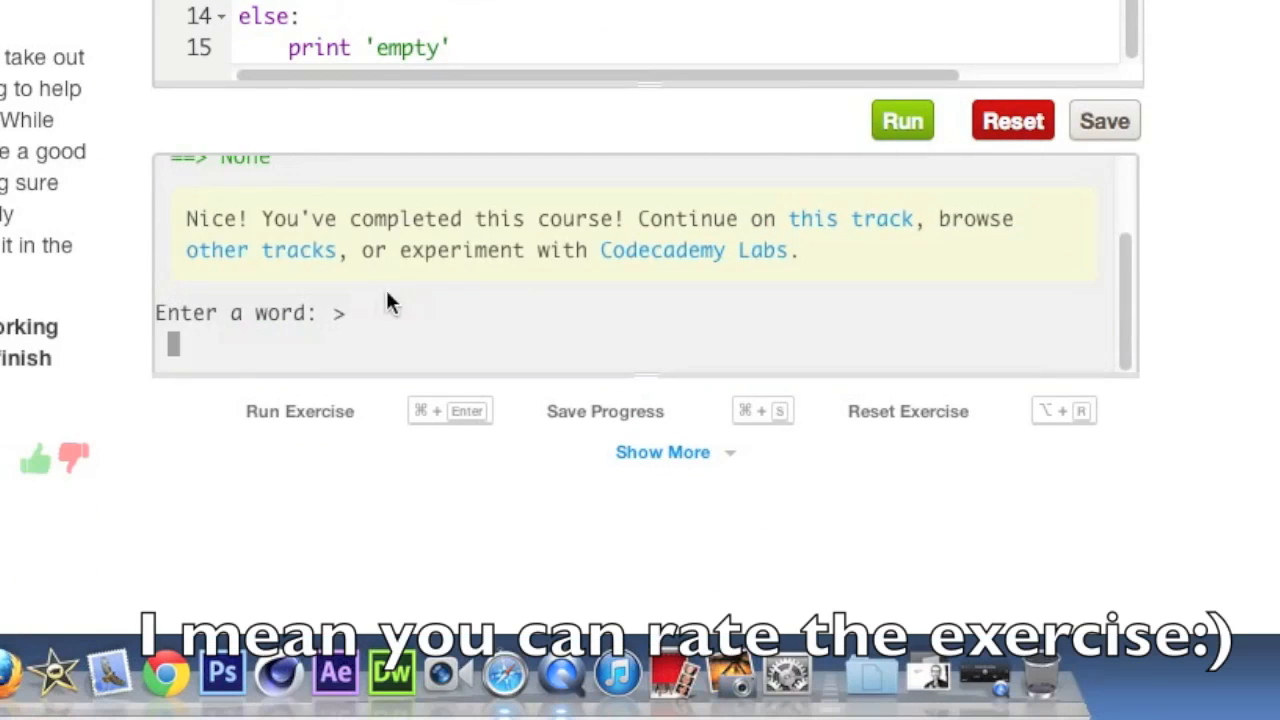
{"action": "type", "text": "o"}
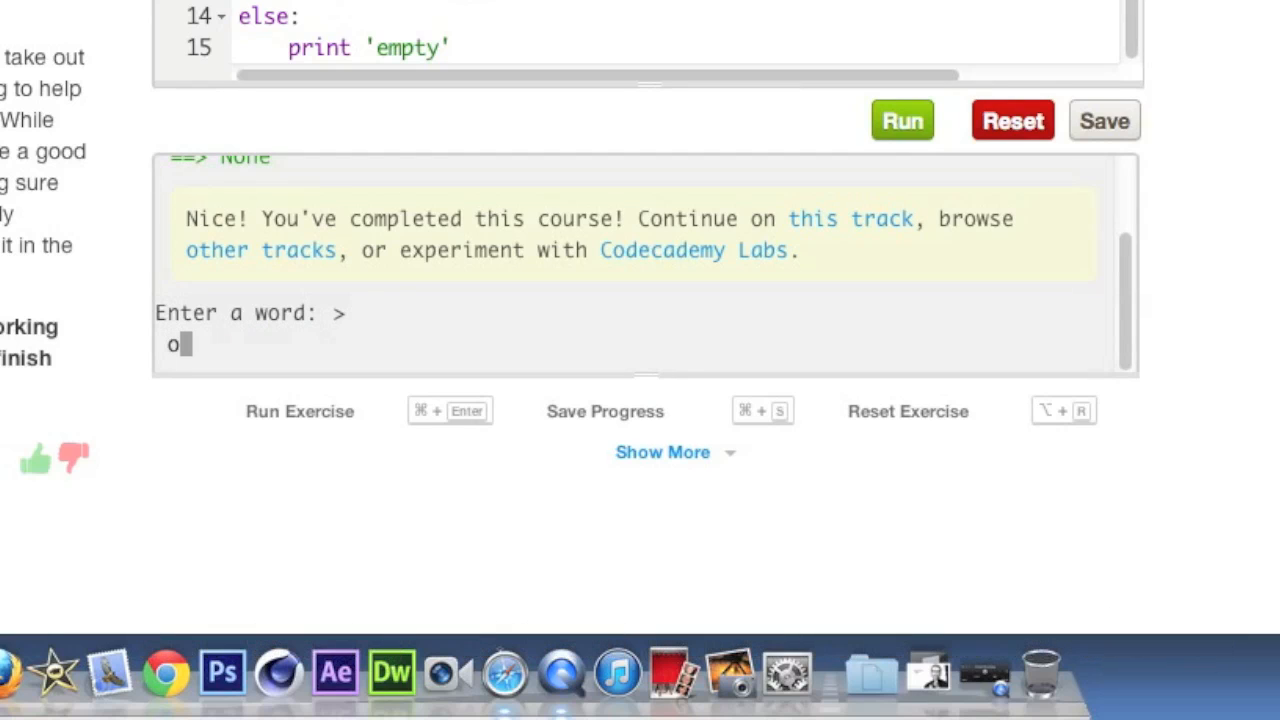
{"action": "key", "text": "Backspace"}
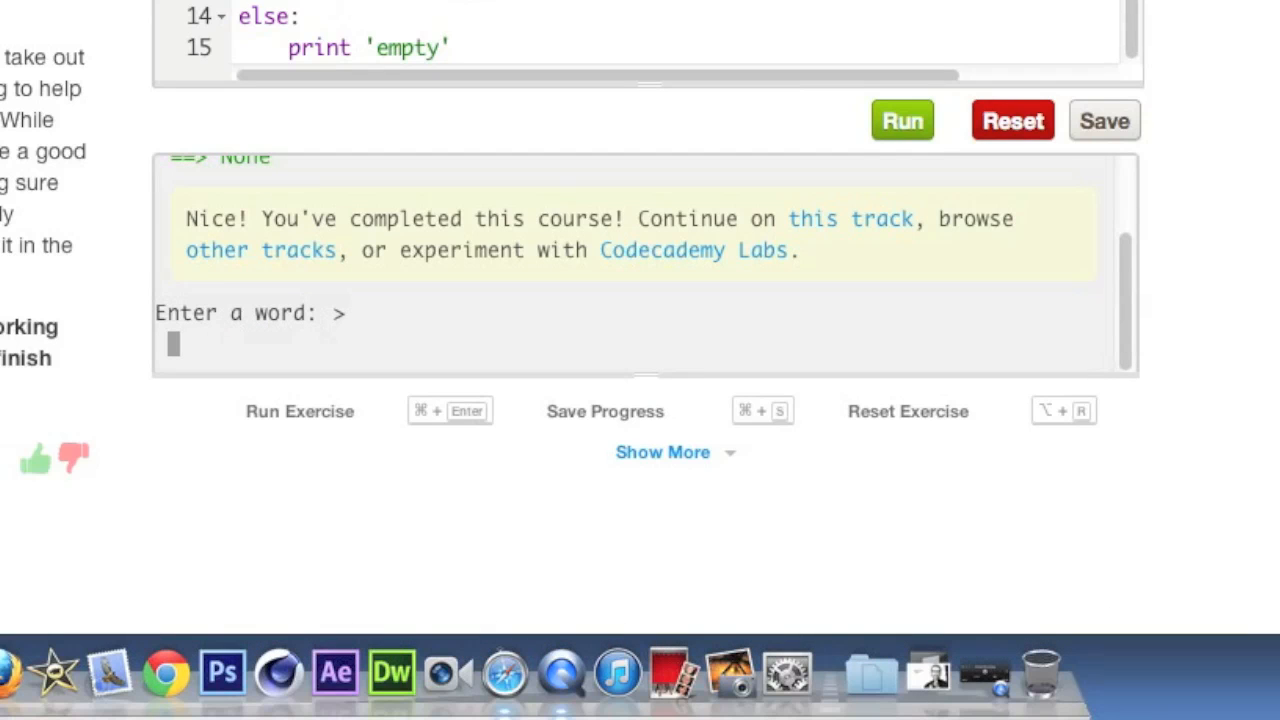
{"action": "type", "text": "apple"}
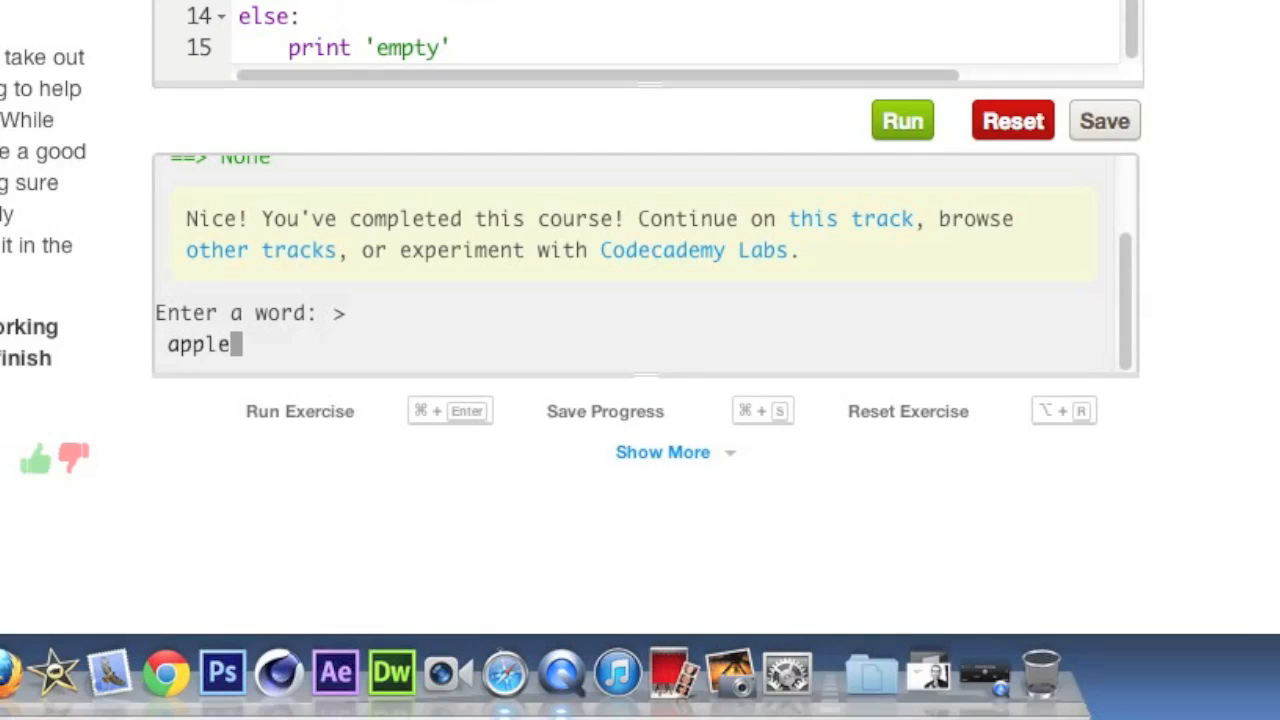
{"action": "key", "text": "Return"}
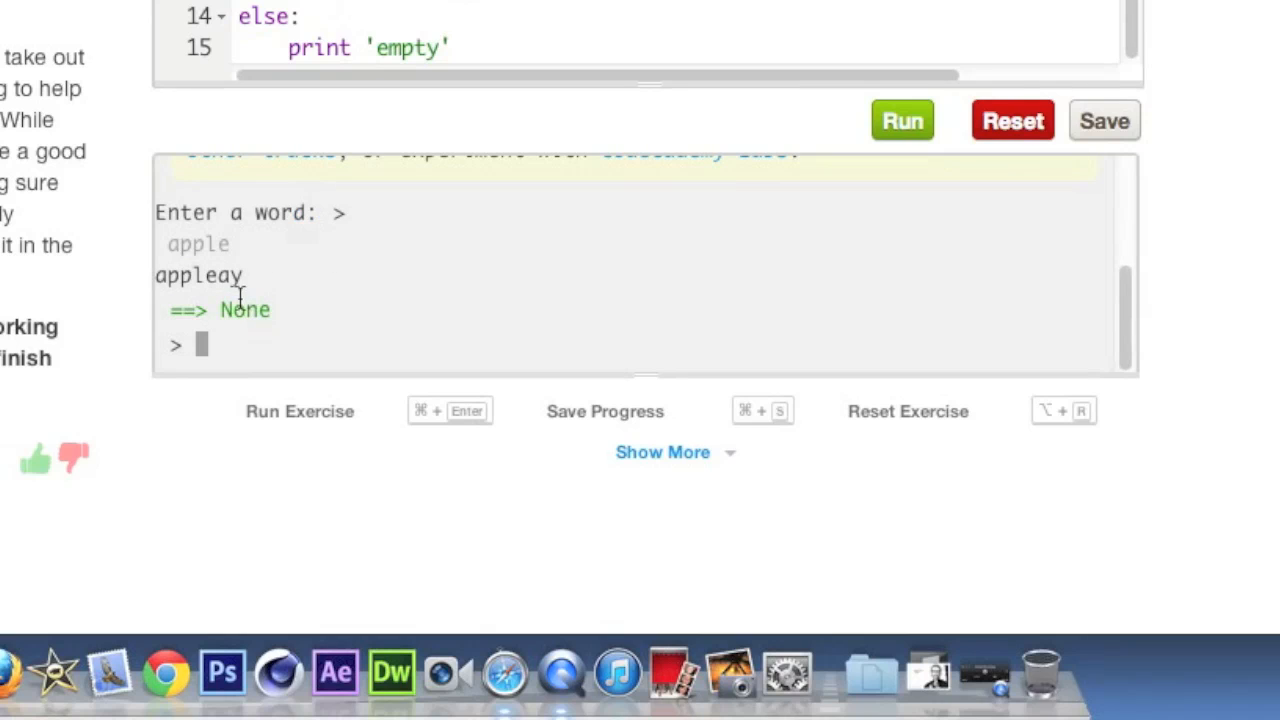
{"action": "mouse_move", "coordinate": [558, 332]}
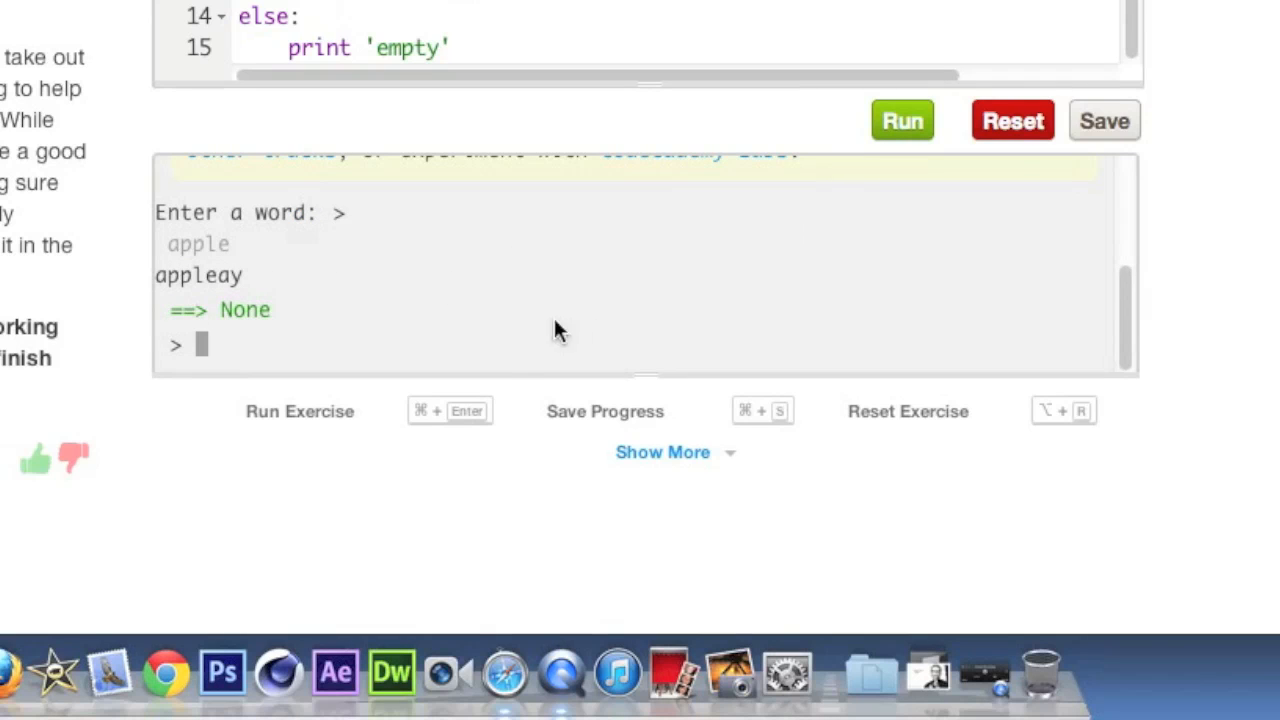
Step: Test invalid input '2', then rerun and submit the word 'PsjakjOIUOJKAD'
{"action": "type", "text": "213"}
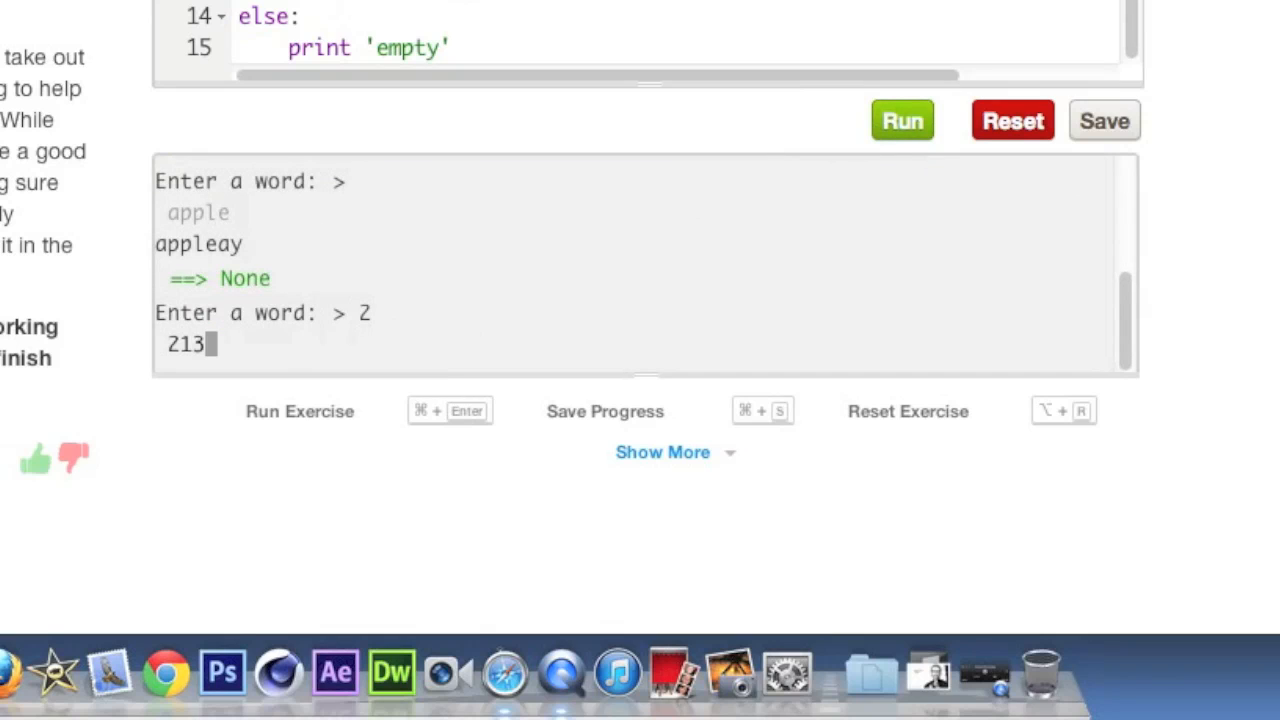
{"action": "key", "text": "Return"}
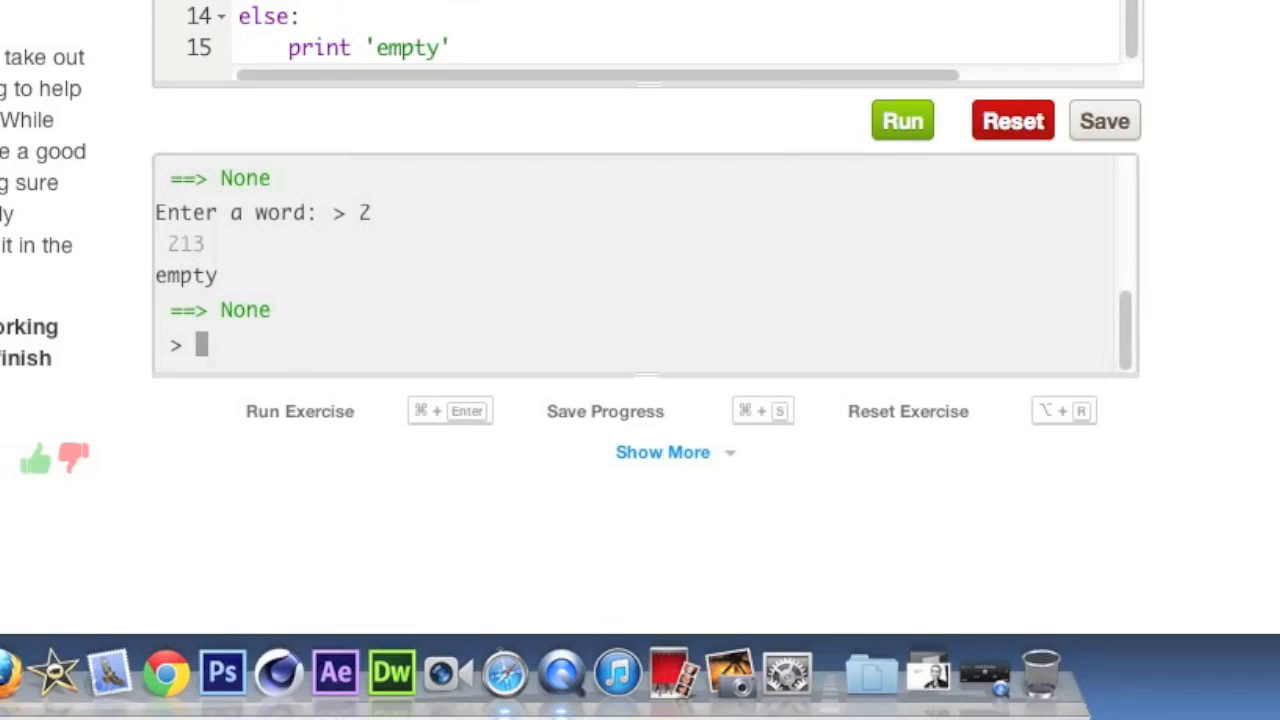
{"action": "mouse_move", "coordinate": [404, 344]}
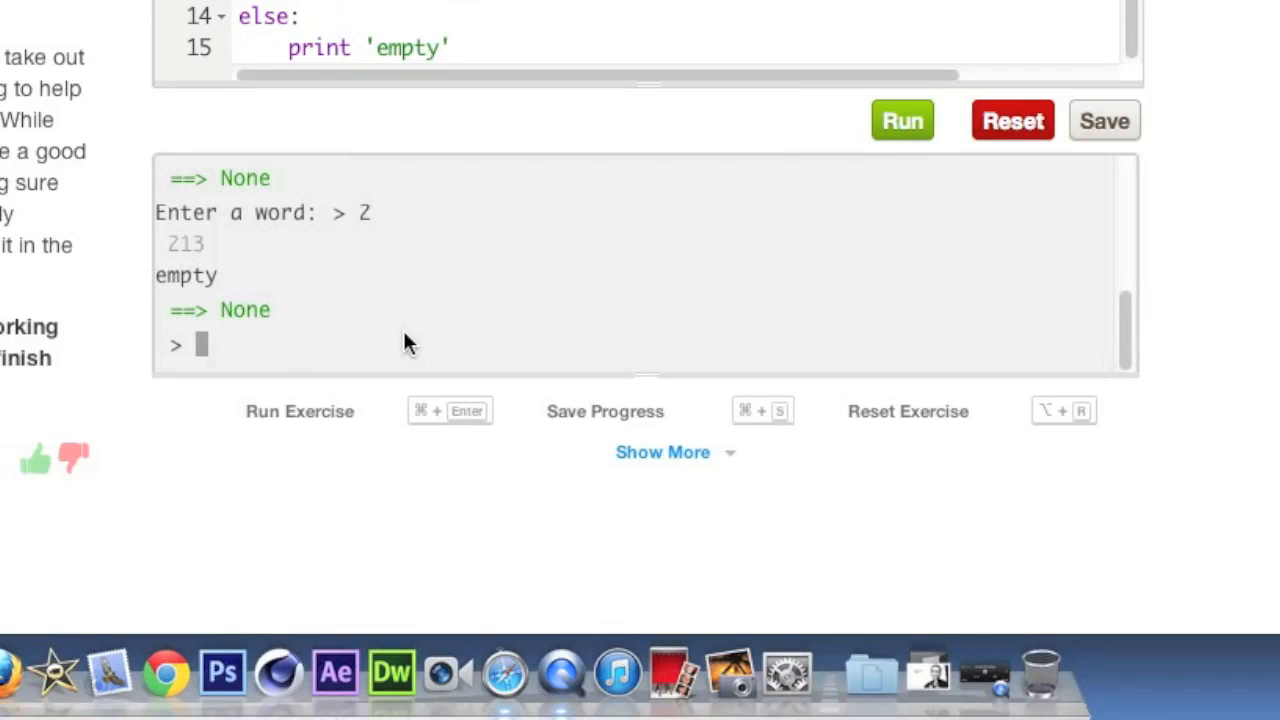
{"action": "key", "text": "Return"}
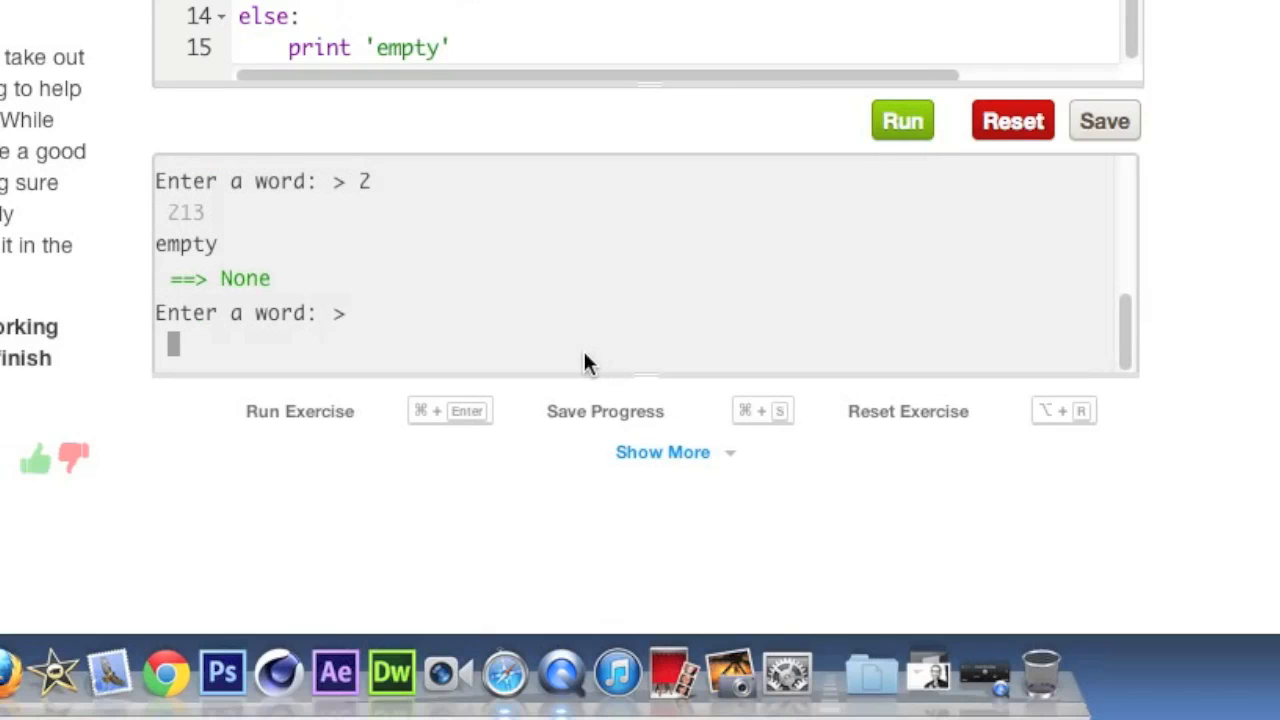
{"action": "type", "text": "Psjakj"}
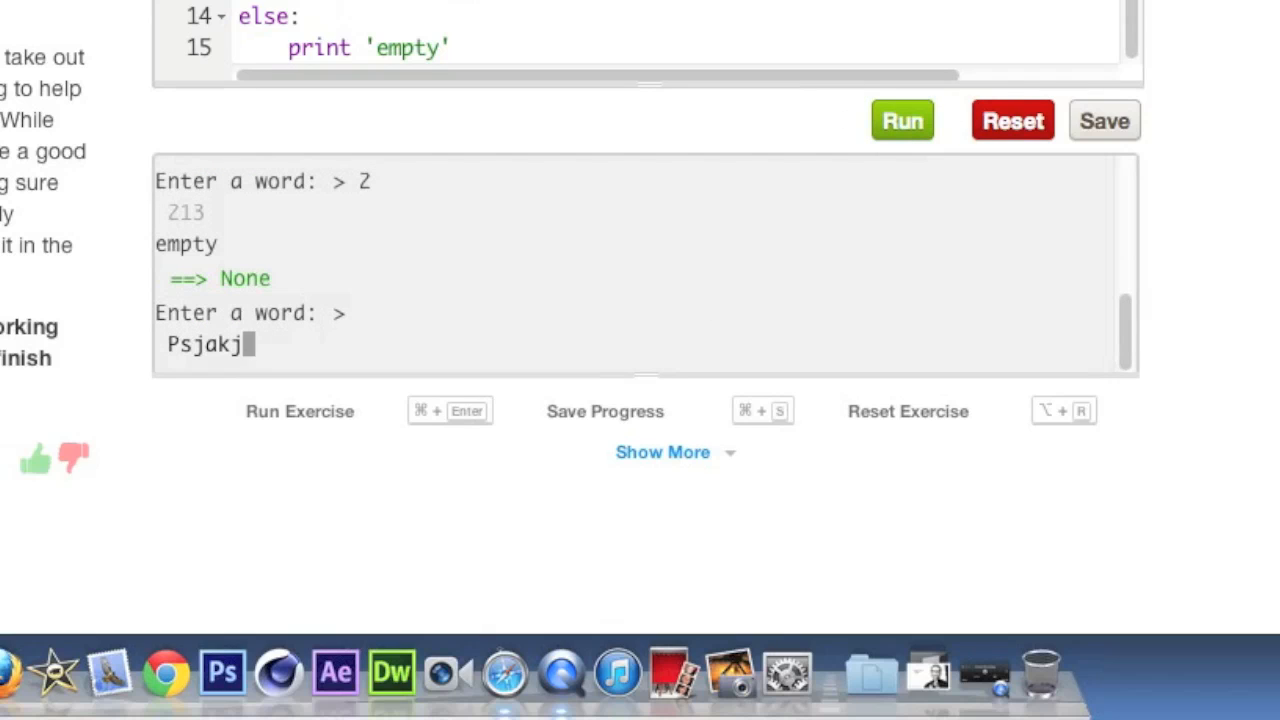
{"action": "type", "text": "OIUO"}
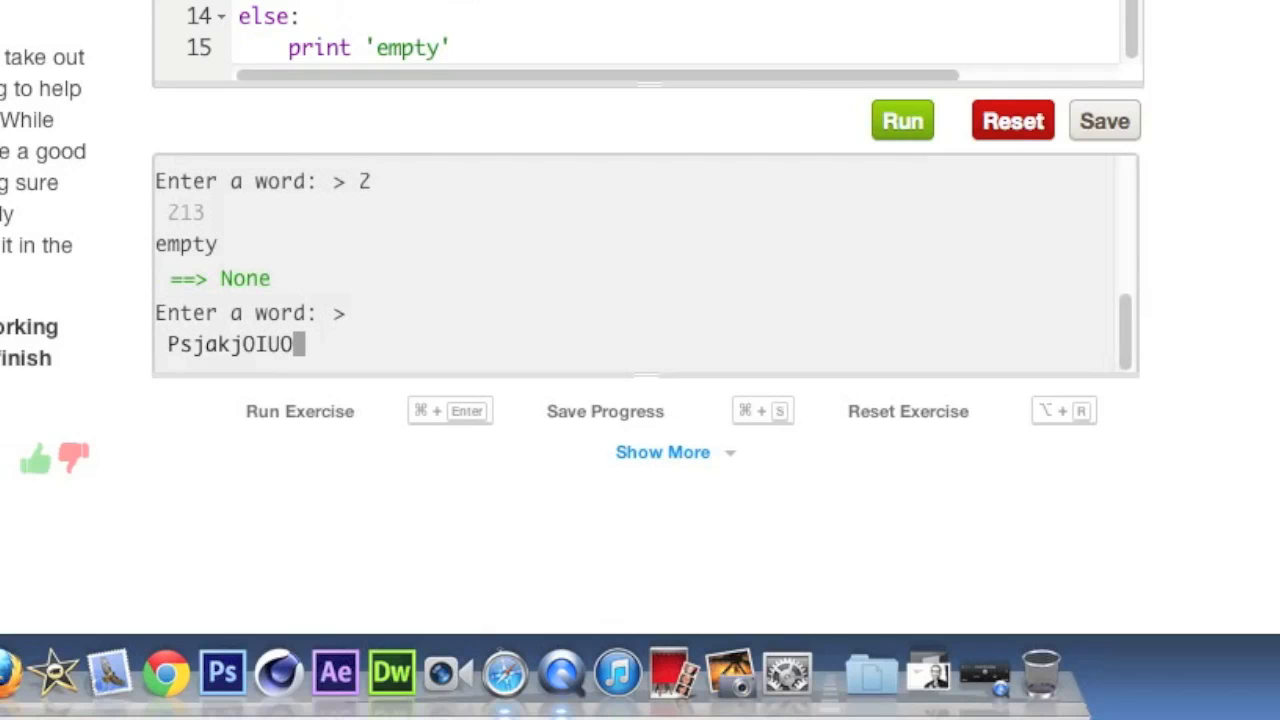
{"action": "type", "text": "JKAD"}
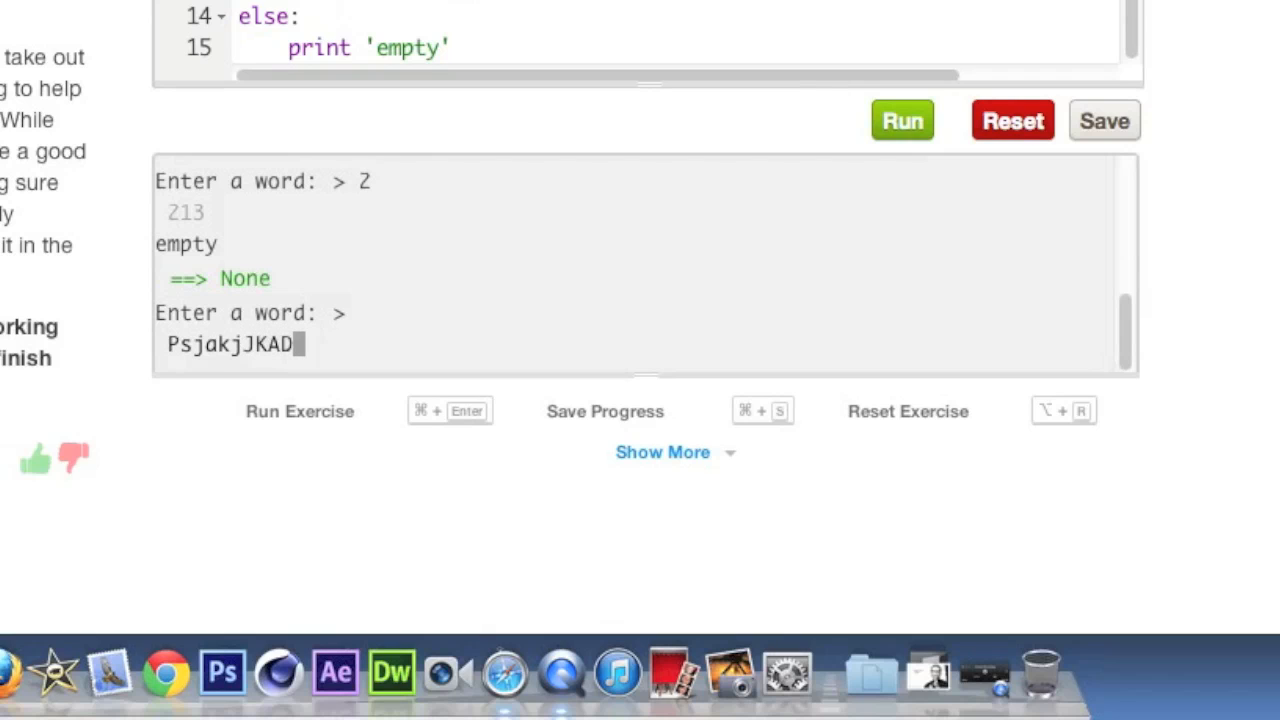
{"action": "key", "text": "Return"}
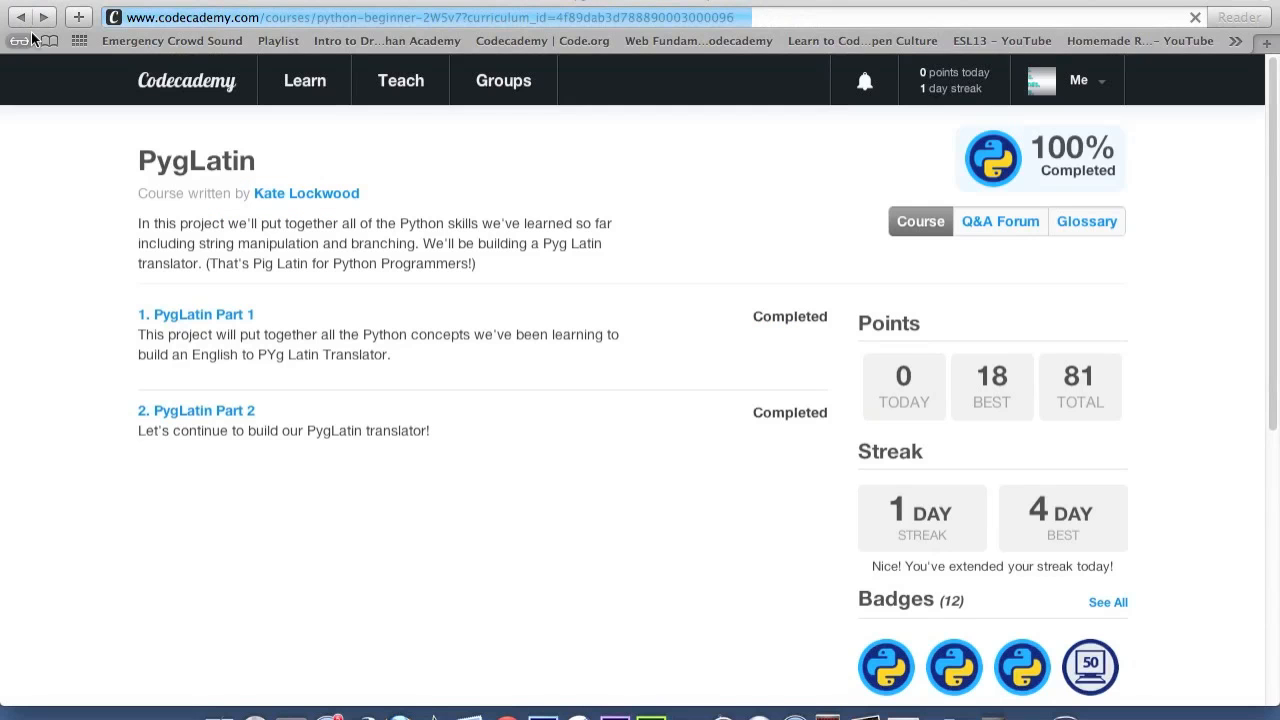
{"action": "mouse_move", "coordinate": [444, 212]}
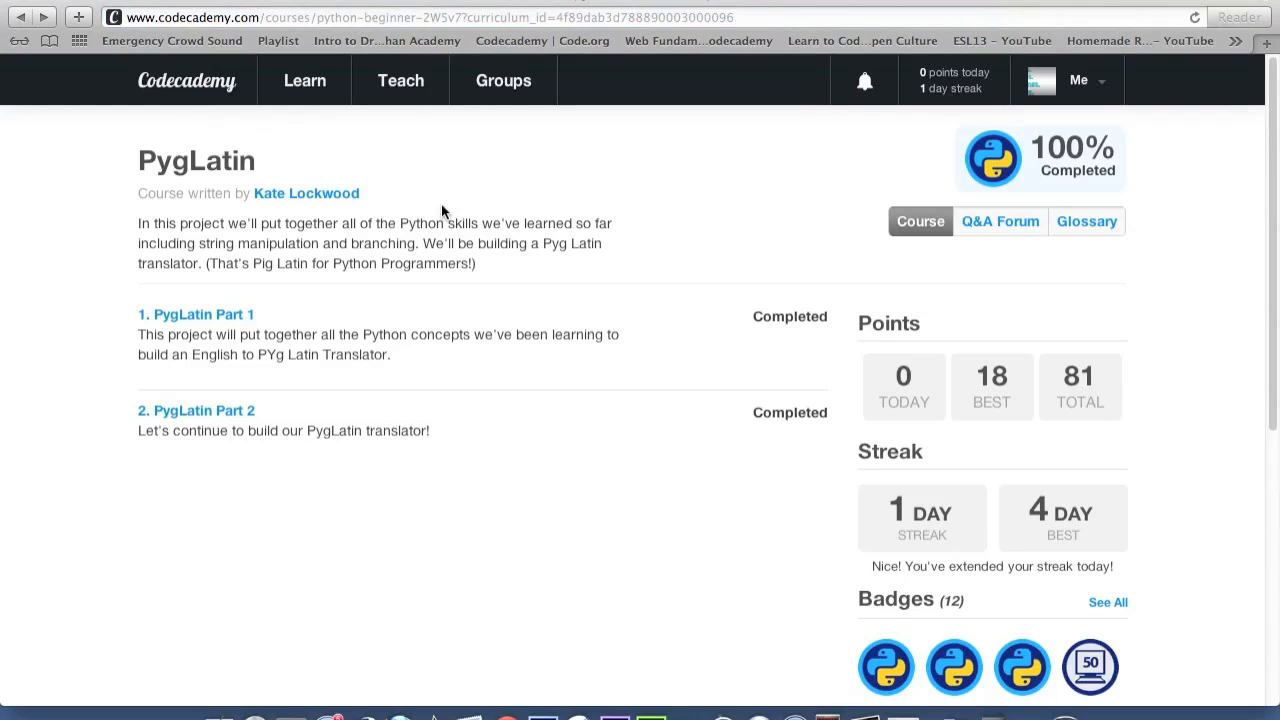
{"action": "mouse_move", "coordinate": [378, 158]}
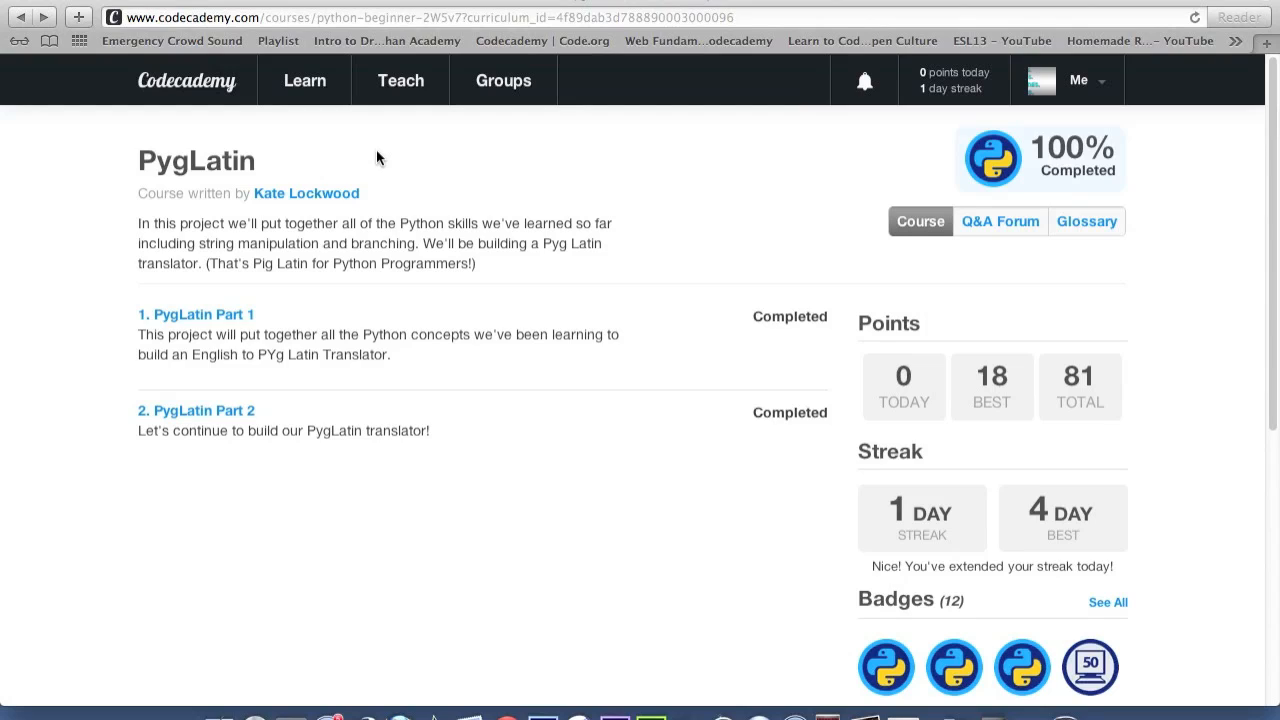
{"action": "mouse_move", "coordinate": [304, 80]}
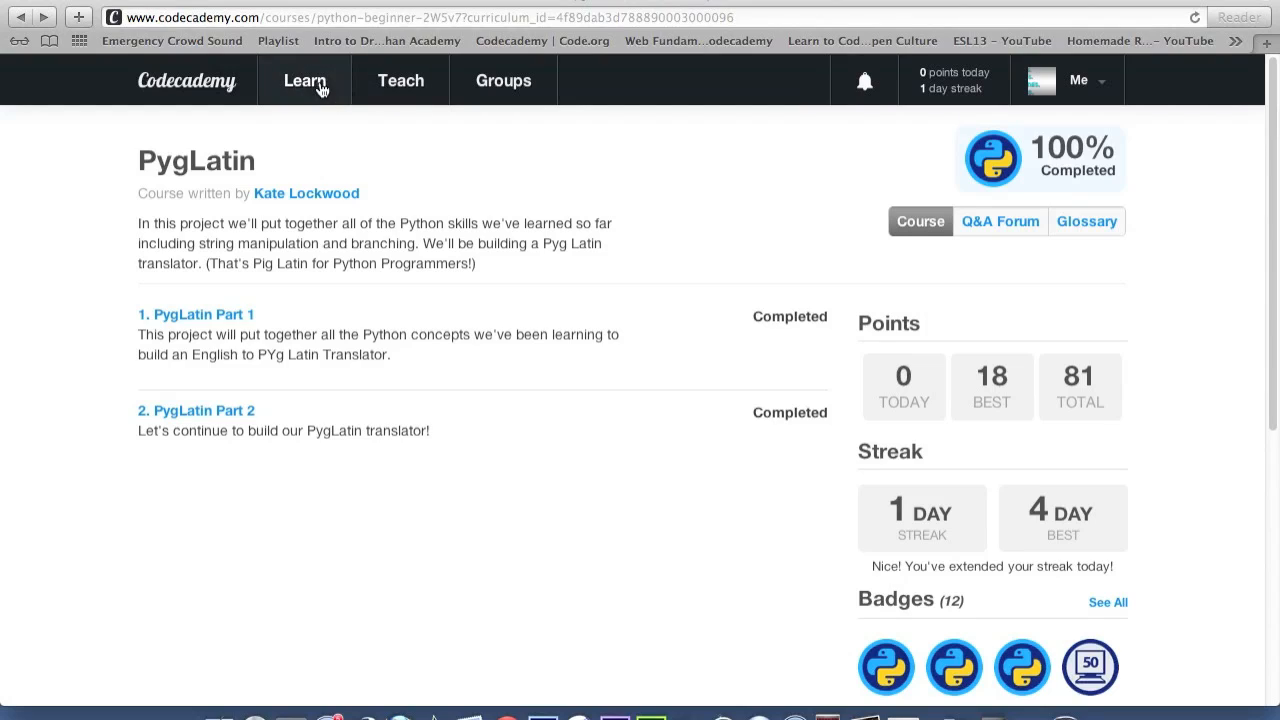
Step: Return from the console to PygLatin Part 2's first exercise, Ay B C
{"action": "left_click", "coordinate": [304, 80]}
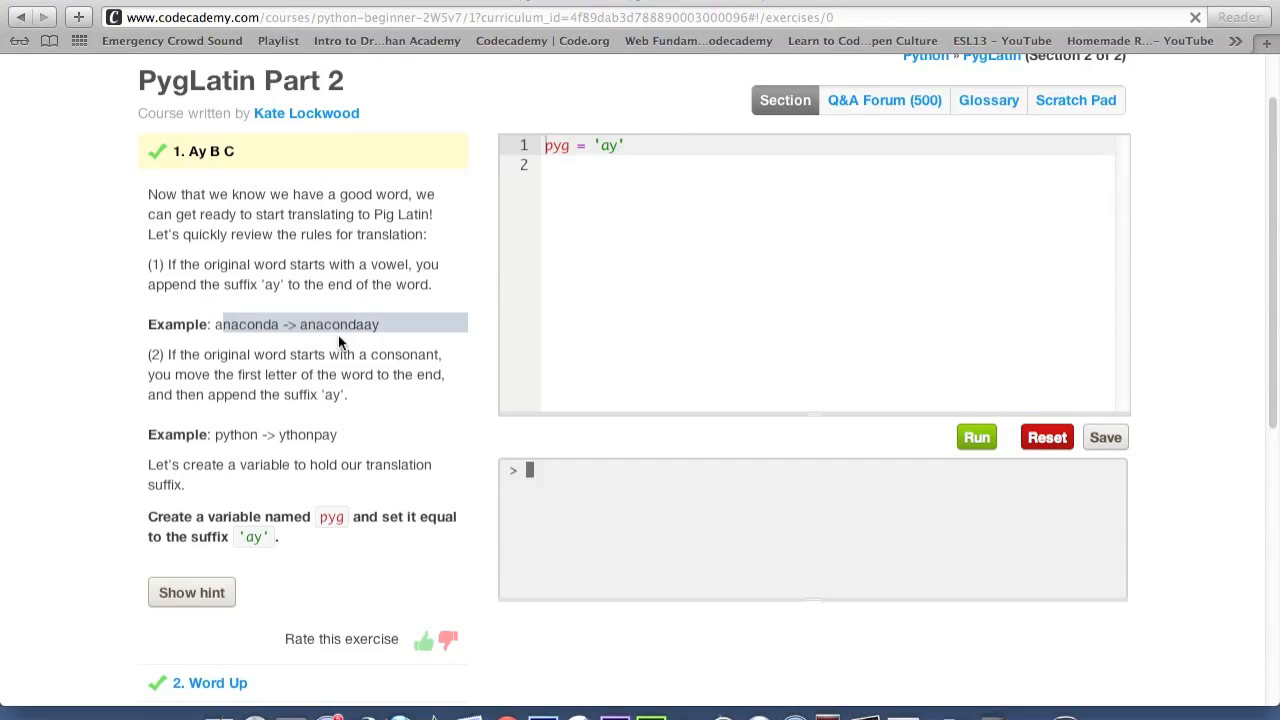
Step: Enter the Word Up exercise and scroll through its instructions and saved code
{"action": "scroll", "scroll_direction": "down", "scroll_amount": 3}
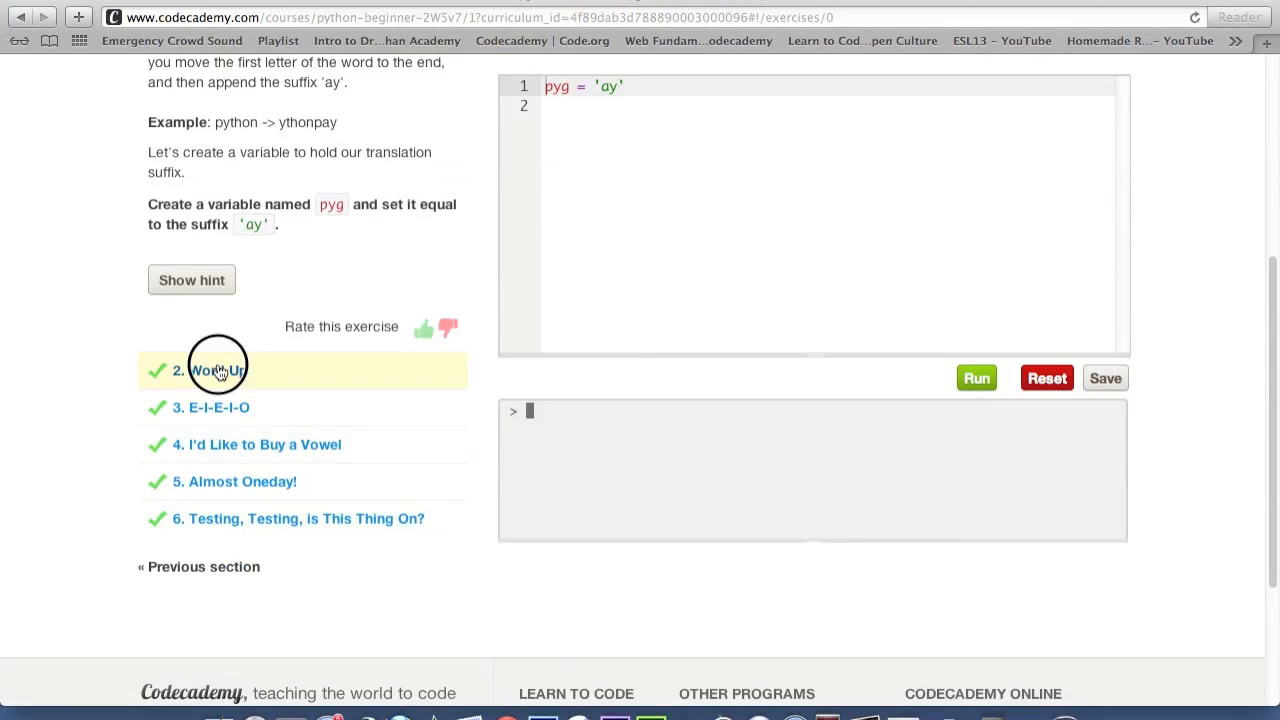
{"action": "left_click", "coordinate": [216, 370]}
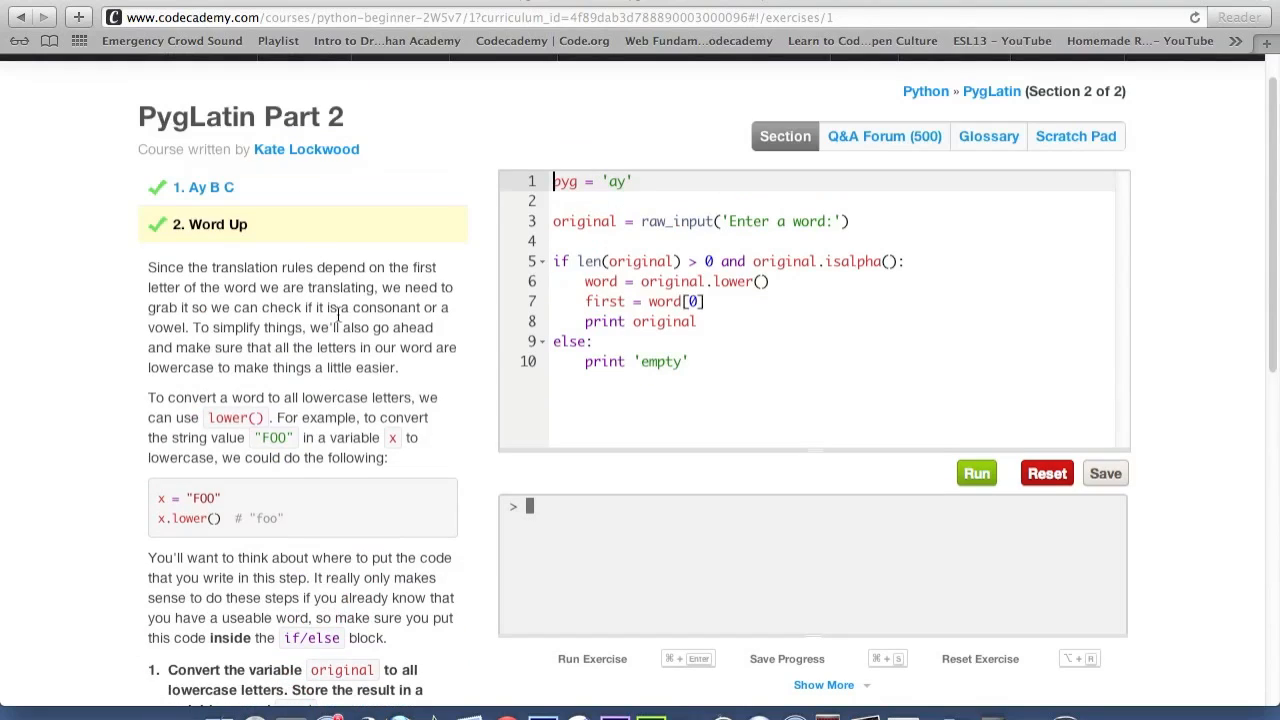
{"action": "scroll", "scroll_direction": "down", "scroll_amount": 3}
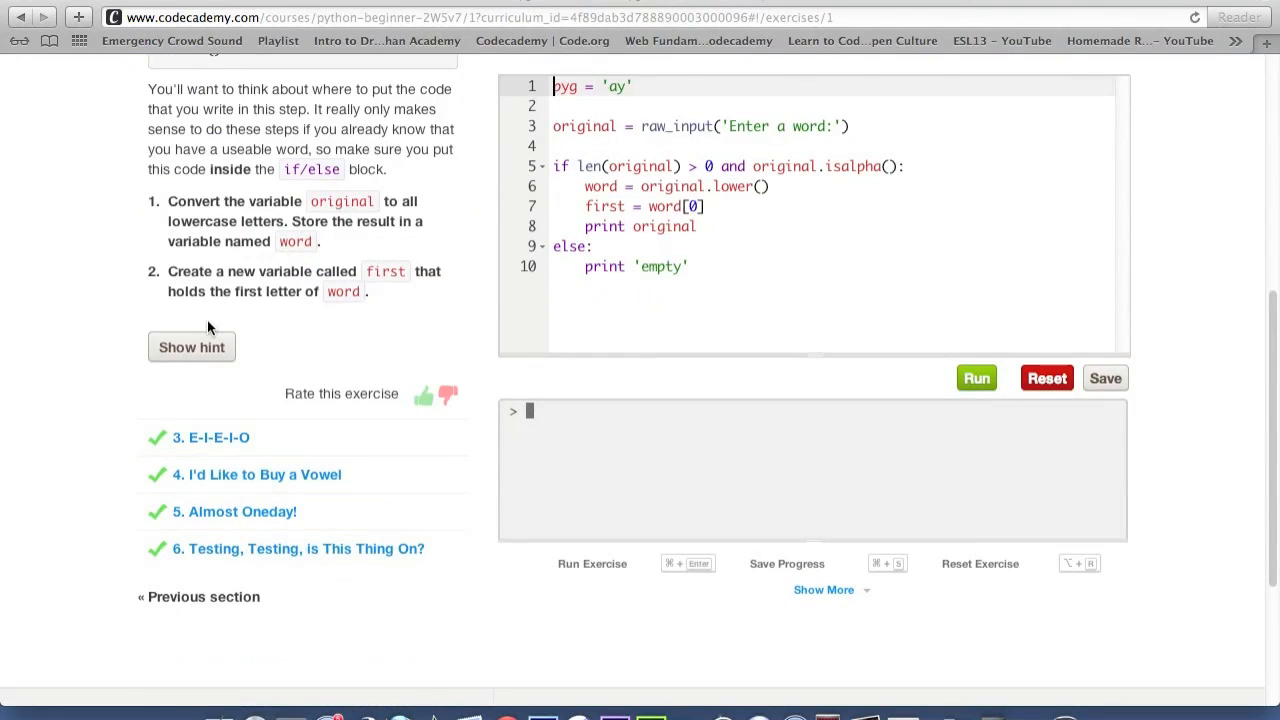
{"action": "scroll", "scroll_direction": "down", "scroll_amount": 3}
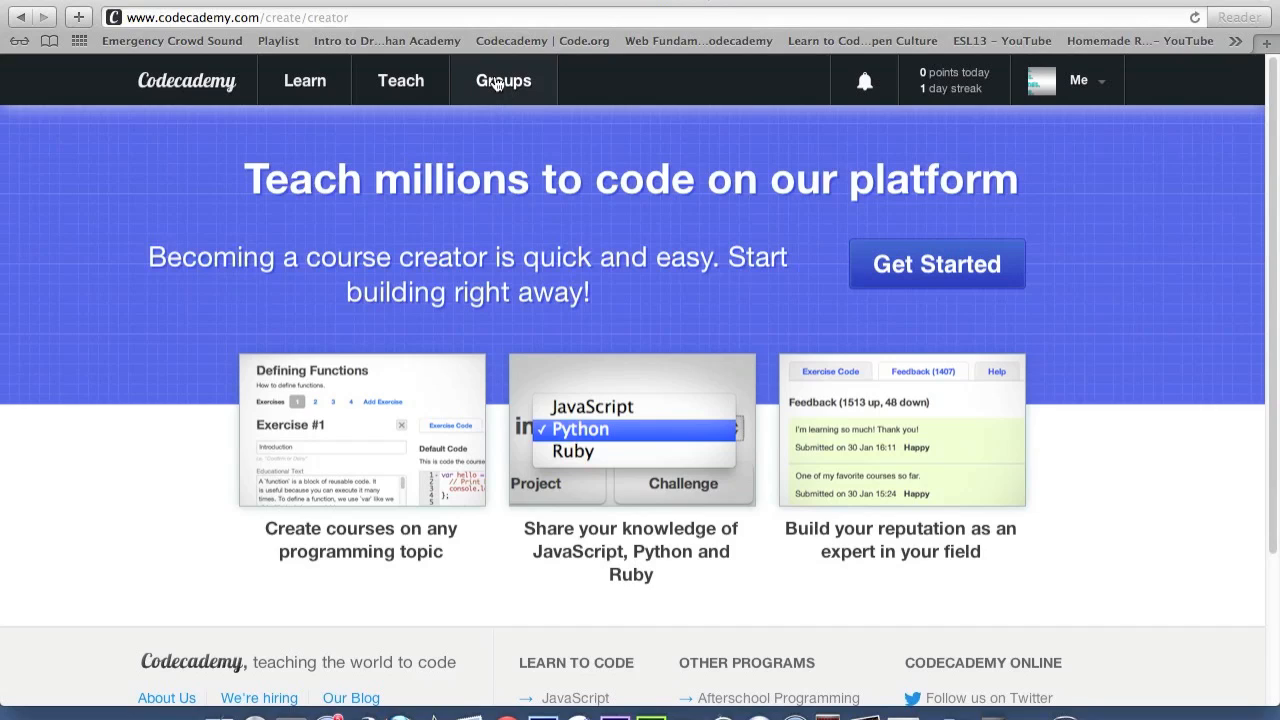
{"action": "mouse_move", "coordinate": [500, 112]}
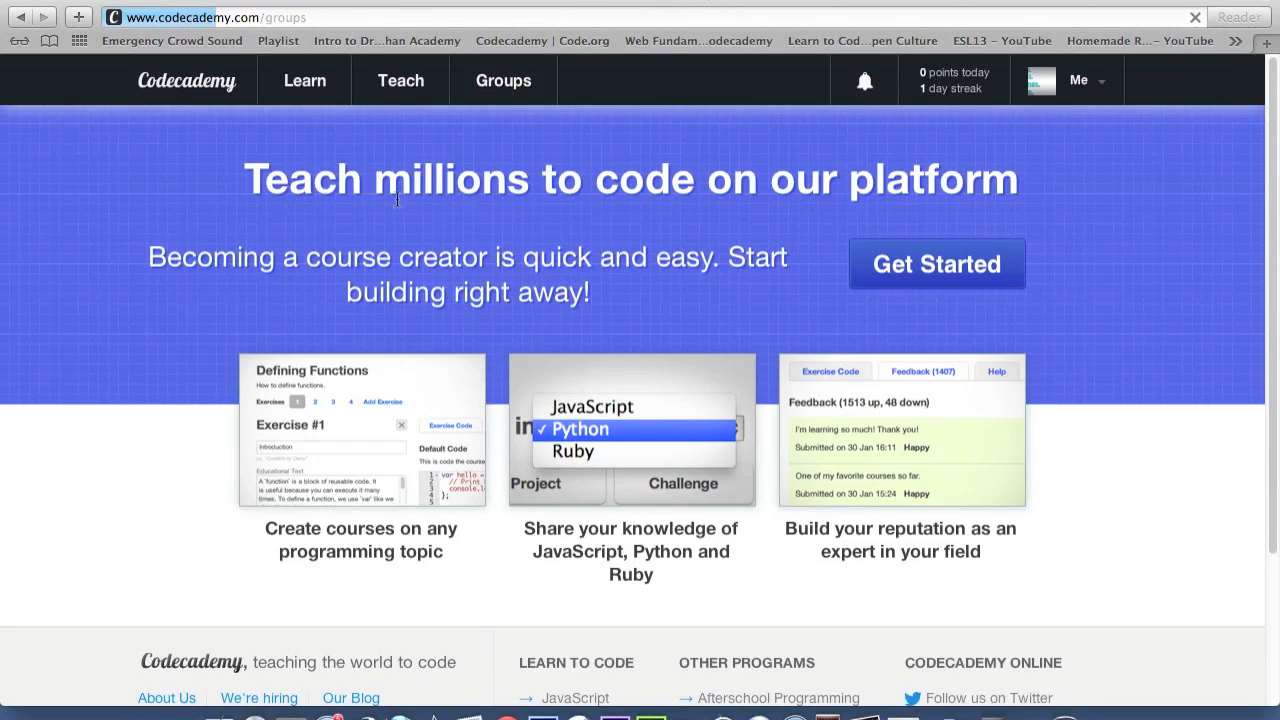
Step: Browse the Groups directory and enter the Google Apps Script group page
{"action": "left_click", "coordinate": [504, 80]}
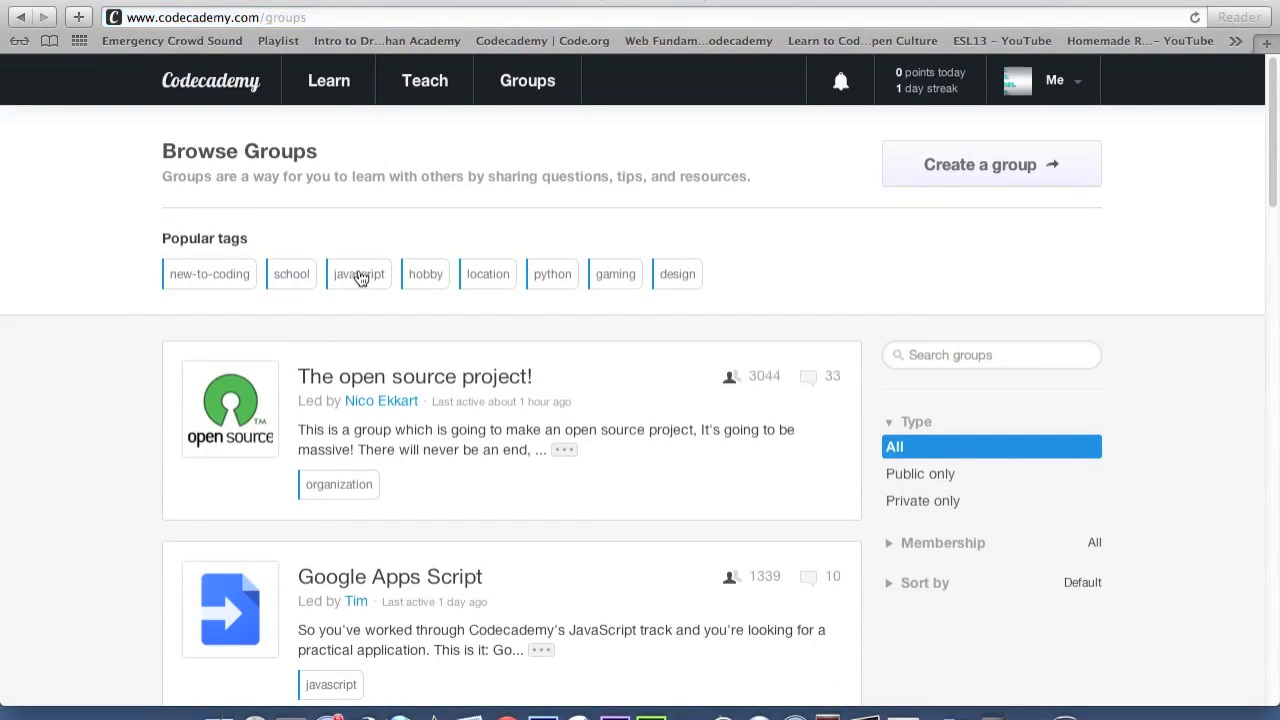
{"action": "scroll", "scroll_direction": "down", "scroll_amount": 3}
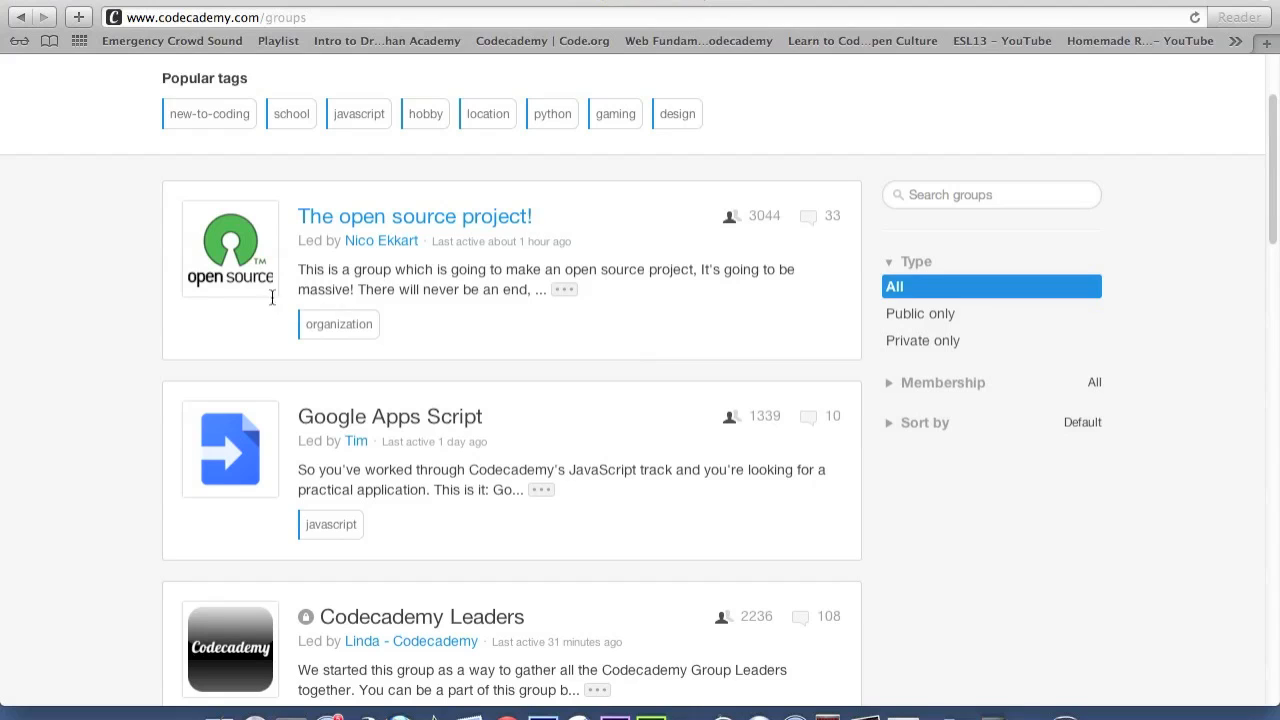
{"action": "scroll", "scroll_direction": "up", "scroll_amount": 3}
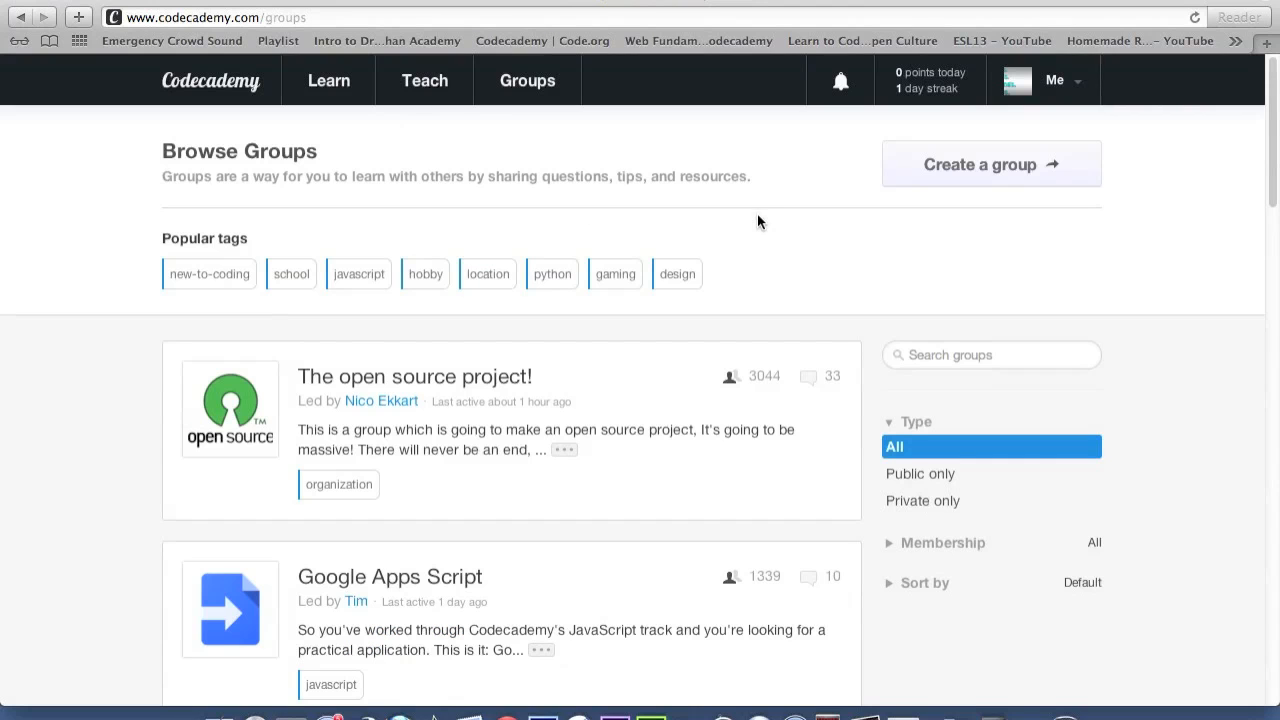
{"action": "mouse_move", "coordinate": [1044, 164]}
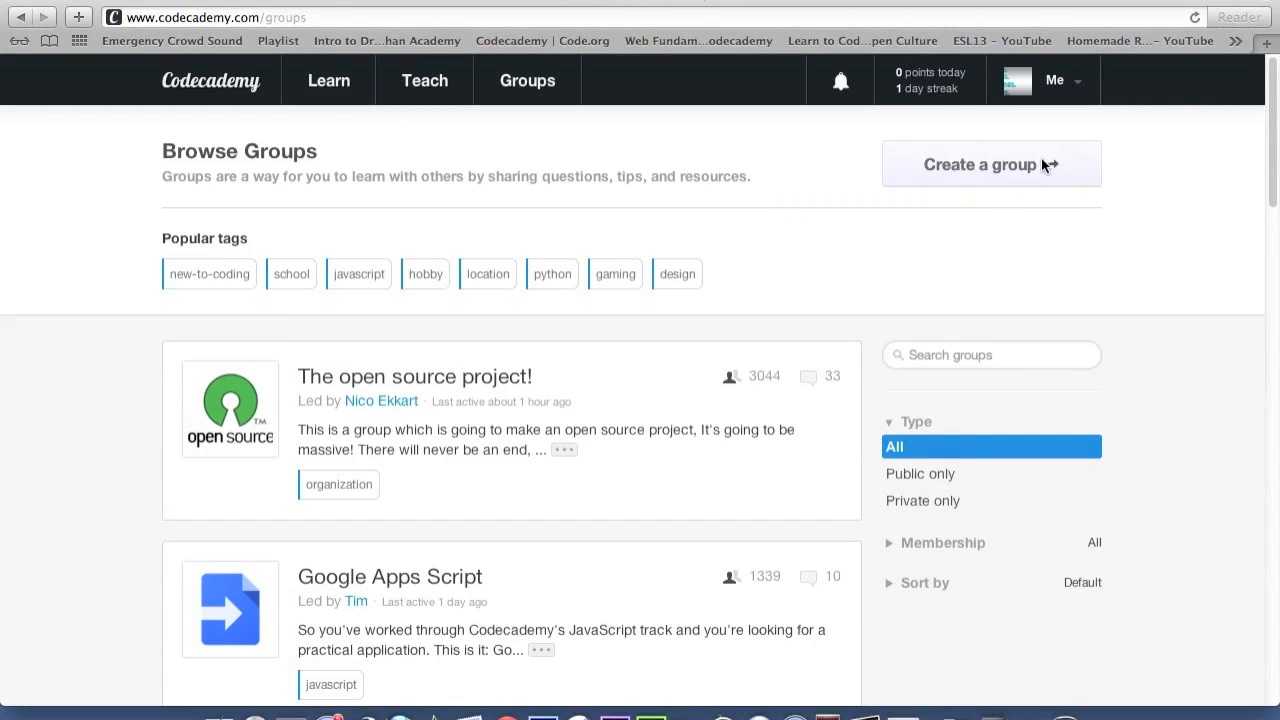
{"action": "scroll", "scroll_direction": "down", "scroll_amount": 3}
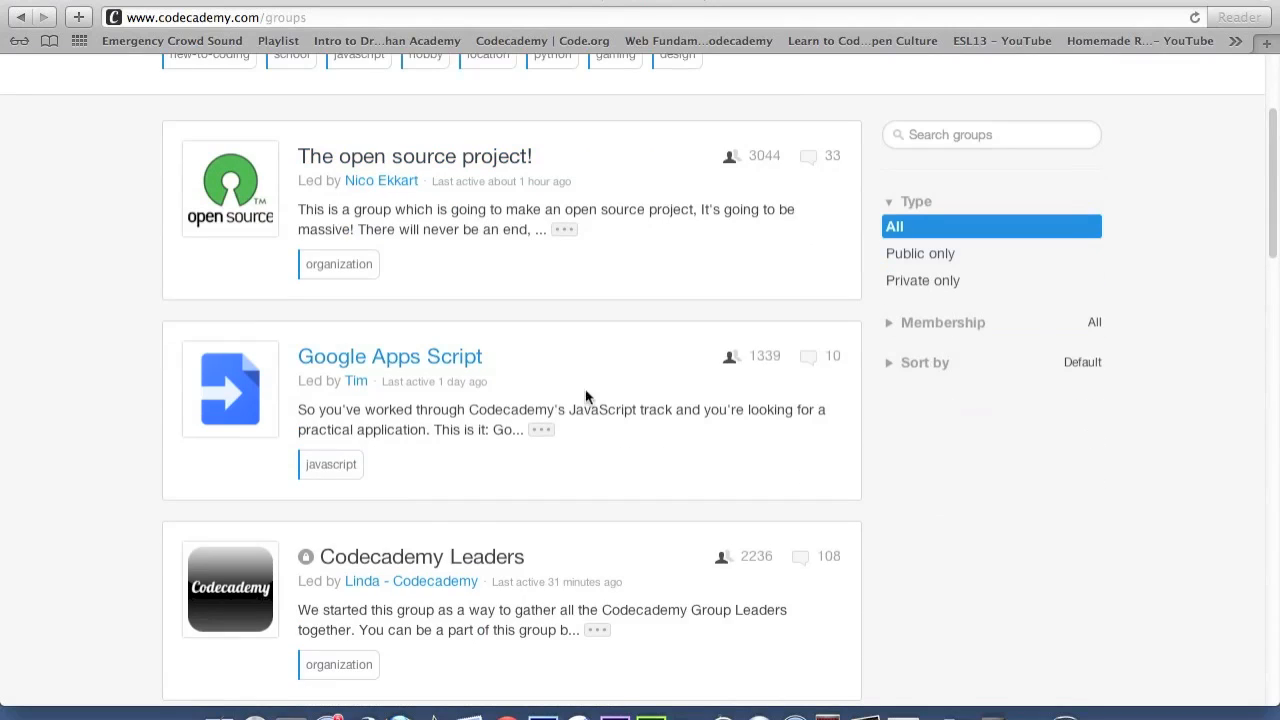
{"action": "mouse_move", "coordinate": [454, 364]}
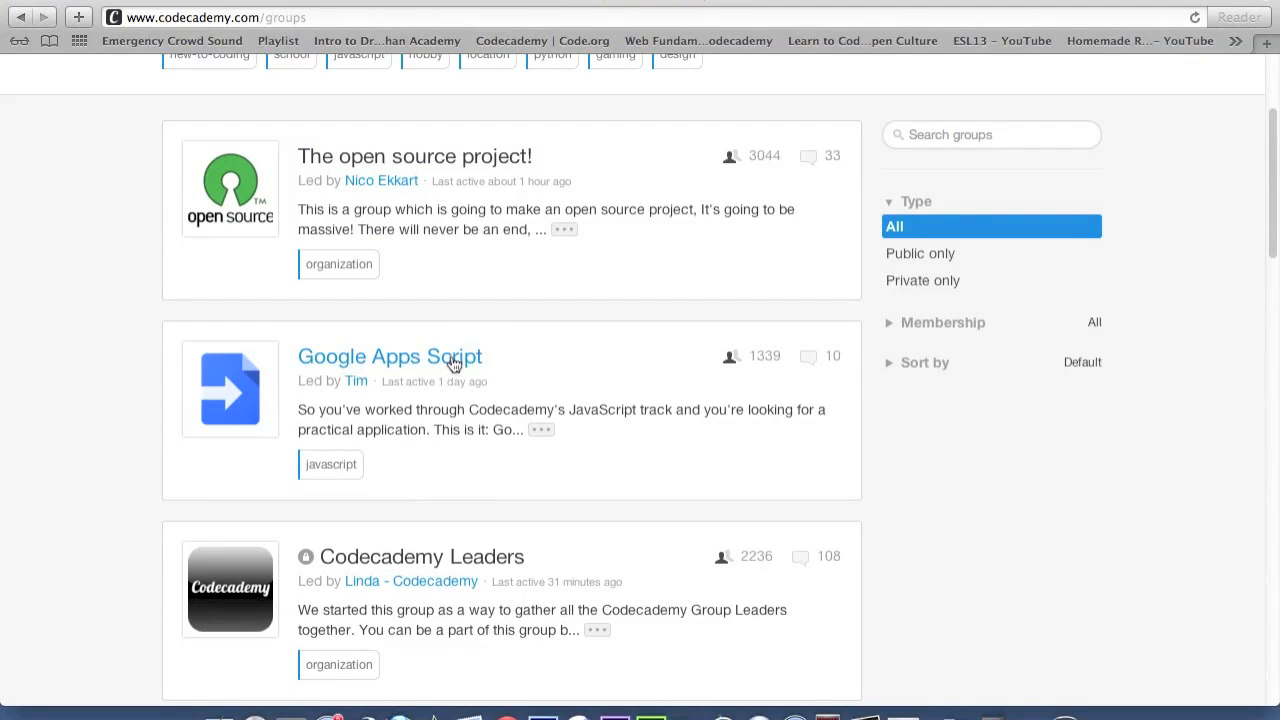
{"action": "left_click", "coordinate": [388, 356]}
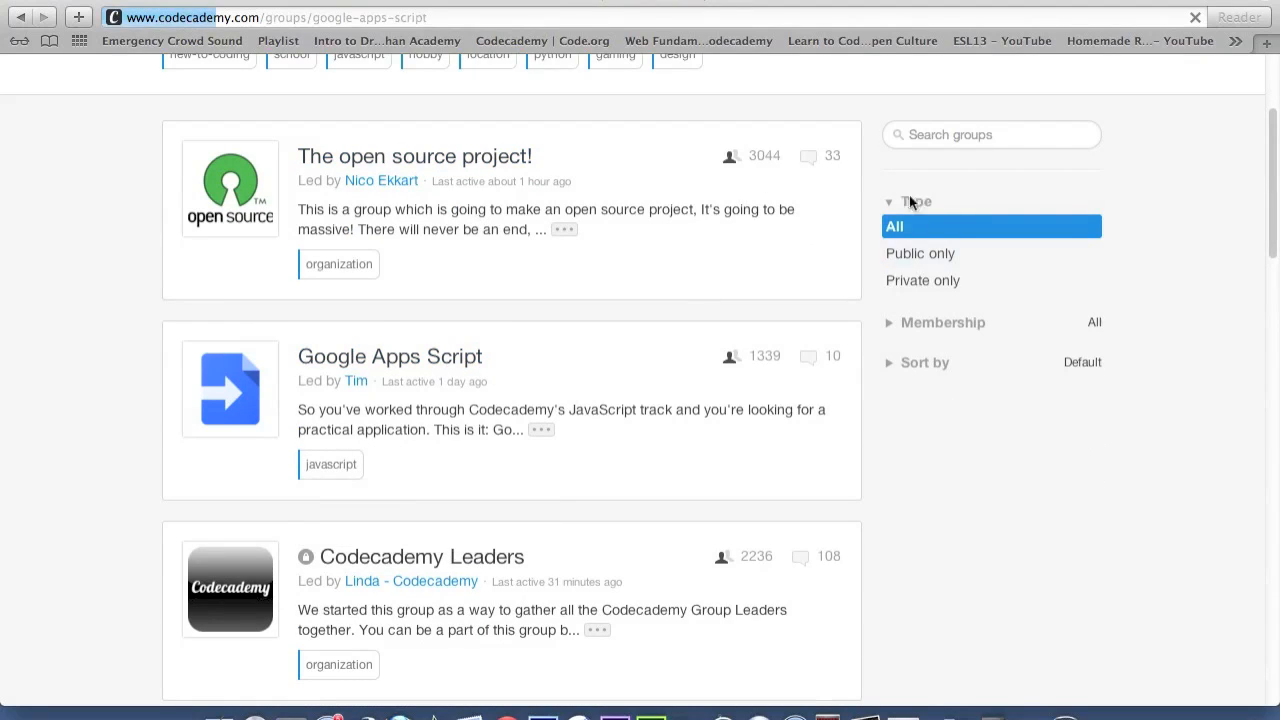
{"action": "left_click", "coordinate": [390, 356]}
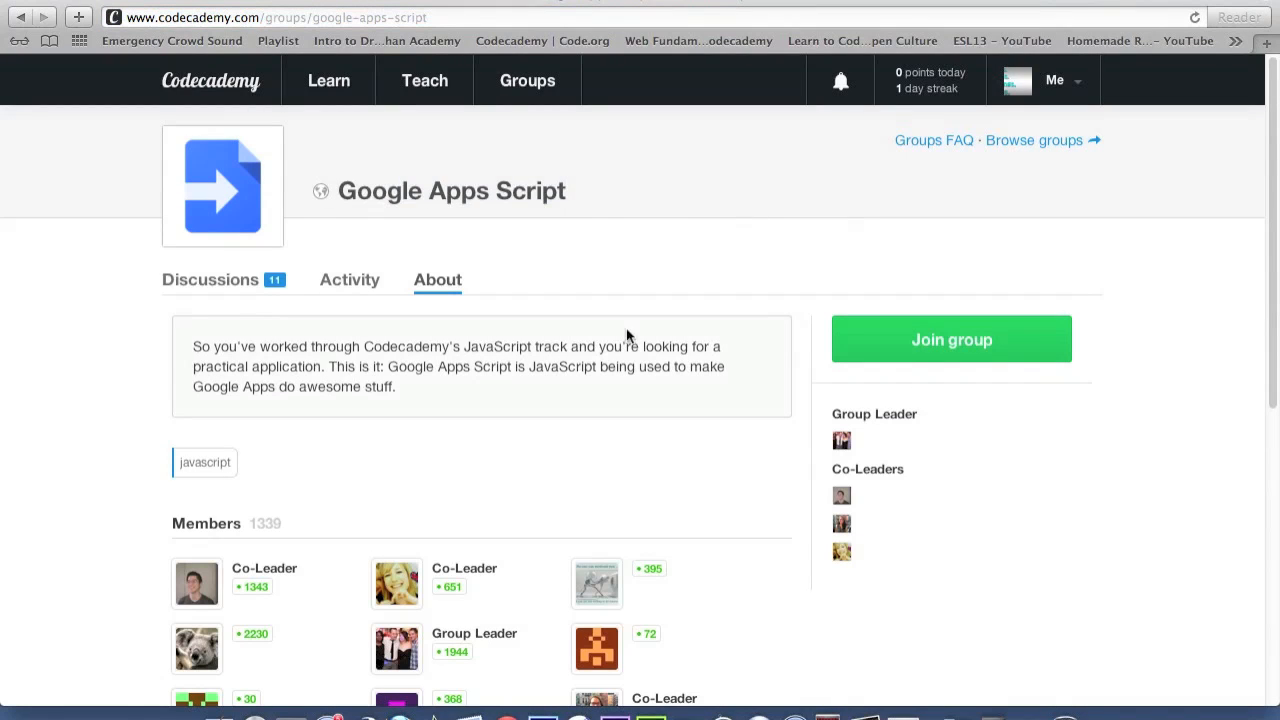
{"action": "scroll", "scroll_direction": "down", "scroll_amount": 3}
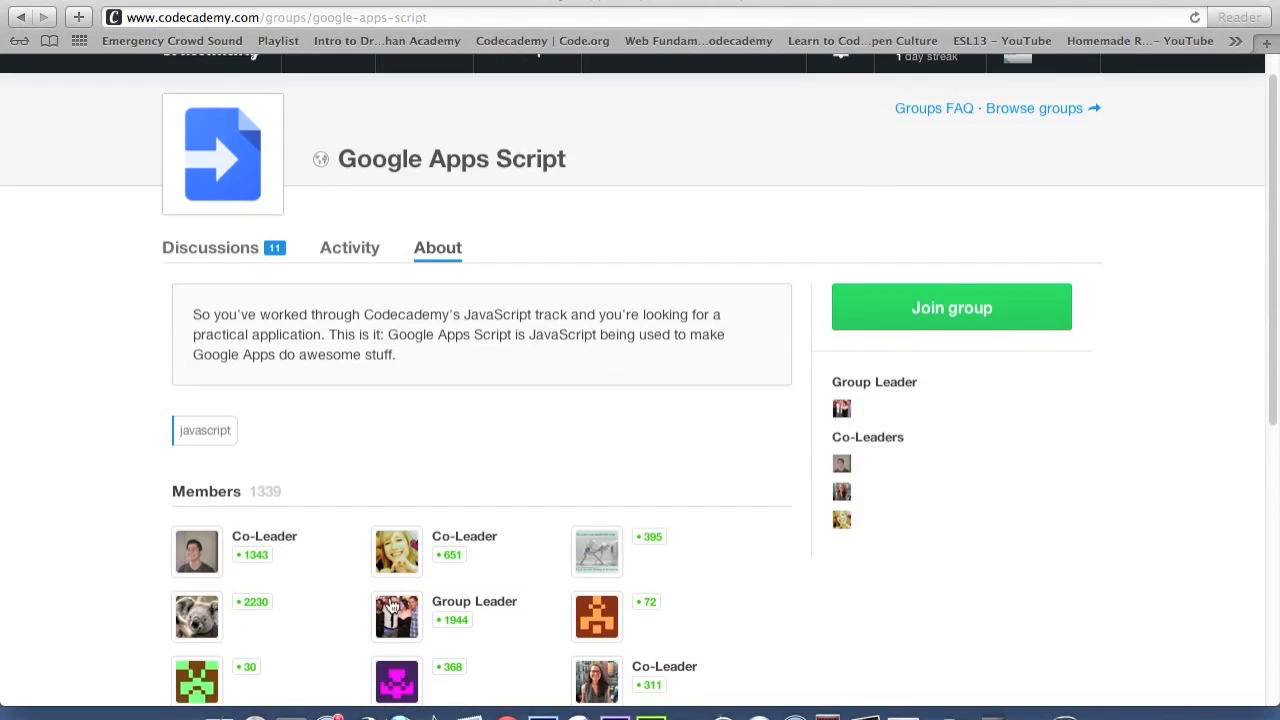
Step: Go to the user's own profile via the Me menu to see track progress
{"action": "left_click", "coordinate": [1052, 80]}
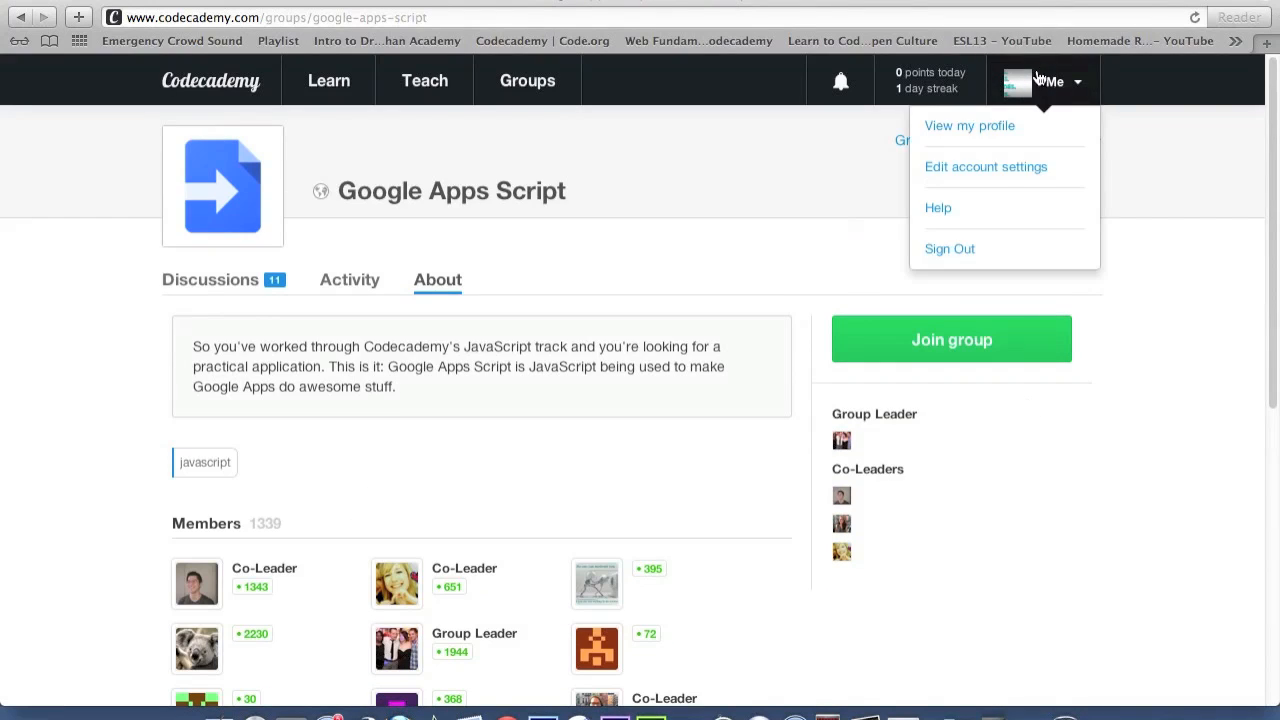
{"action": "left_click", "coordinate": [968, 124]}
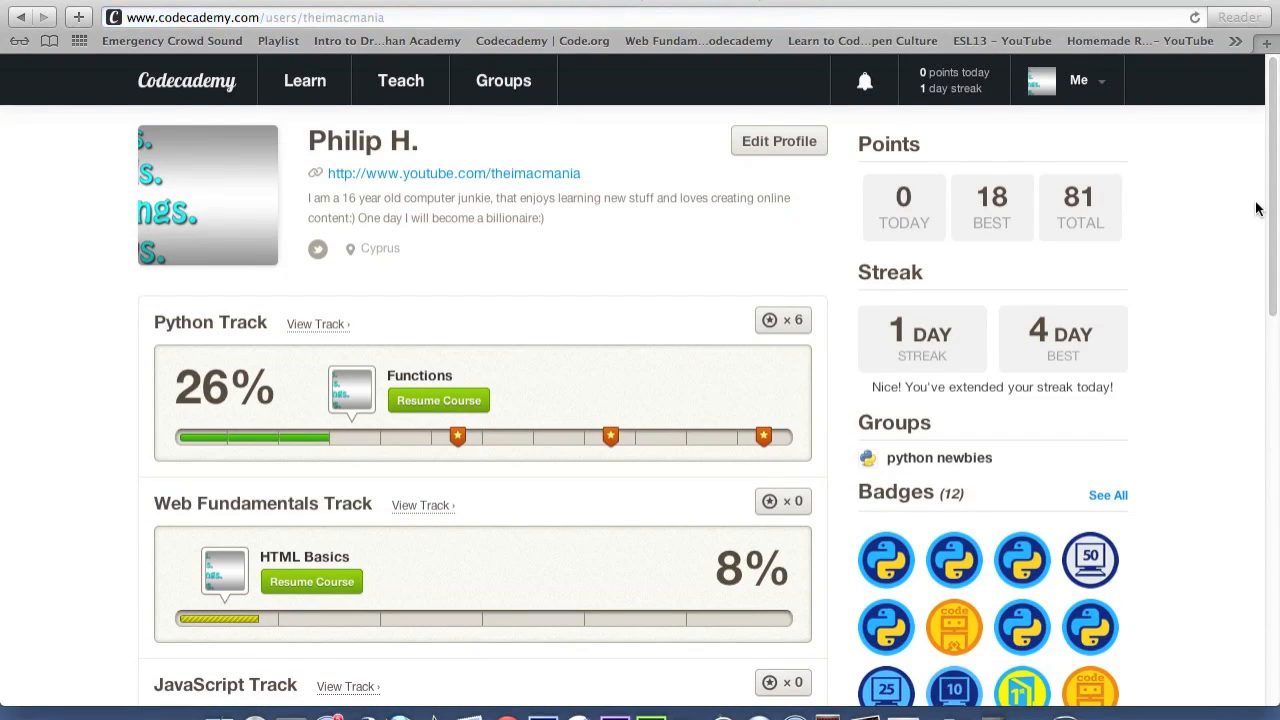
{"action": "mouse_move", "coordinate": [1010, 192]}
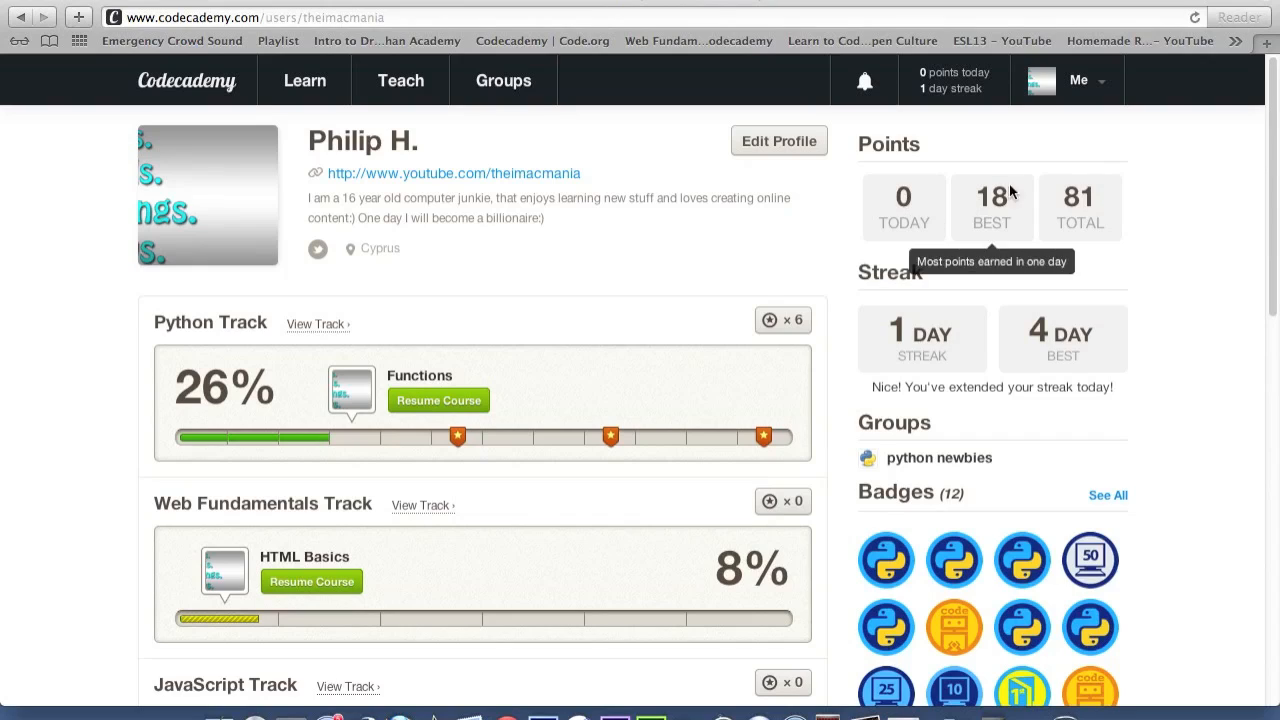
{"action": "mouse_move", "coordinate": [836, 324]}
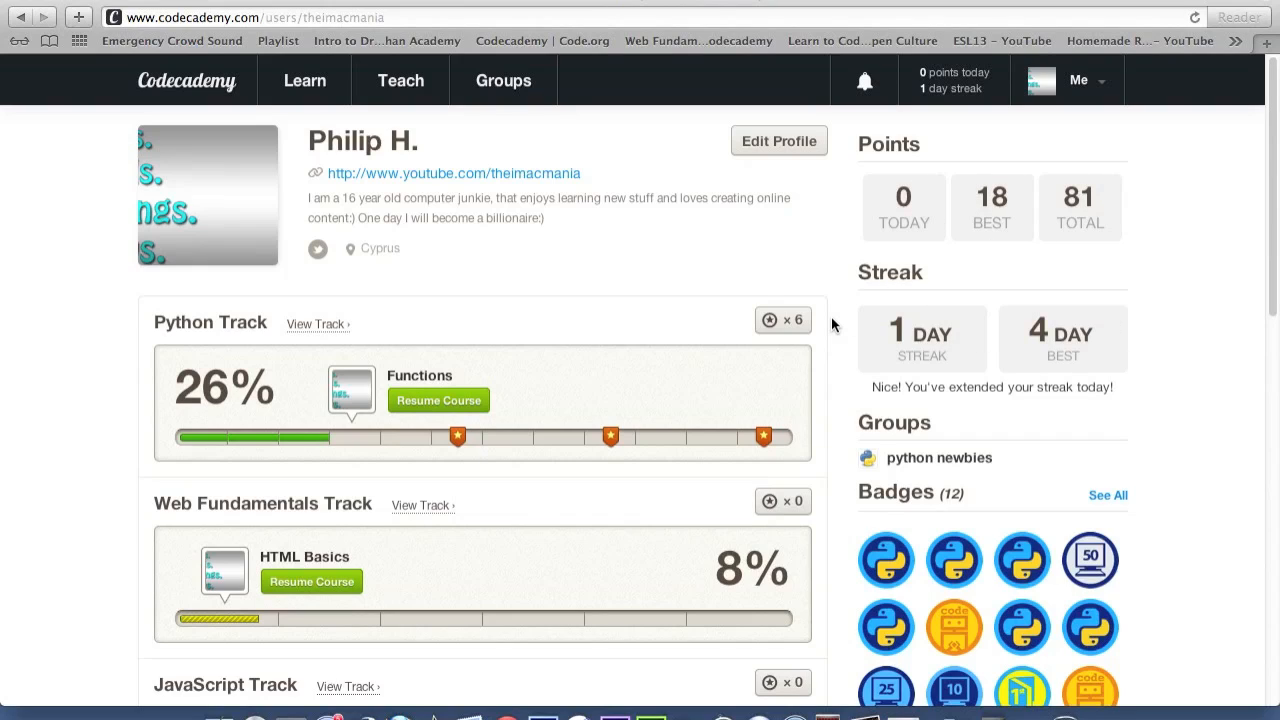
{"action": "mouse_move", "coordinate": [948, 96]}
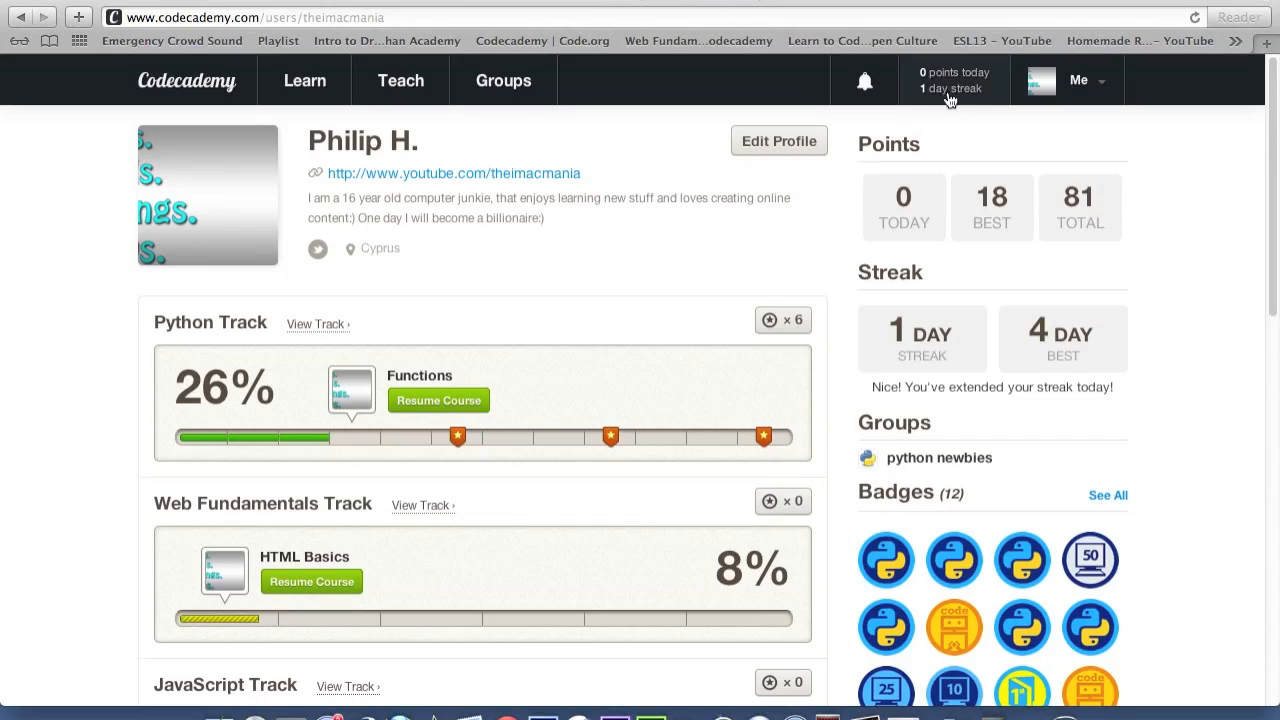
{"action": "mouse_move", "coordinate": [992, 208]}
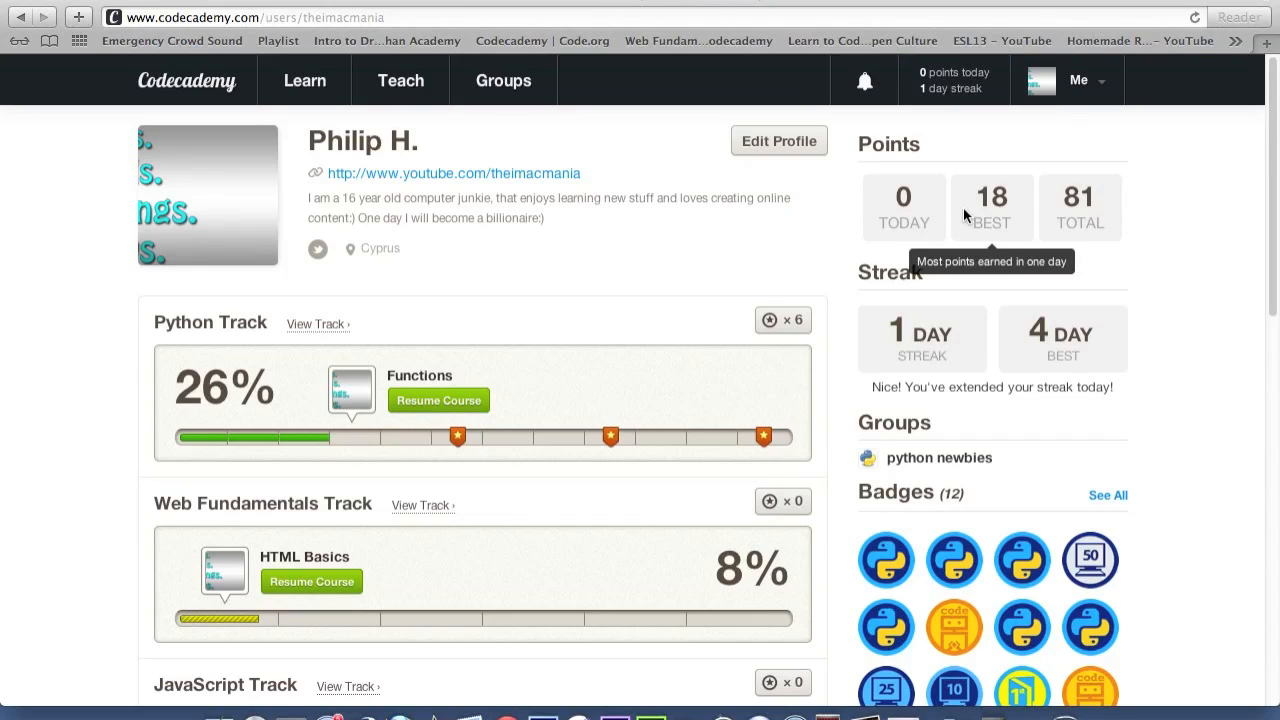
{"action": "mouse_move", "coordinate": [940, 84]}
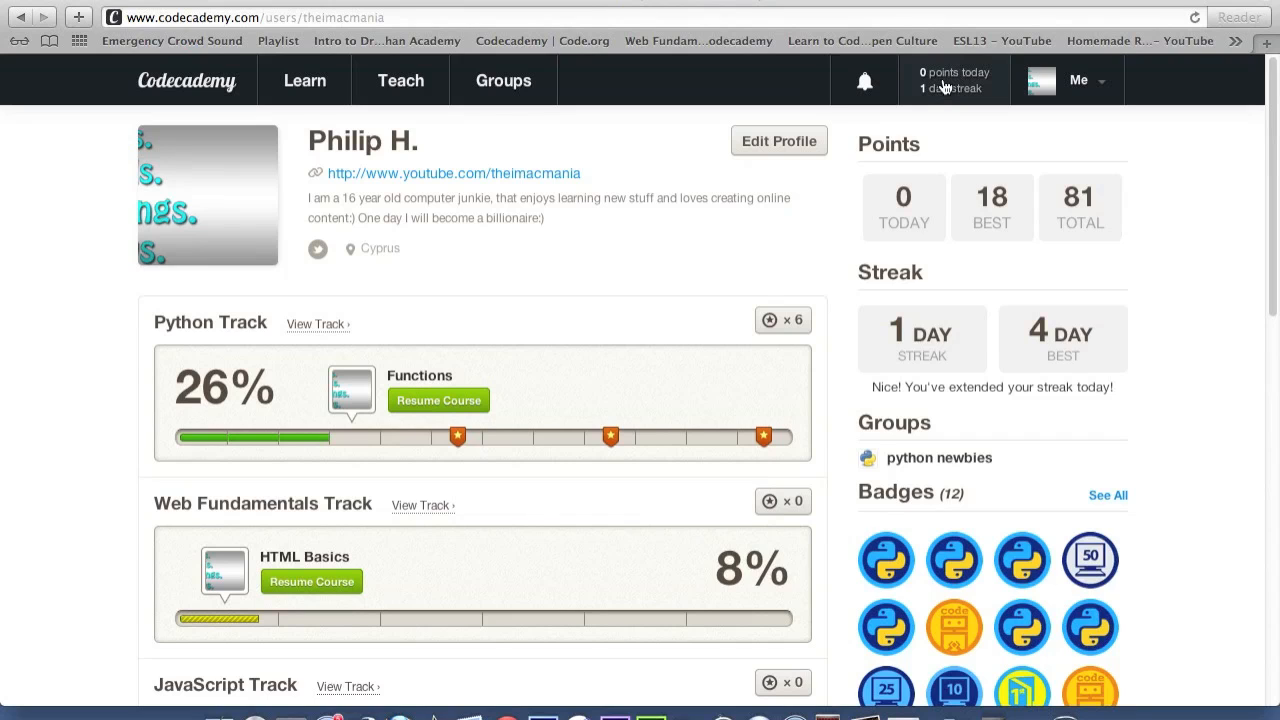
Step: Scroll through the profile's tracks and stats, check notifications, then go to the home dashboard
{"action": "scroll", "scroll_direction": "down", "scroll_amount": 3}
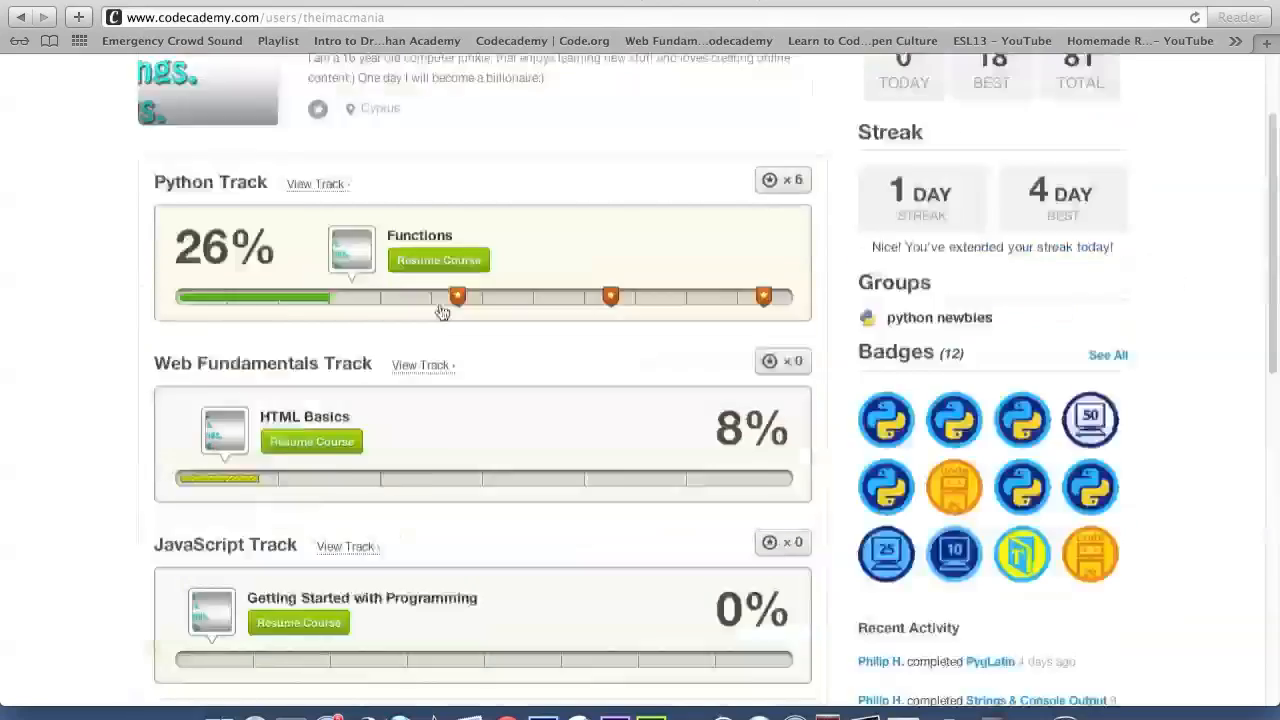
{"action": "scroll", "scroll_direction": "up", "scroll_amount": 3}
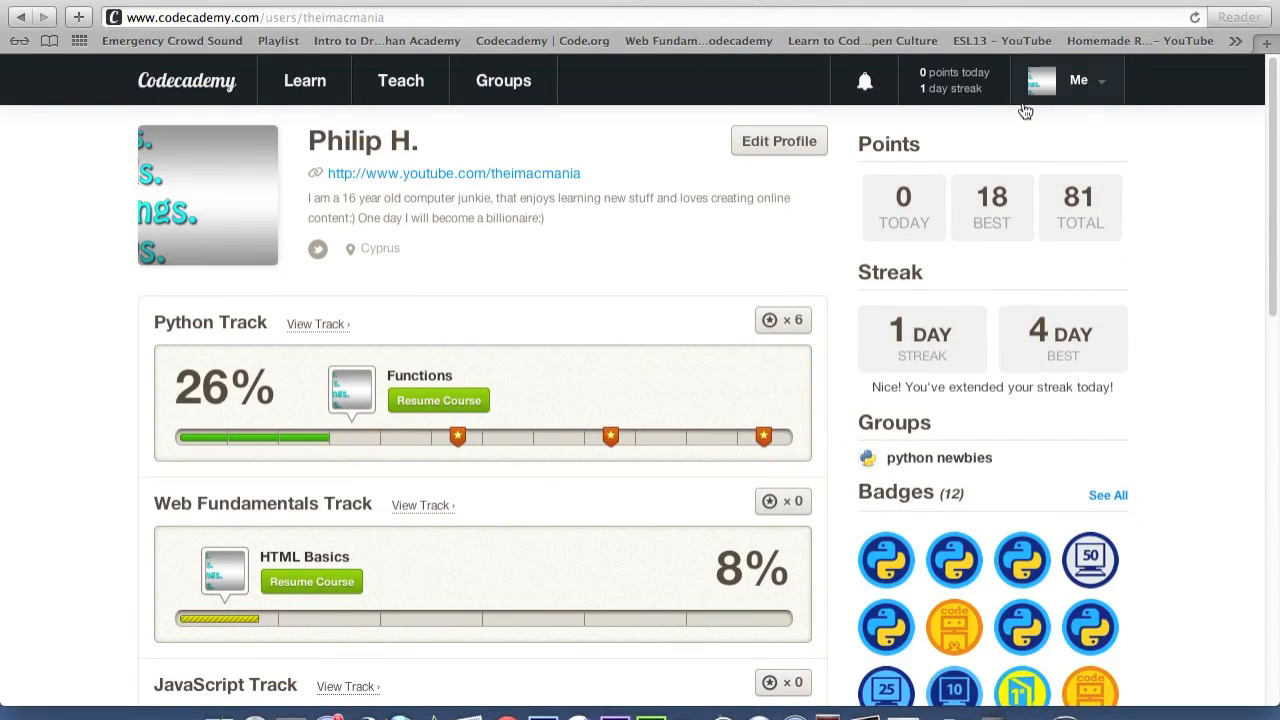
{"action": "left_click", "coordinate": [864, 80]}
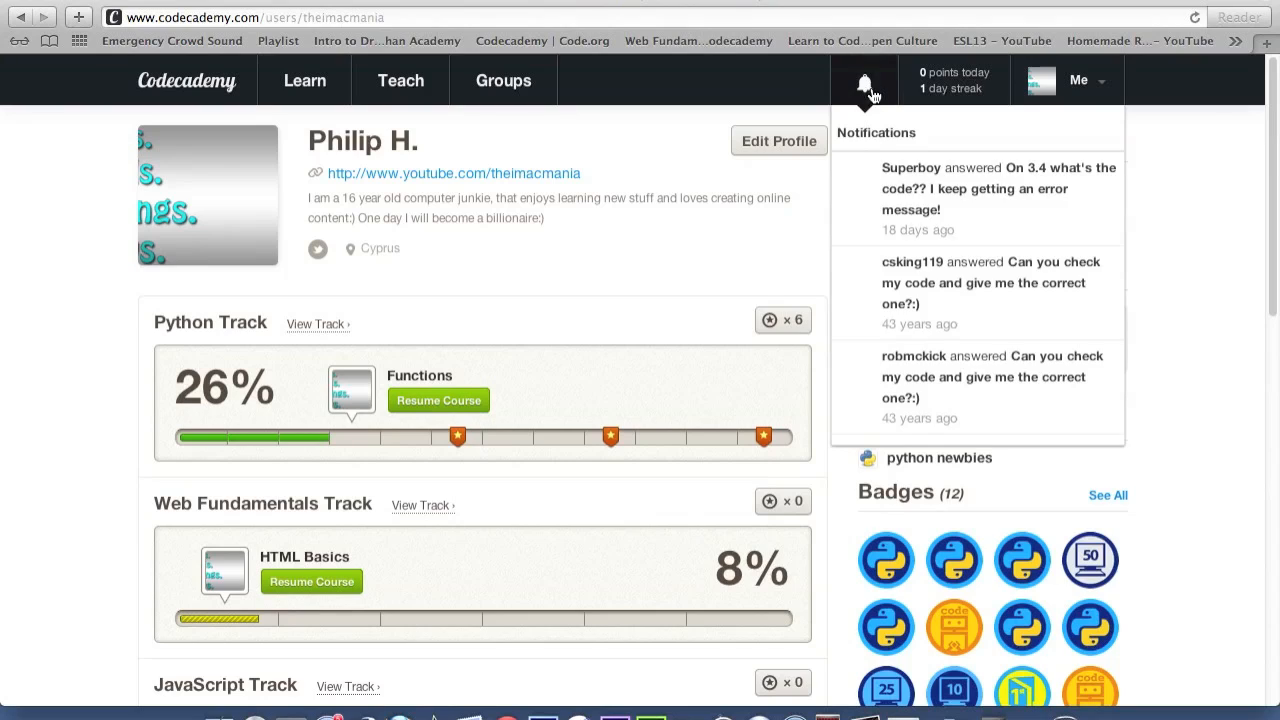
{"action": "left_click", "coordinate": [864, 80]}
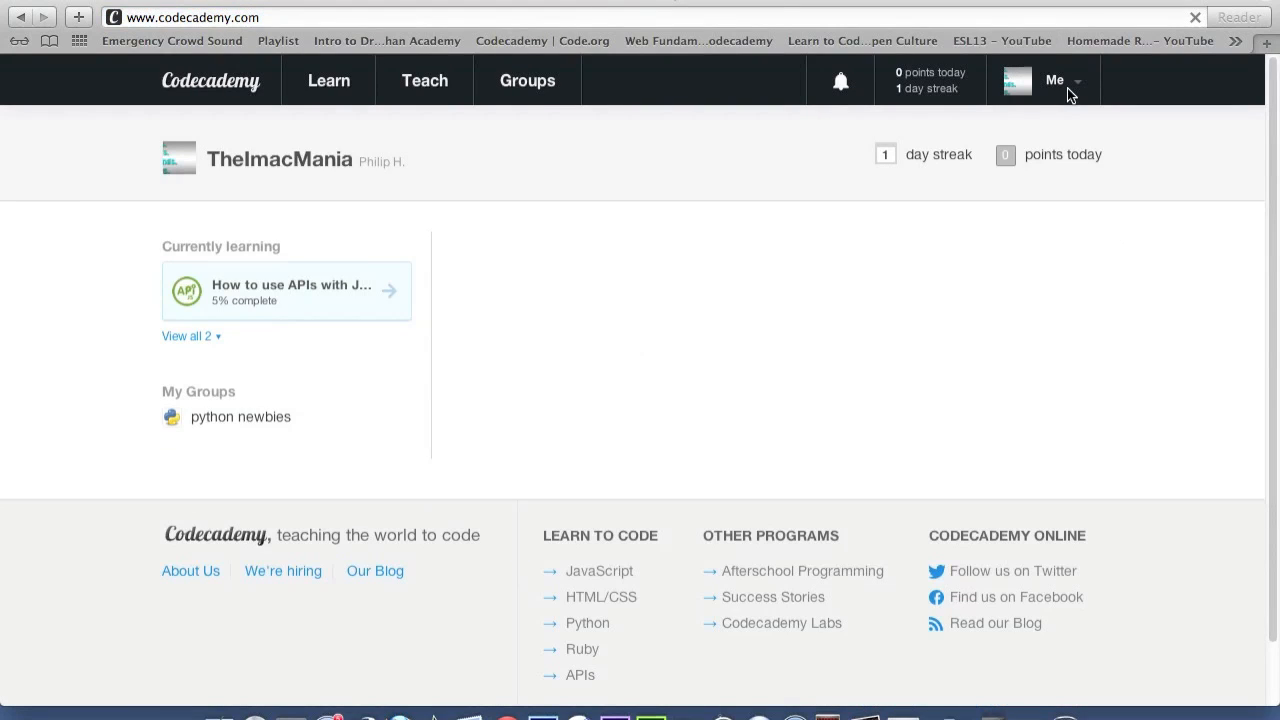
Step: Peek at the account menu, close it, and go to the Learn tracks list
{"action": "left_click", "coordinate": [1060, 80]}
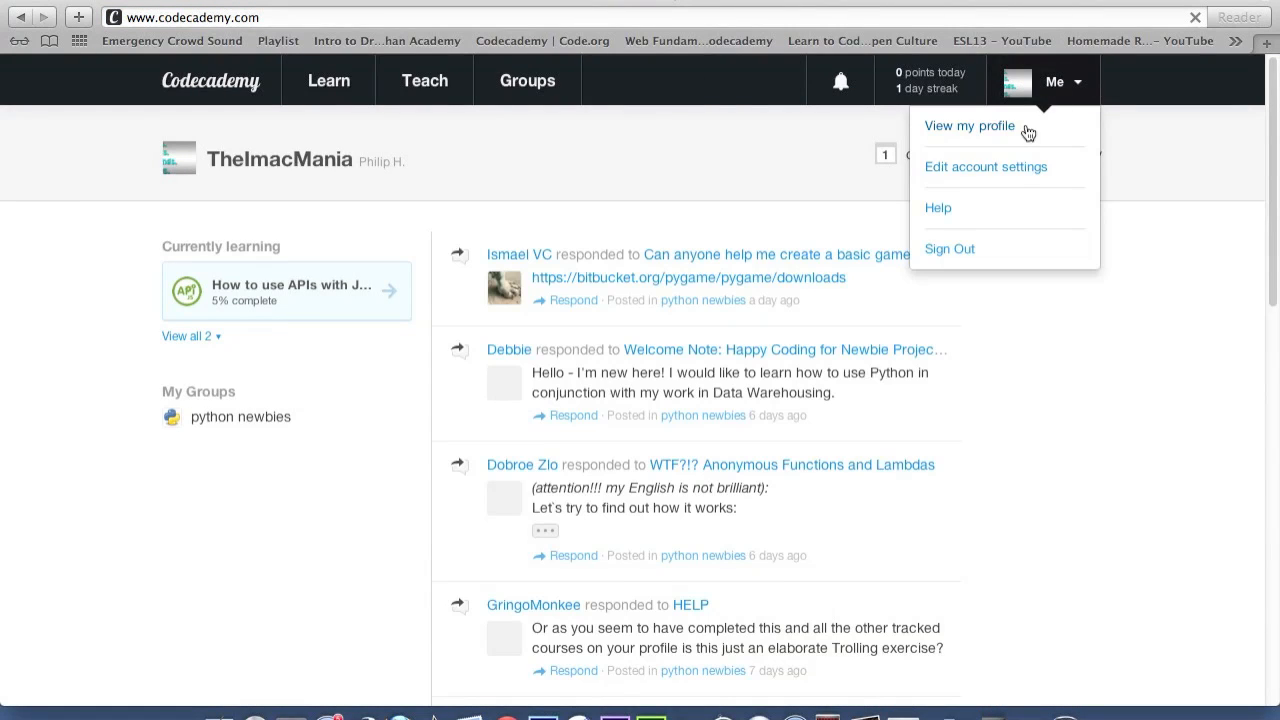
{"action": "left_click", "coordinate": [328, 80]}
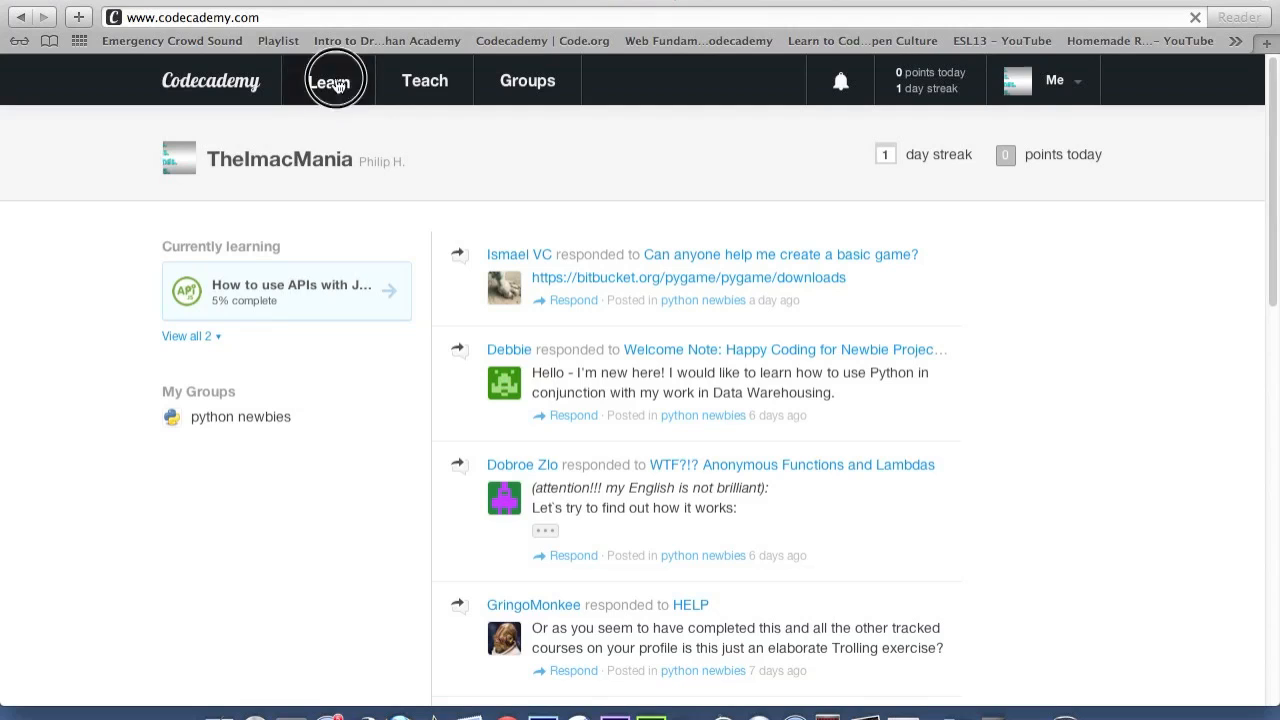
{"action": "left_click", "coordinate": [328, 80]}
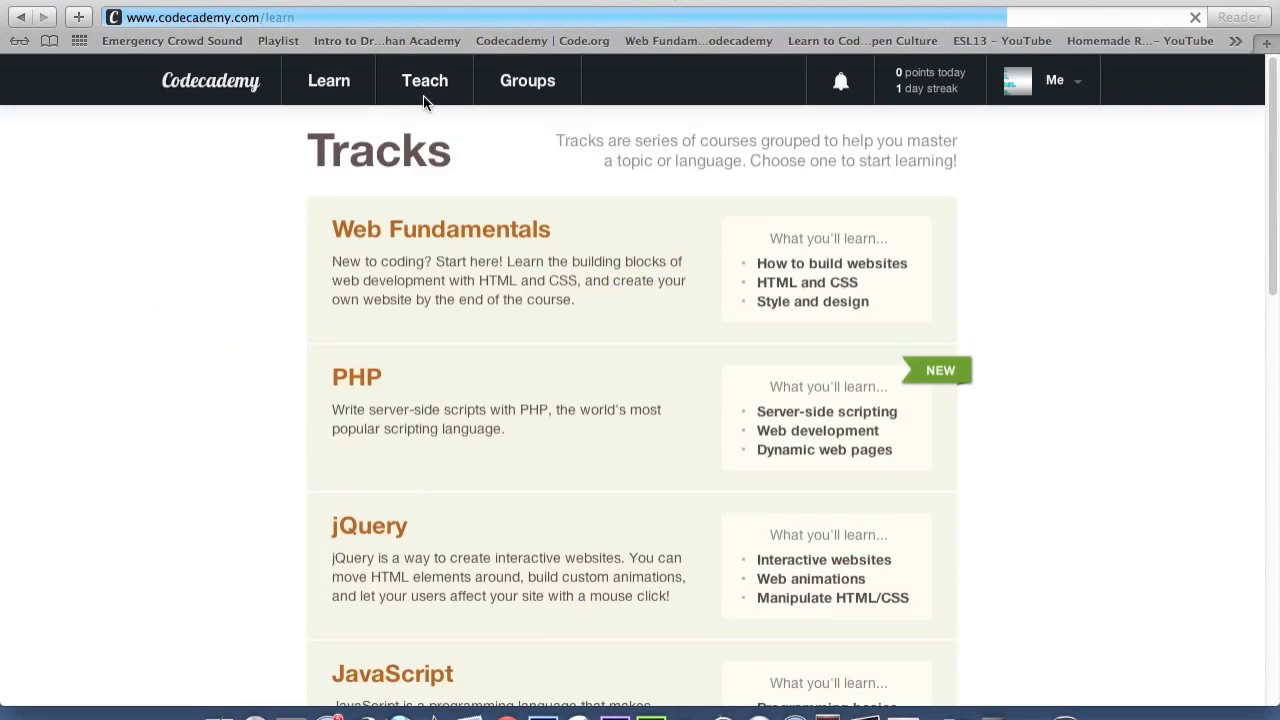
Step: From the tracks list, enter the Python track and its Python Syntax course
{"action": "scroll", "scroll_direction": "down", "scroll_amount": 3}
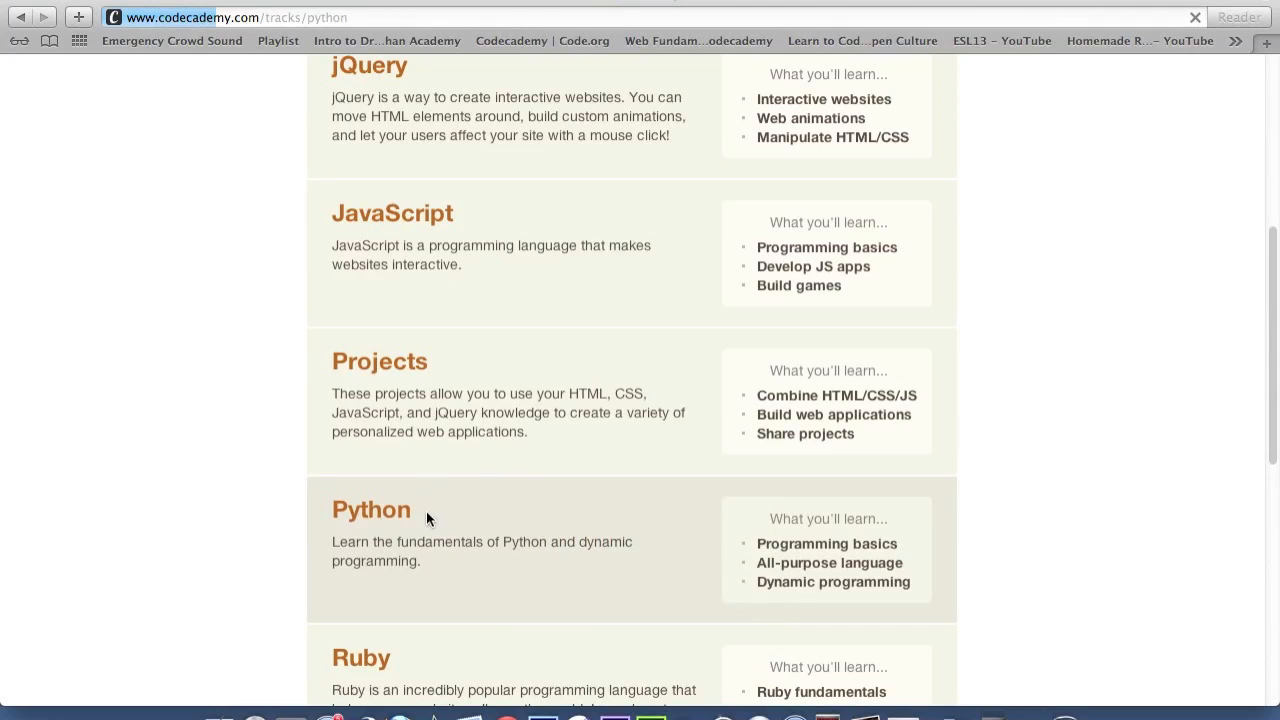
{"action": "left_click", "coordinate": [370, 510]}
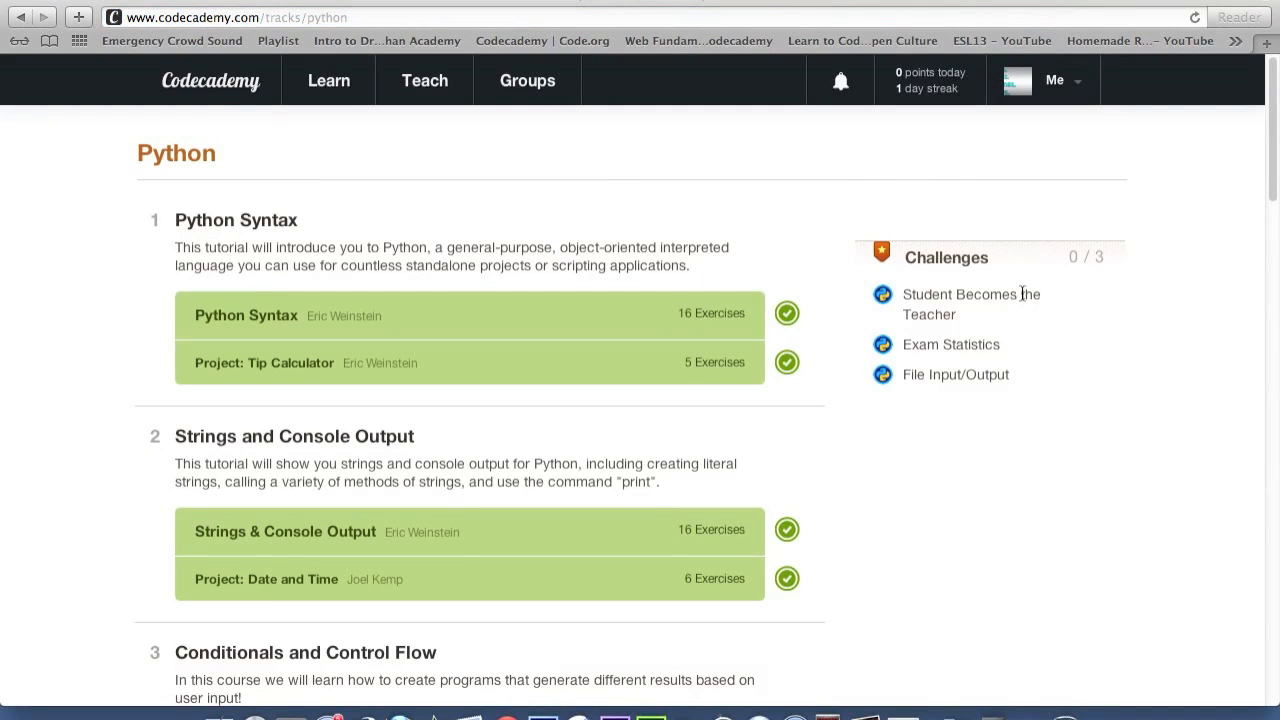
{"action": "left_click", "coordinate": [244, 316]}
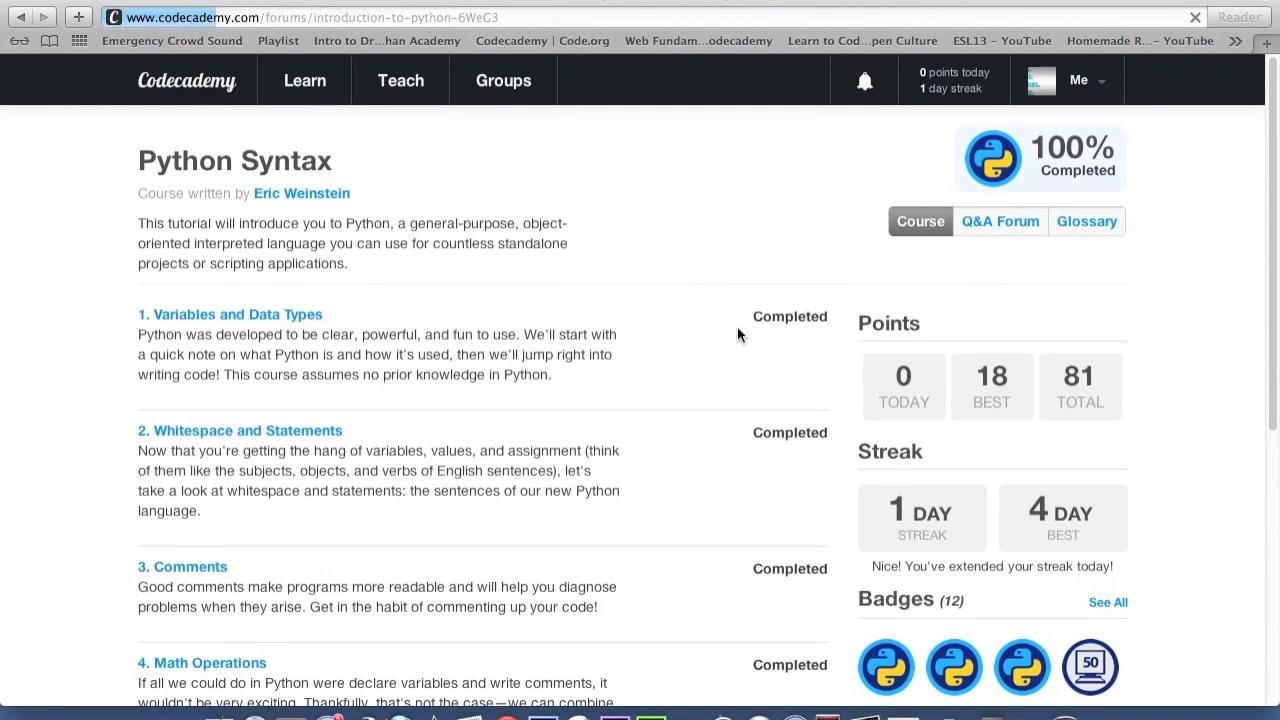
Step: From the Q&A Forum, browse sections and enter '1. Variables and Data Types' questions
{"action": "left_click", "coordinate": [1000, 220]}
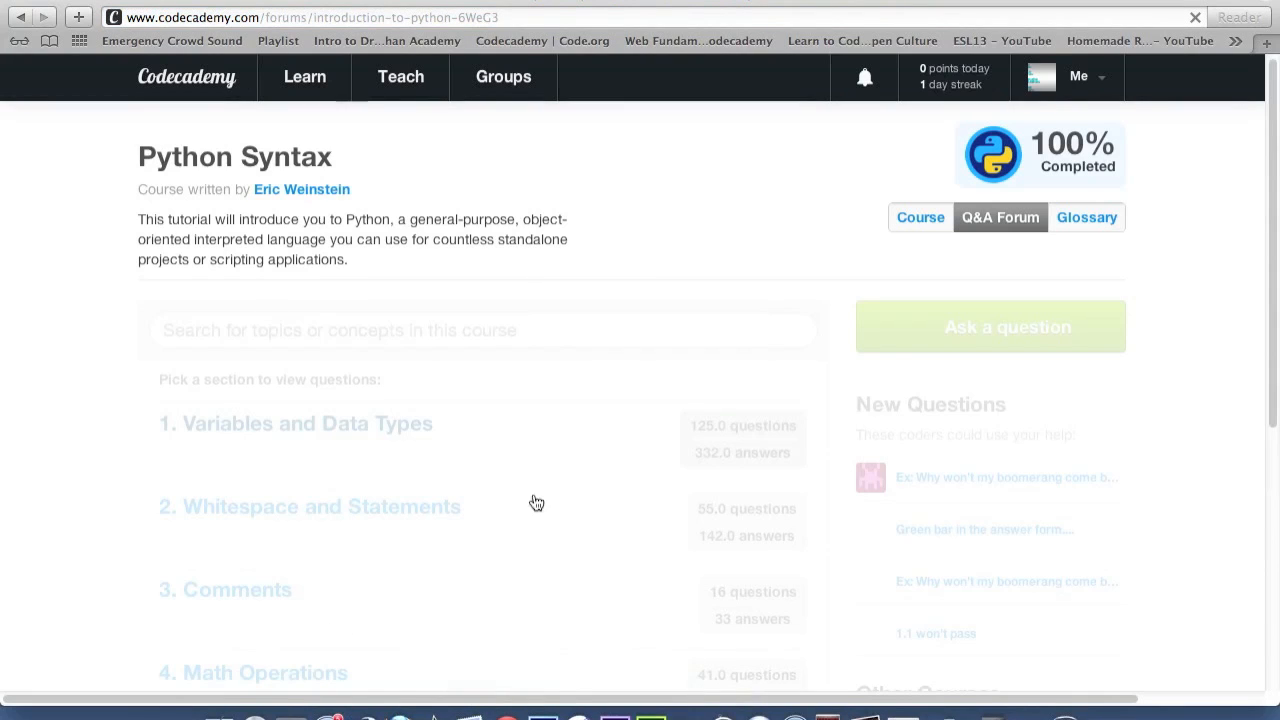
{"action": "mouse_move", "coordinate": [864, 568]}
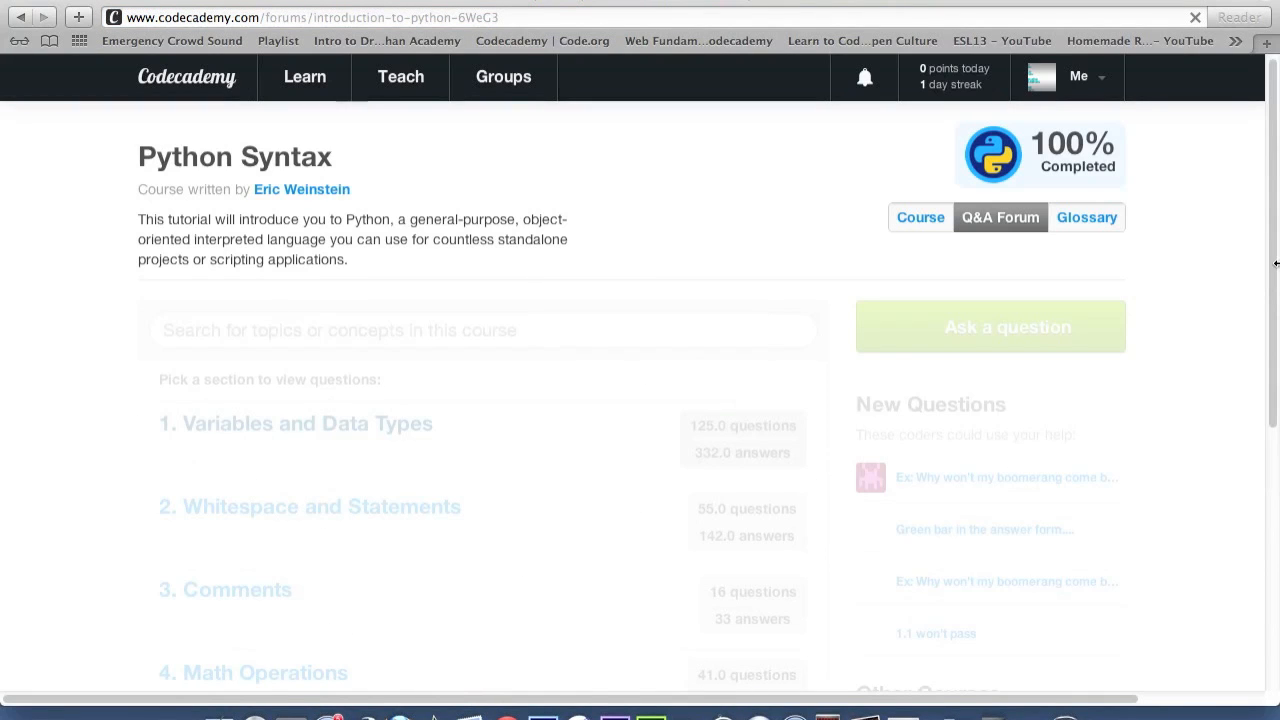
{"action": "scroll", "scroll_direction": "down", "scroll_amount": 3}
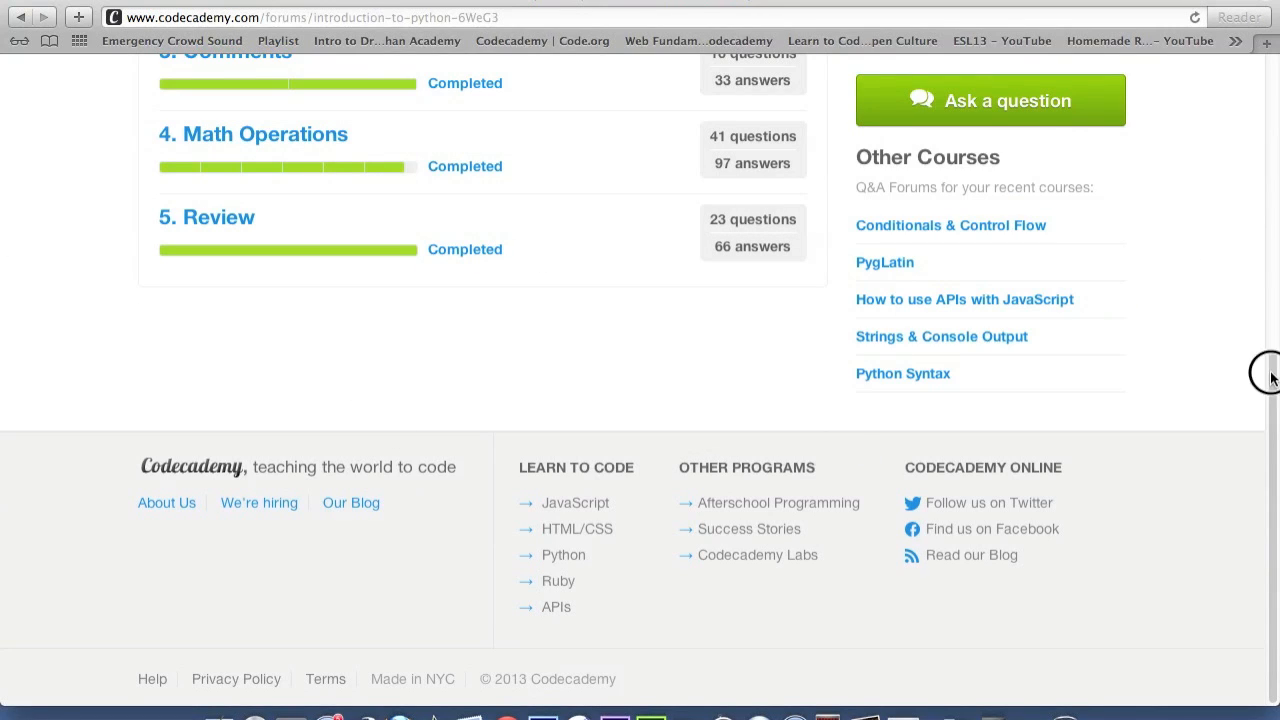
{"action": "mouse_move", "coordinate": [264, 178]}
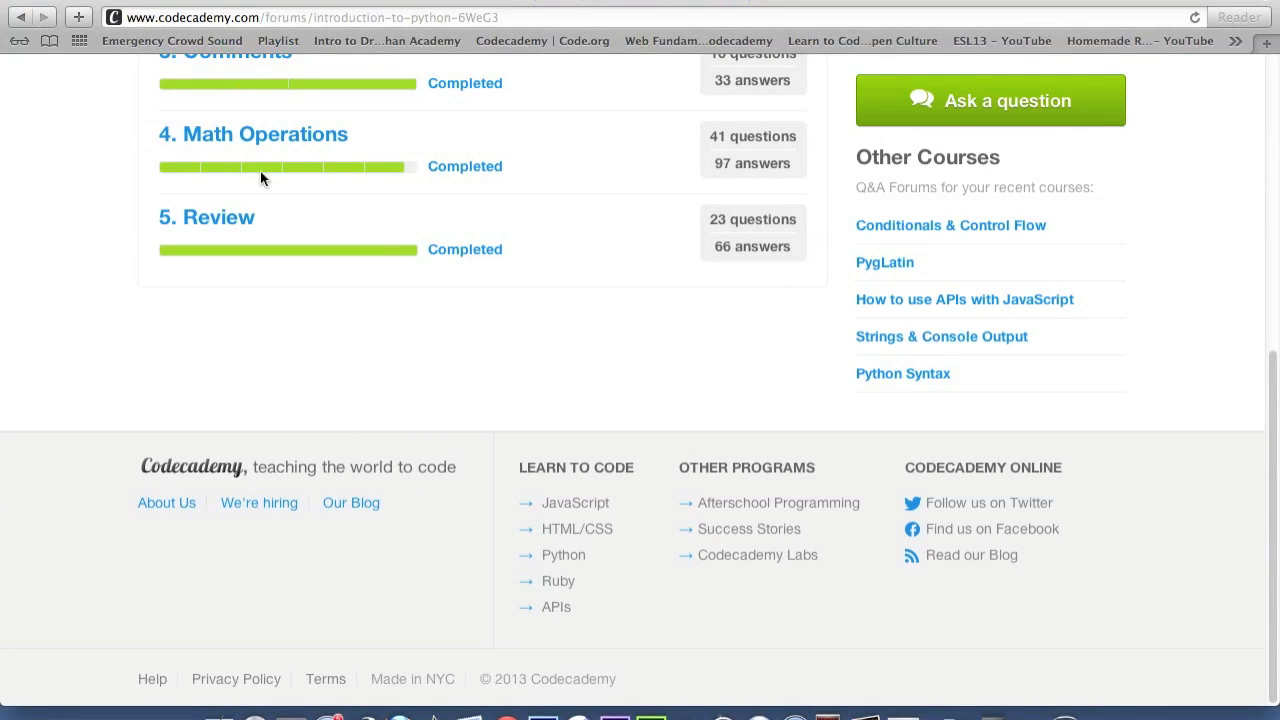
{"action": "mouse_move", "coordinate": [784, 152]}
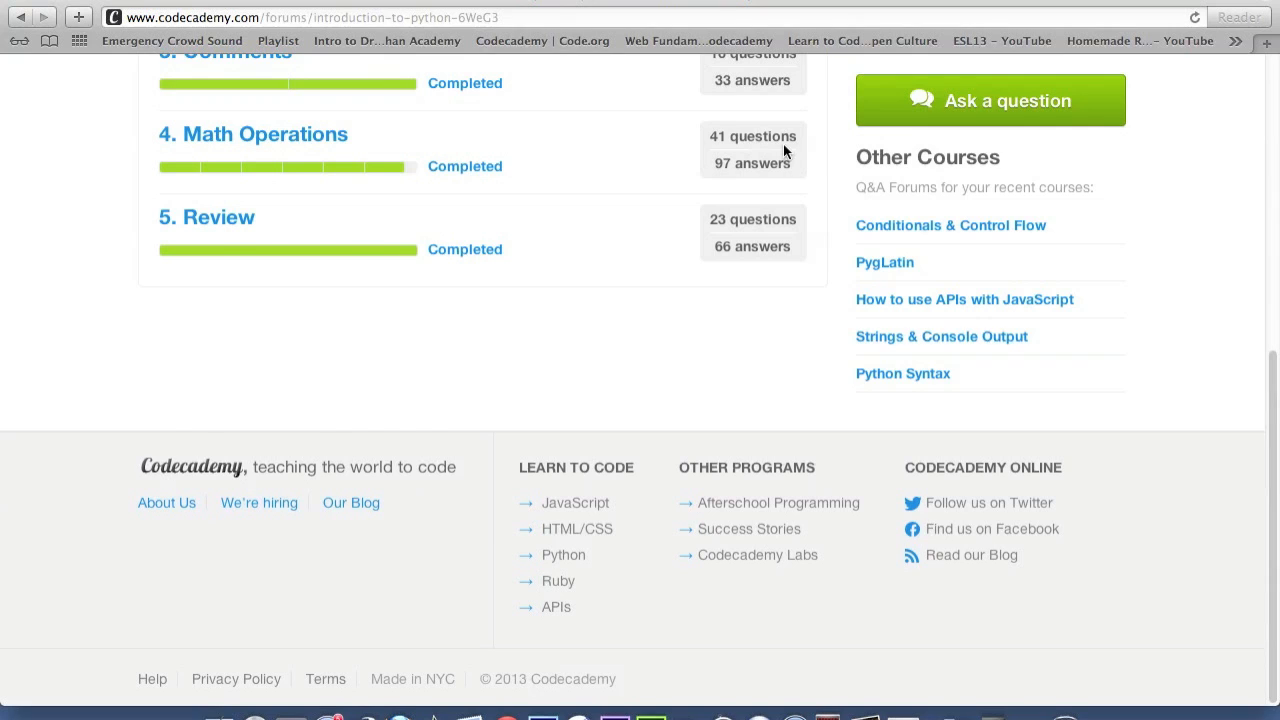
{"action": "scroll", "scroll_direction": "up", "scroll_amount": 3}
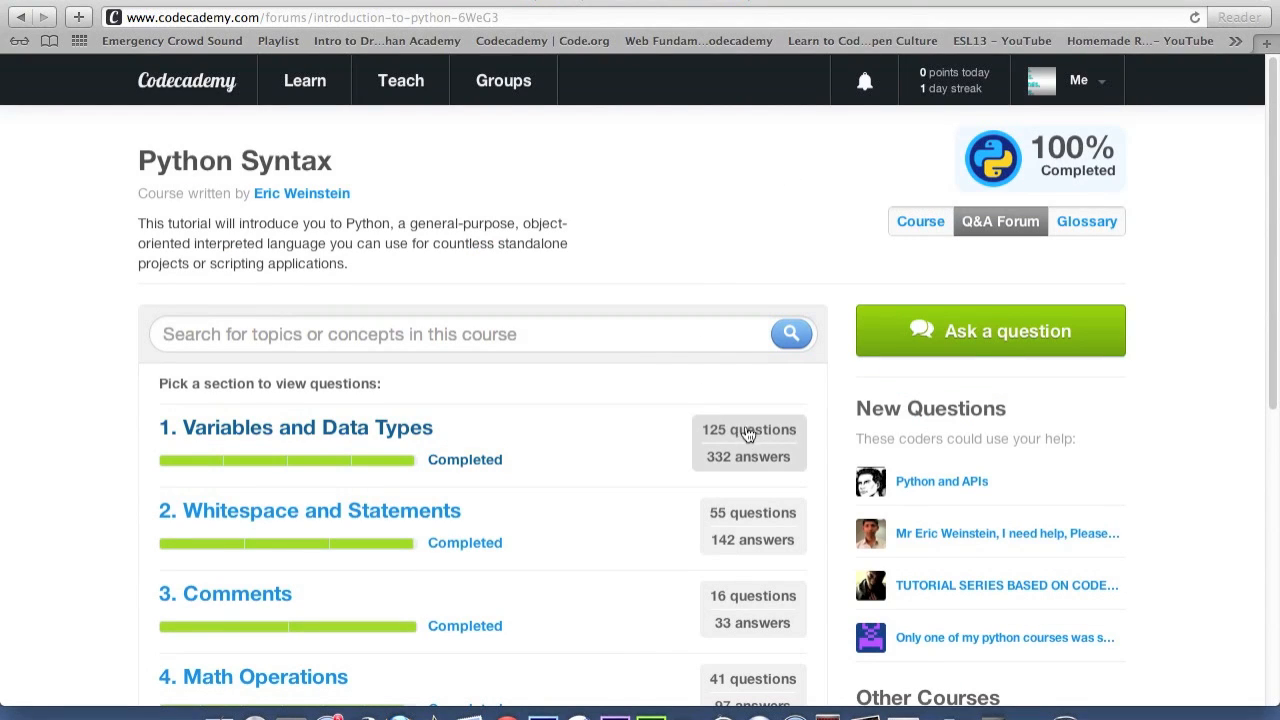
{"action": "mouse_move", "coordinate": [790, 448]}
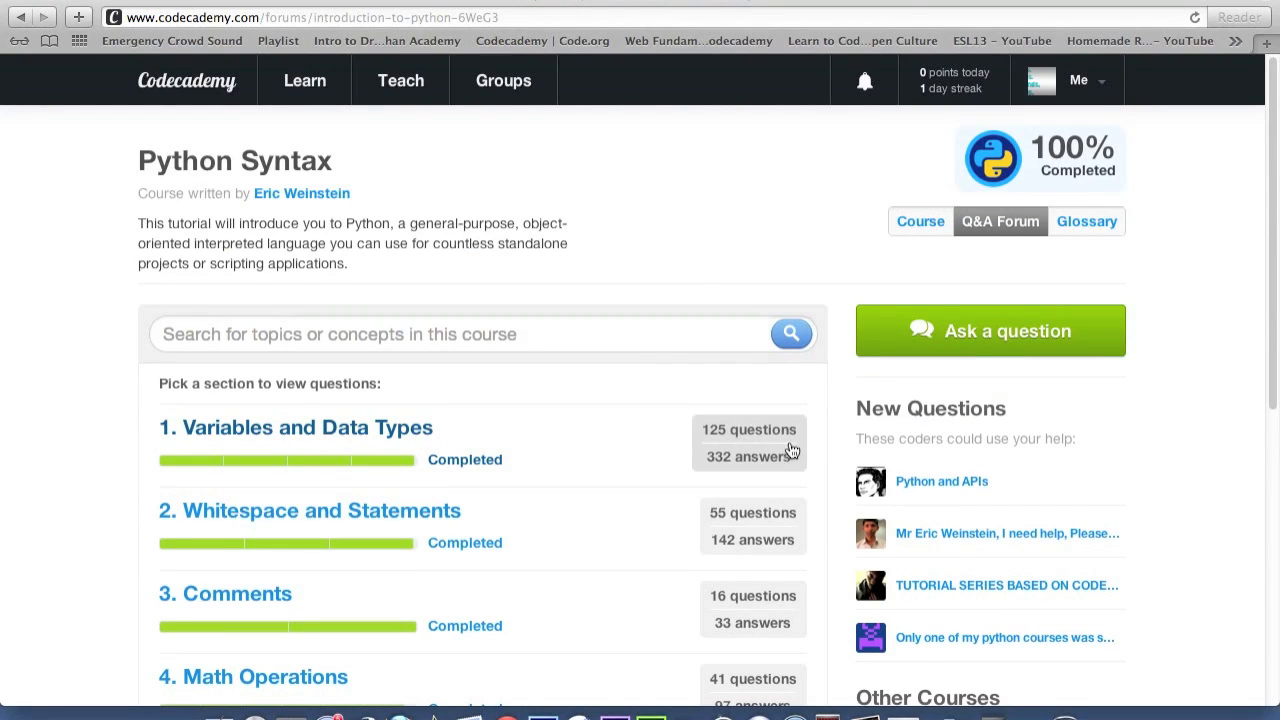
{"action": "mouse_move", "coordinate": [258, 428]}
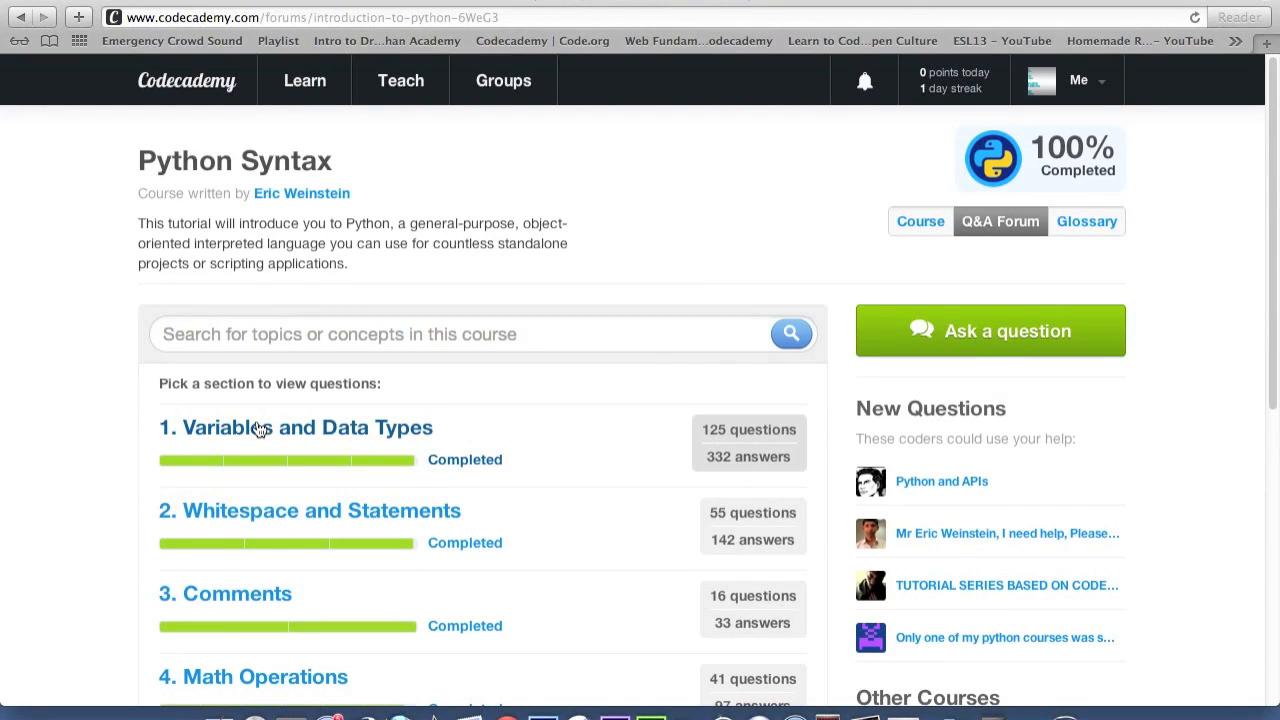
{"action": "left_click", "coordinate": [296, 428]}
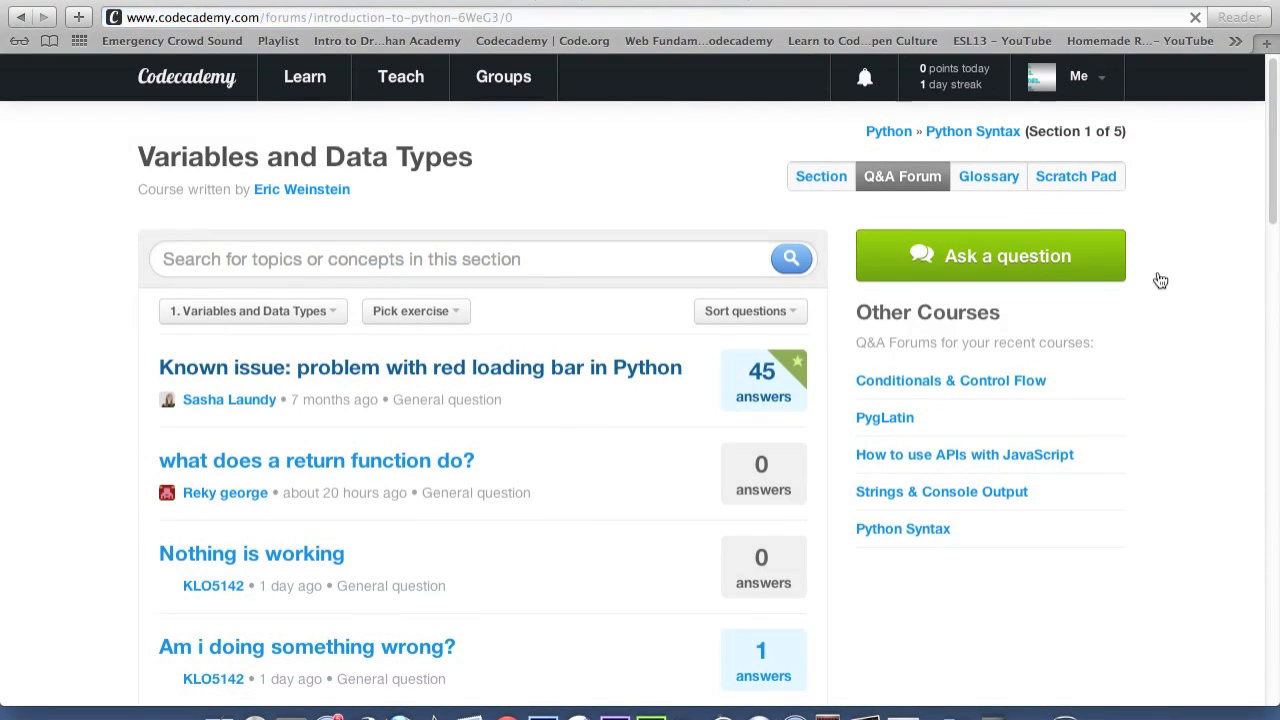
{"action": "mouse_move", "coordinate": [1078, 84]}
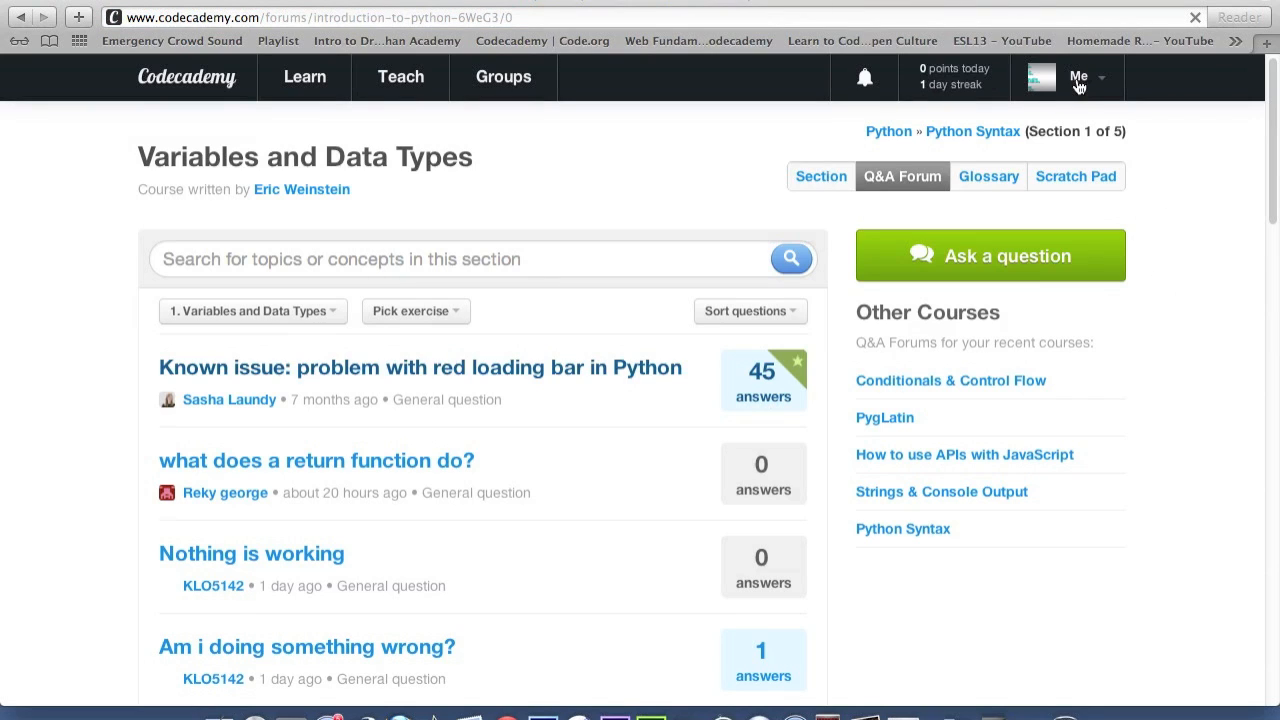
Step: Show the Me menu with profile, account settings, help and sign-out options
{"action": "left_click", "coordinate": [1080, 76]}
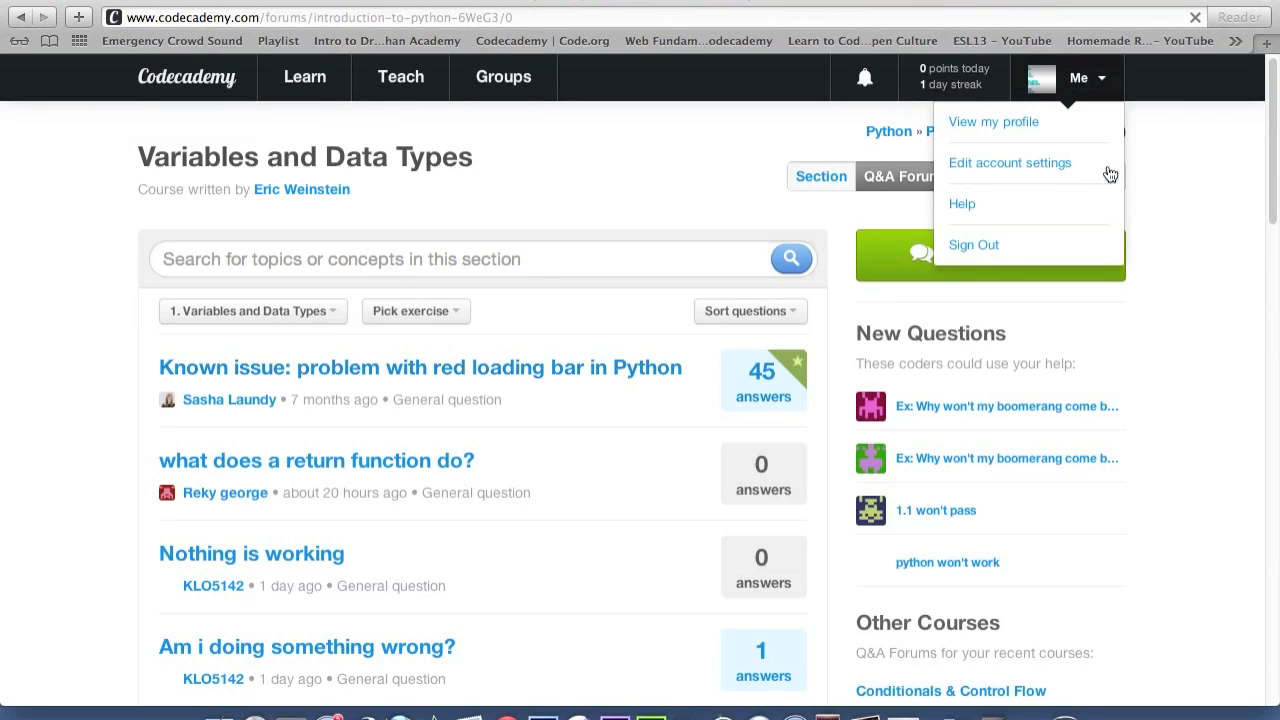
{"action": "mouse_move", "coordinate": [1020, 252]}
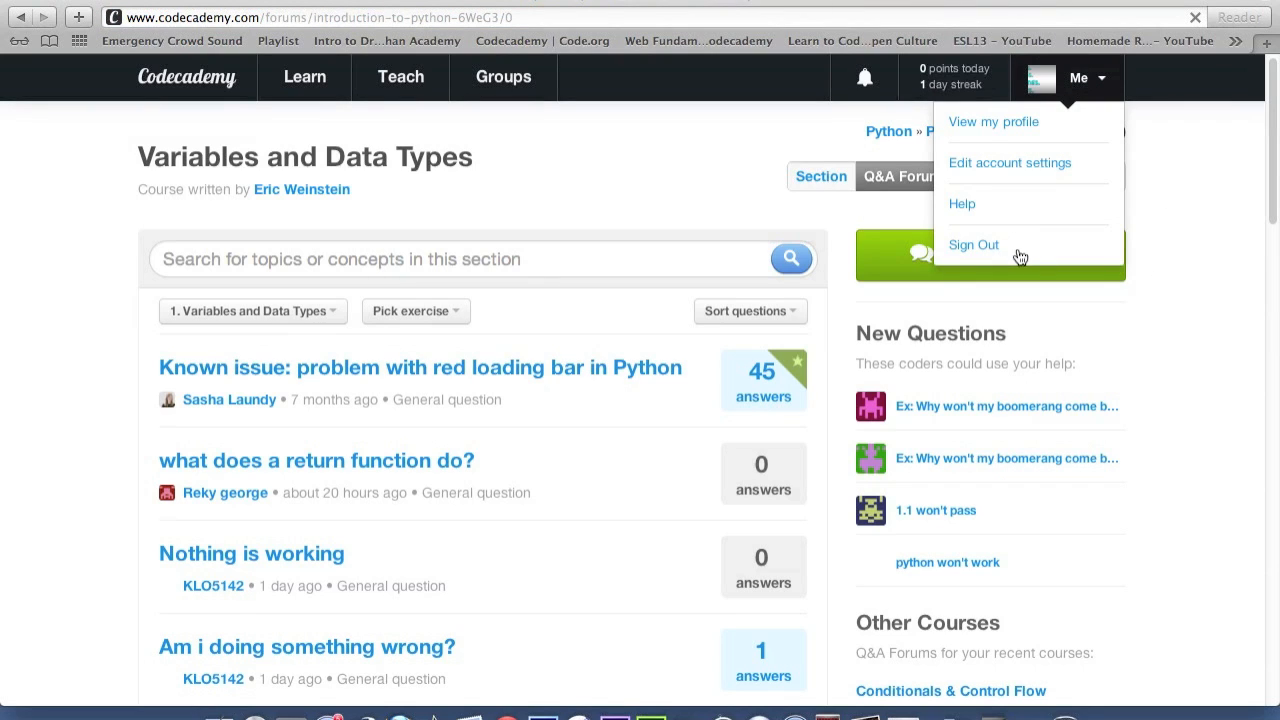
{"action": "mouse_move", "coordinate": [1132, 476]}
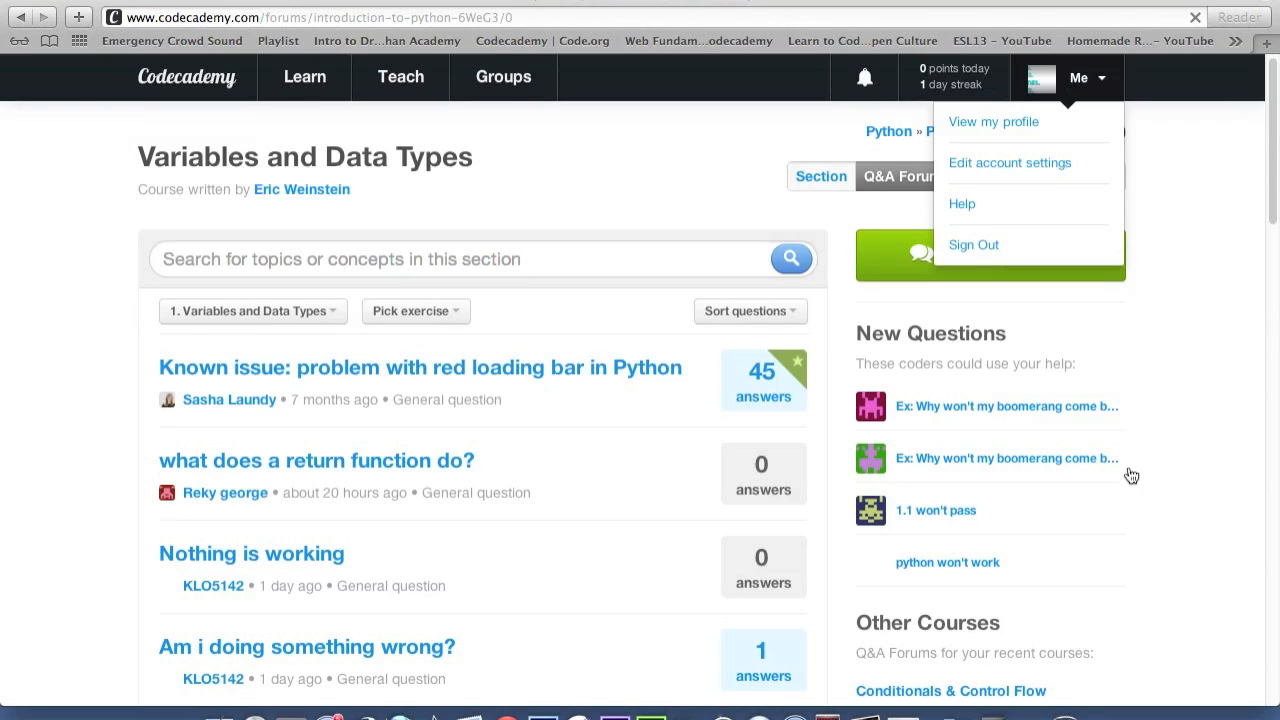
{"action": "mouse_move", "coordinate": [1168, 564]}
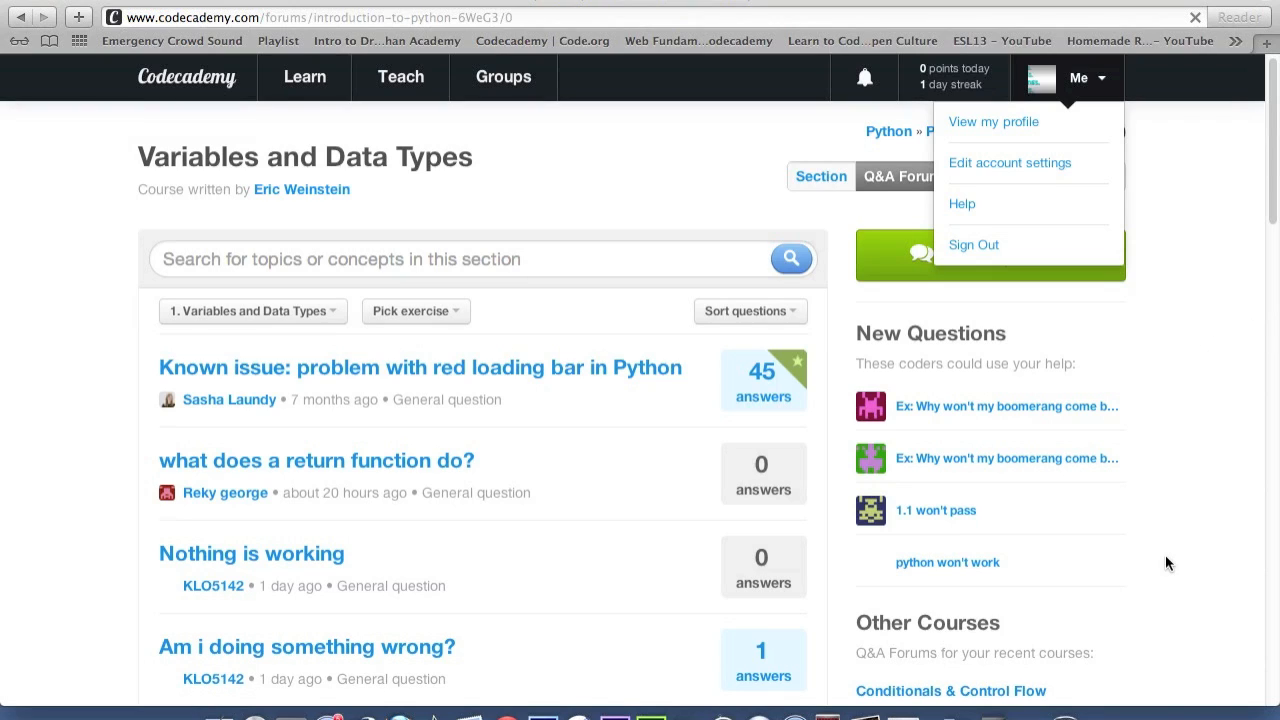